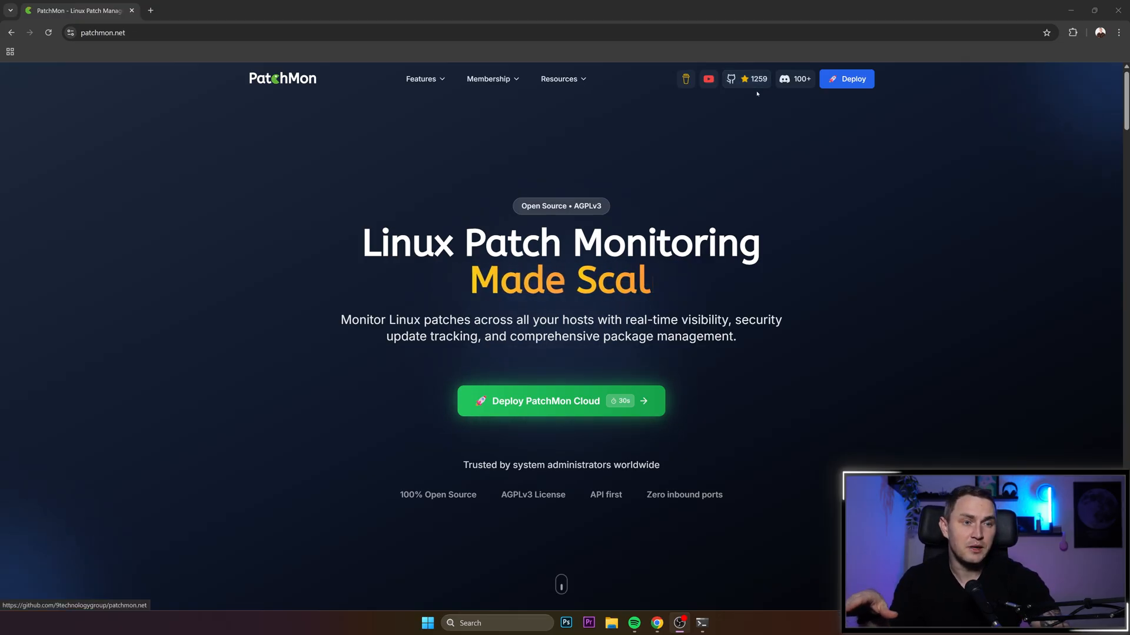
Step: Scroll the patchmon.net homepage down through the features and tech stack sections
{"action": "scroll", "scroll_direction": "down", "scroll_amount": 3}
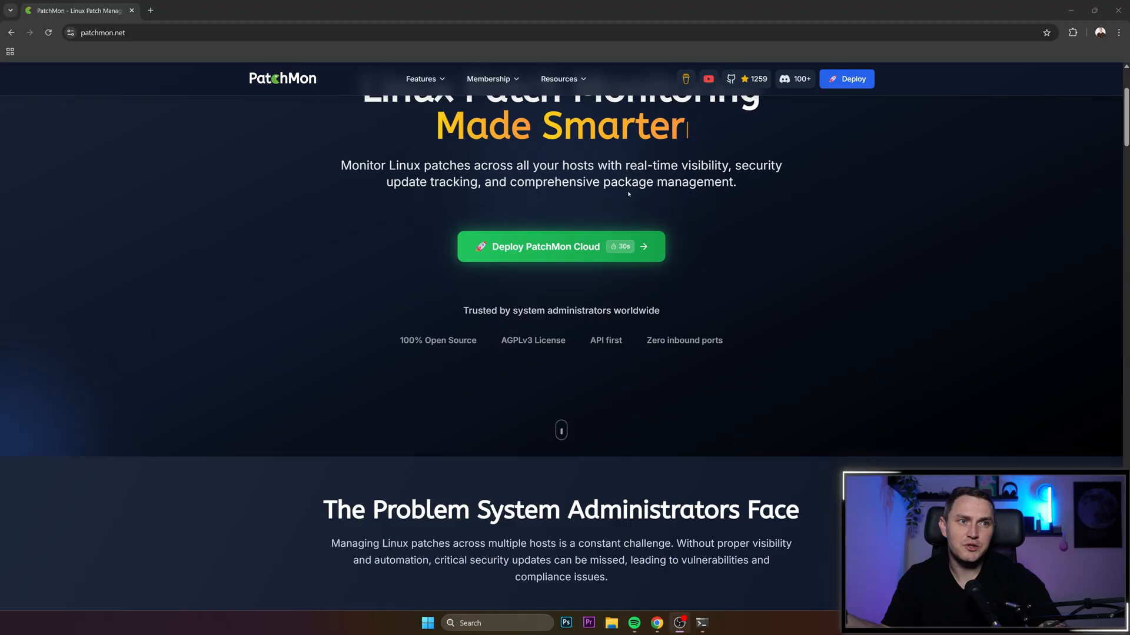
{"action": "scroll", "scroll_direction": "down", "scroll_amount": 3}
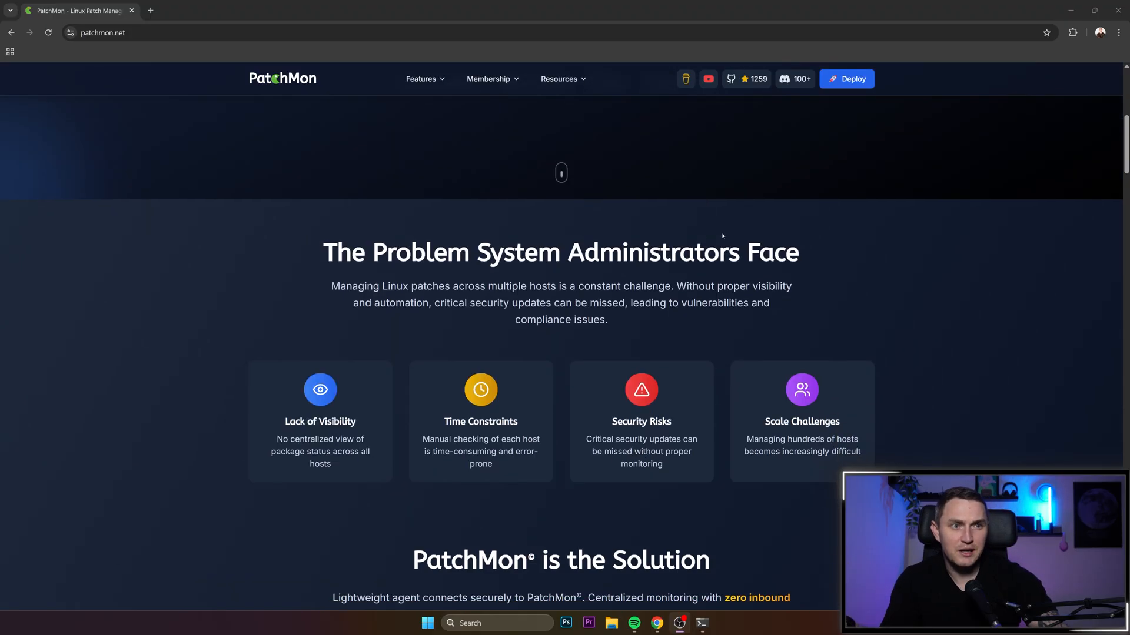
{"action": "mouse_move", "coordinate": [672, 274]}
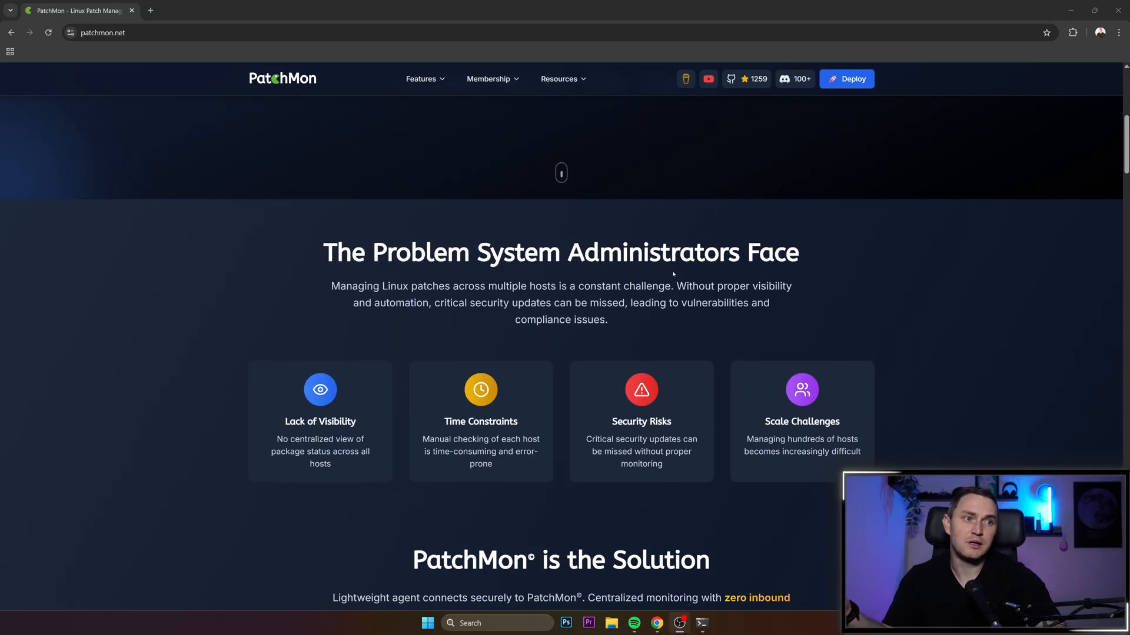
{"action": "scroll", "scroll_direction": "down", "scroll_amount": 3}
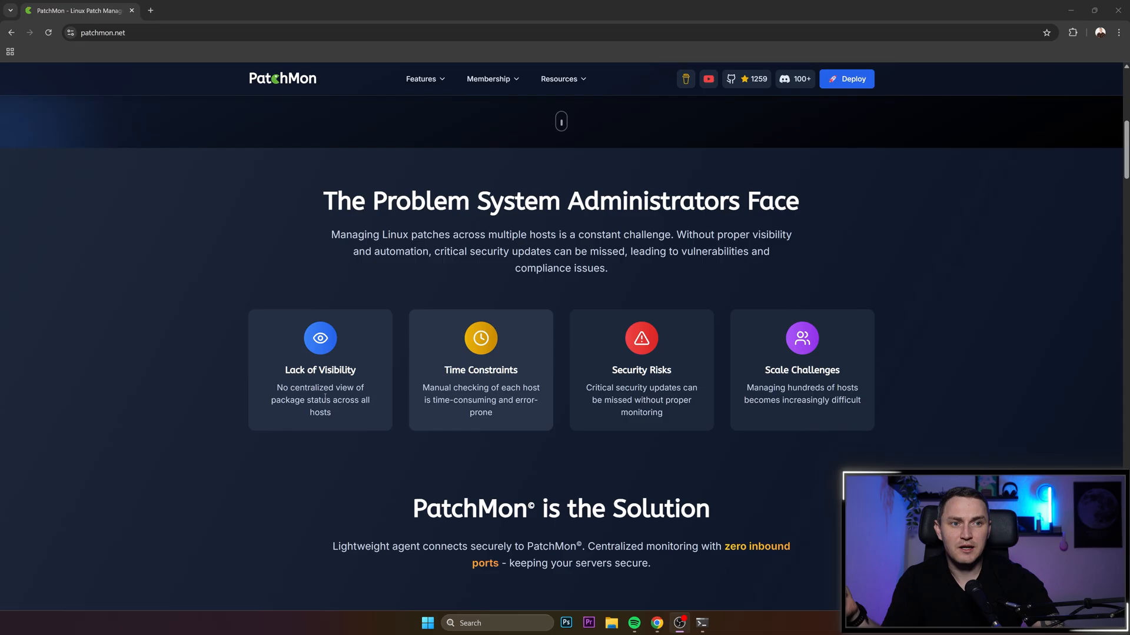
{"action": "mouse_move", "coordinate": [641, 393]}
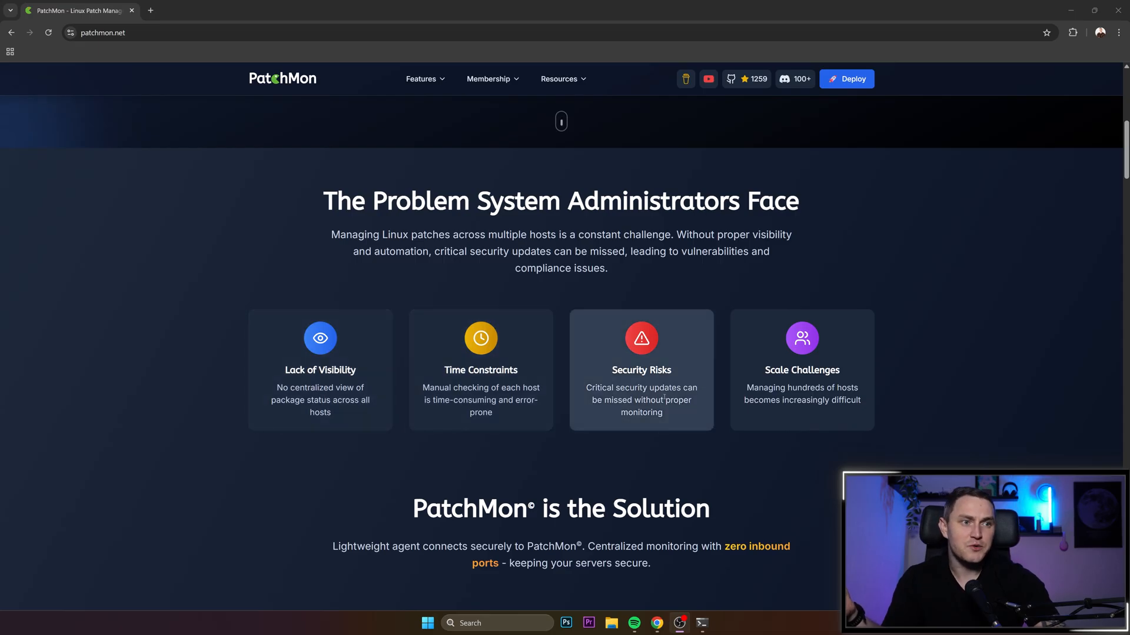
{"action": "scroll", "scroll_direction": "down", "scroll_amount": 3}
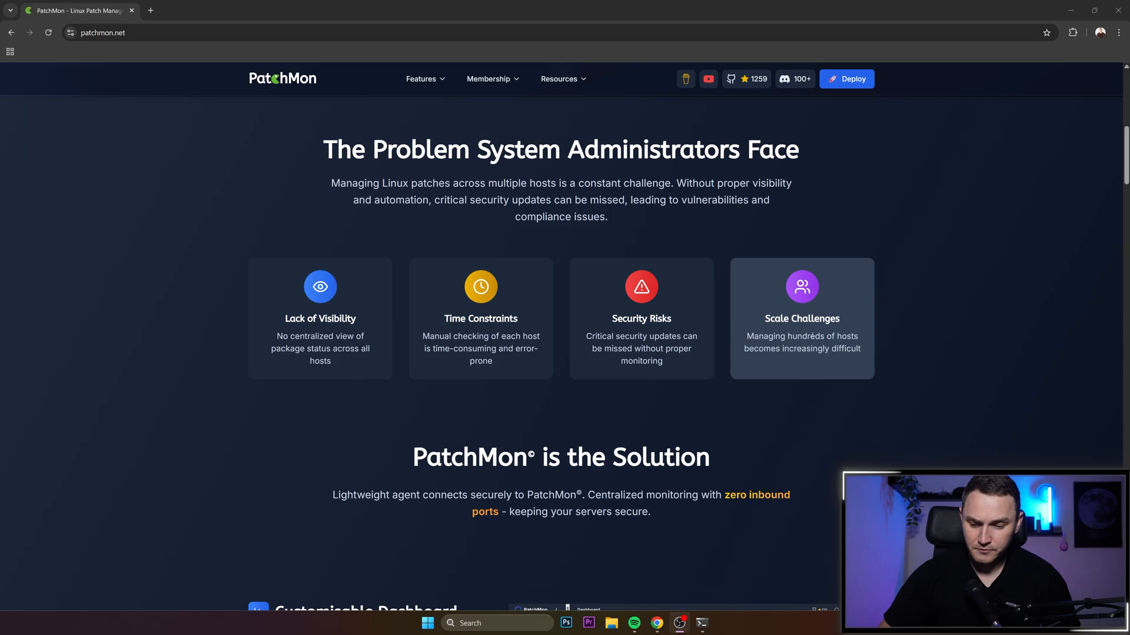
{"action": "scroll", "scroll_direction": "down", "scroll_amount": 3}
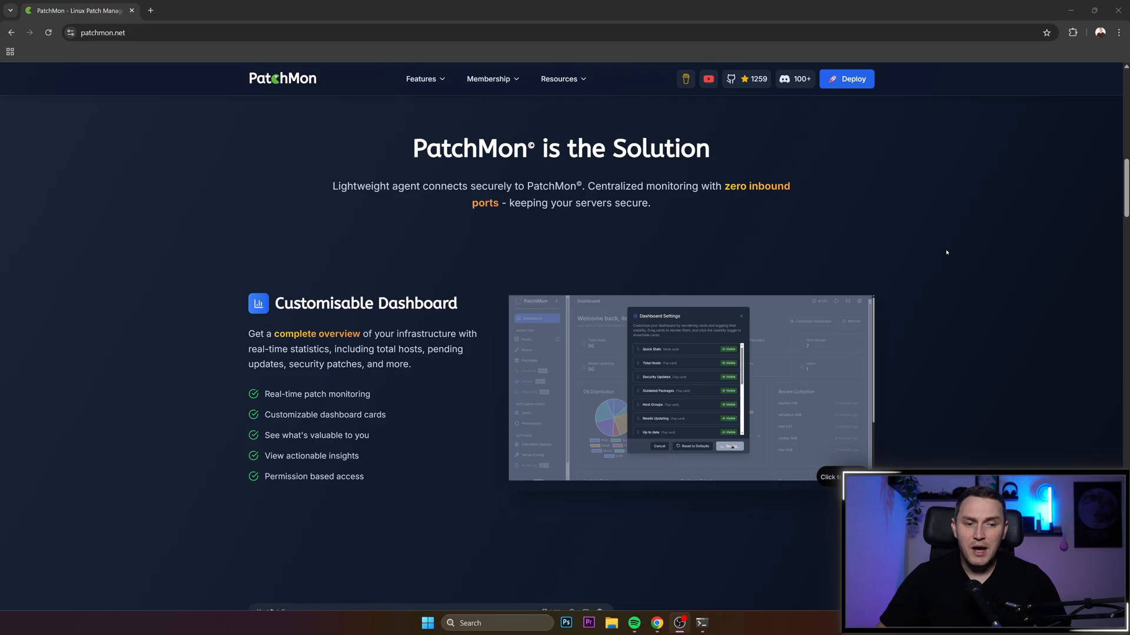
Step: Continue down to the Supported Linux Distributions and integrations list
{"action": "left_click", "coordinate": [730, 447]}
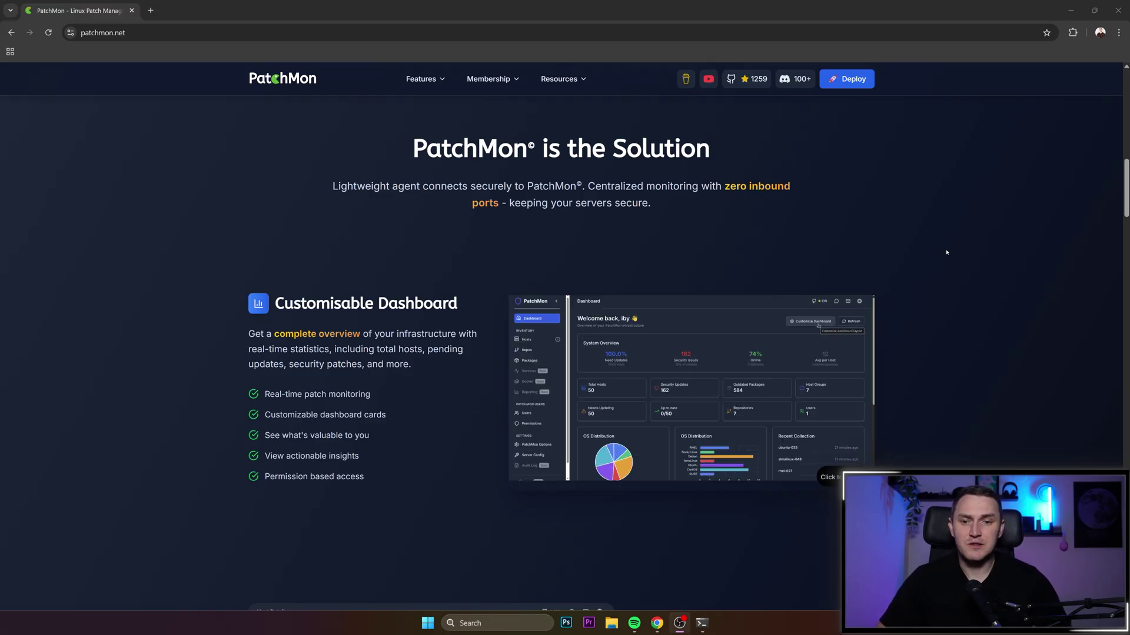
{"action": "left_click", "coordinate": [810, 321]}
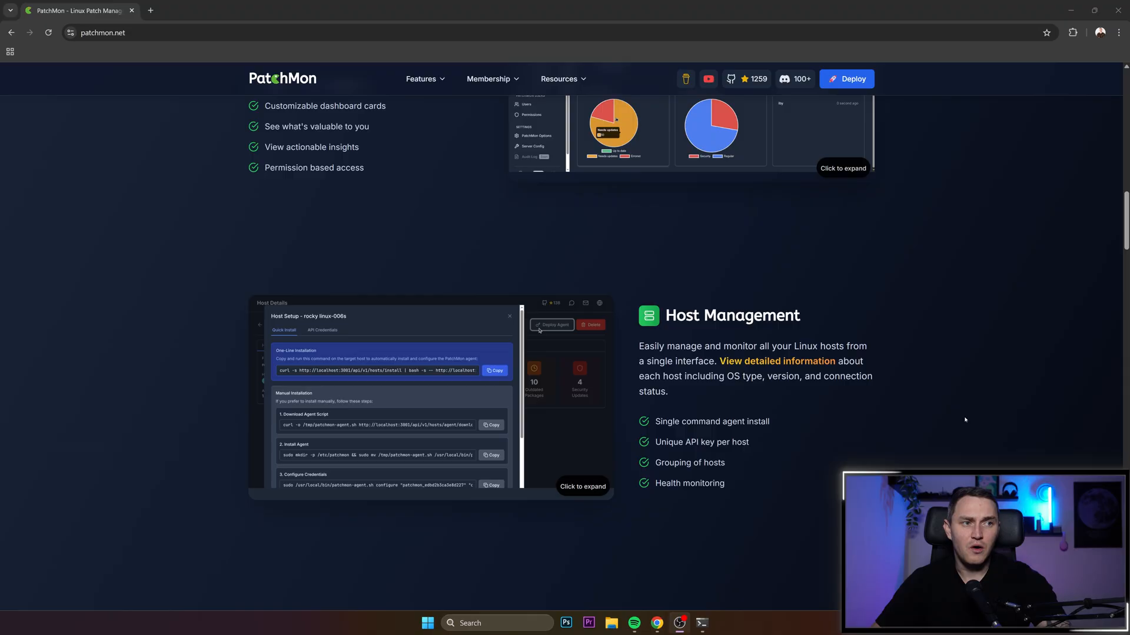
{"action": "scroll", "scroll_direction": "down", "scroll_amount": 3}
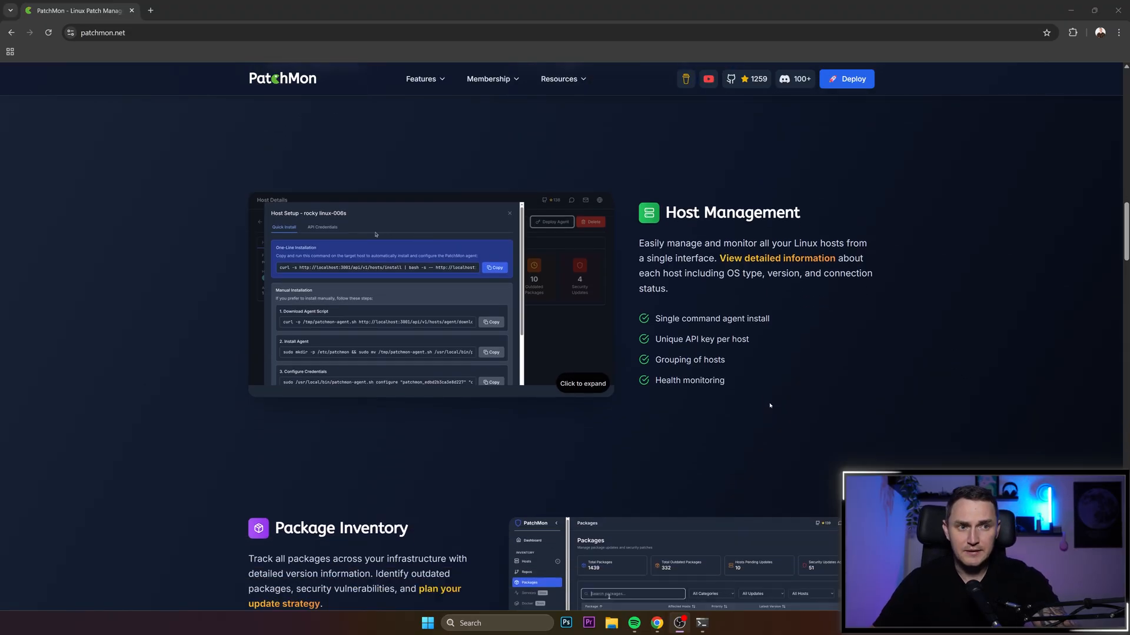
{"action": "scroll", "scroll_direction": "down", "scroll_amount": 3}
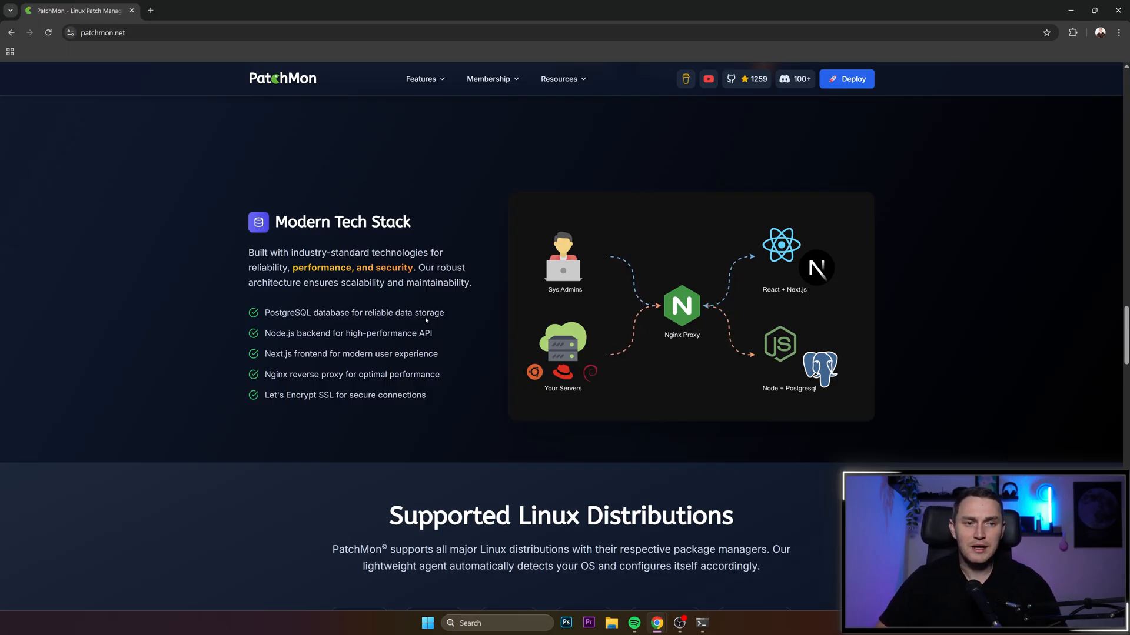
{"action": "mouse_move", "coordinate": [506, 340]}
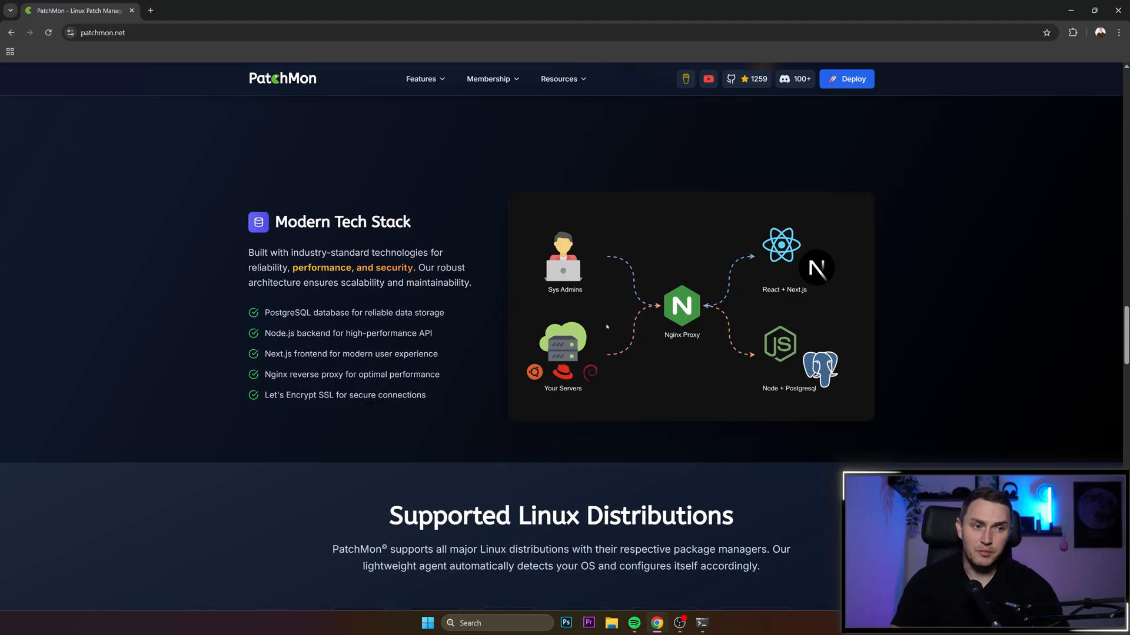
{"action": "scroll", "scroll_direction": "down", "scroll_amount": 3}
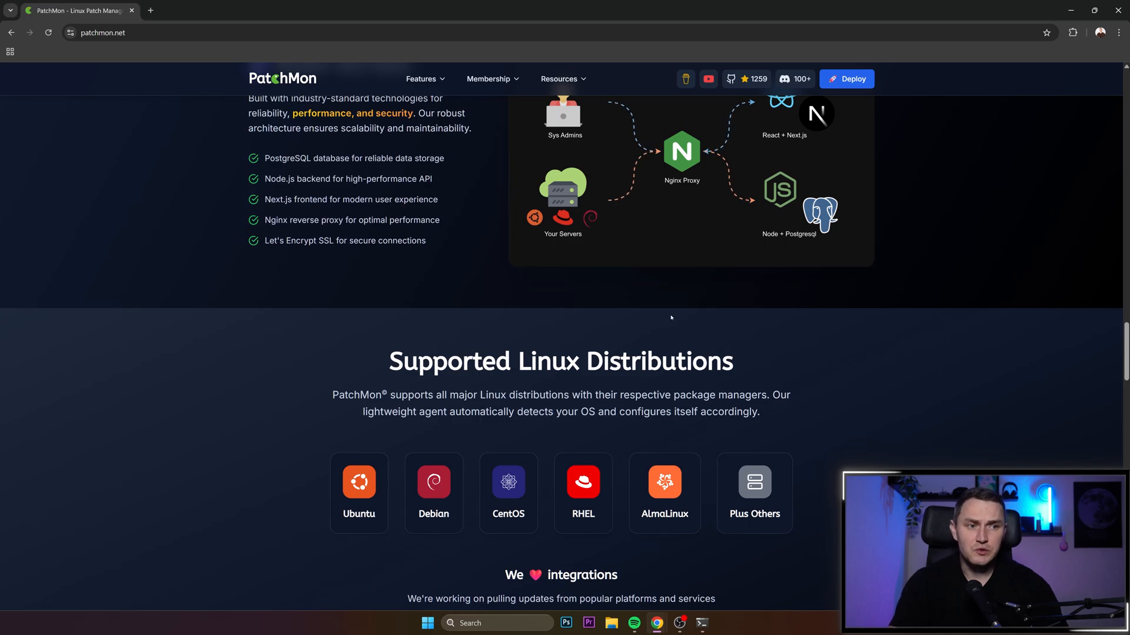
{"action": "scroll", "scroll_direction": "down", "scroll_amount": 3}
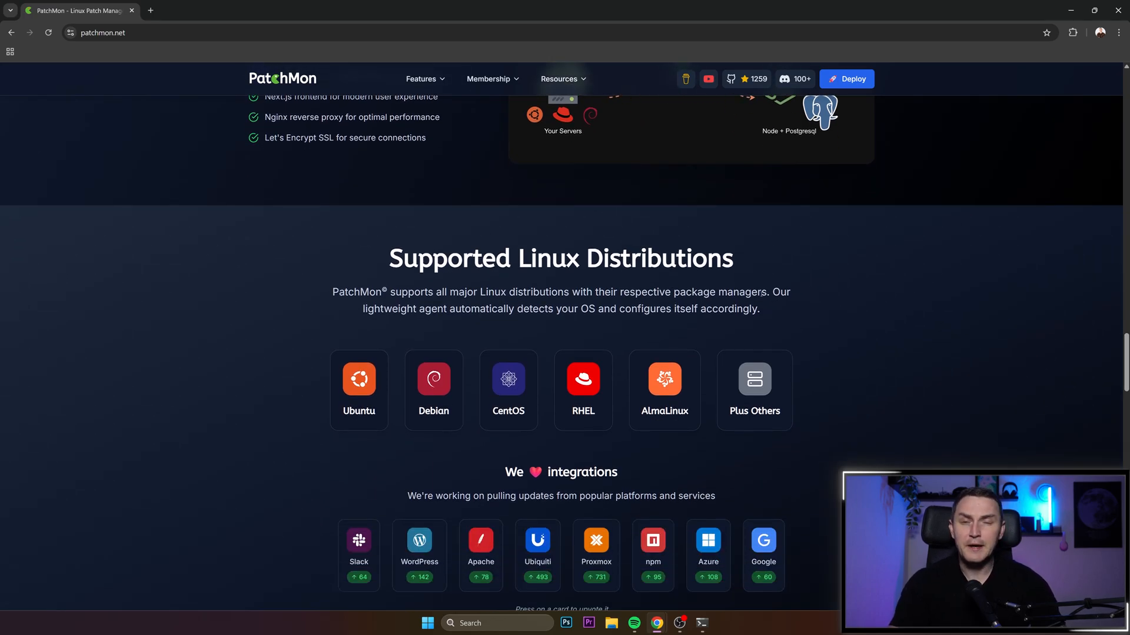
Step: Scroll to the Cloud Membership pricing cards for the 10, 100 and 250 Cloud plans
{"action": "scroll", "scroll_direction": "down", "scroll_amount": 3}
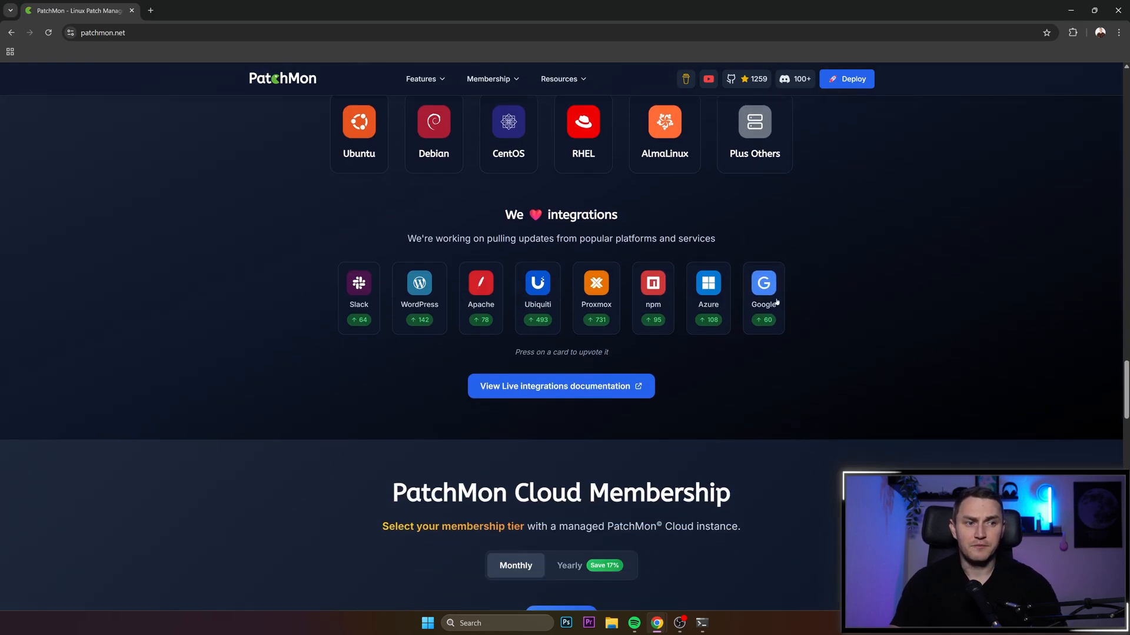
{"action": "scroll", "scroll_direction": "down", "scroll_amount": 3}
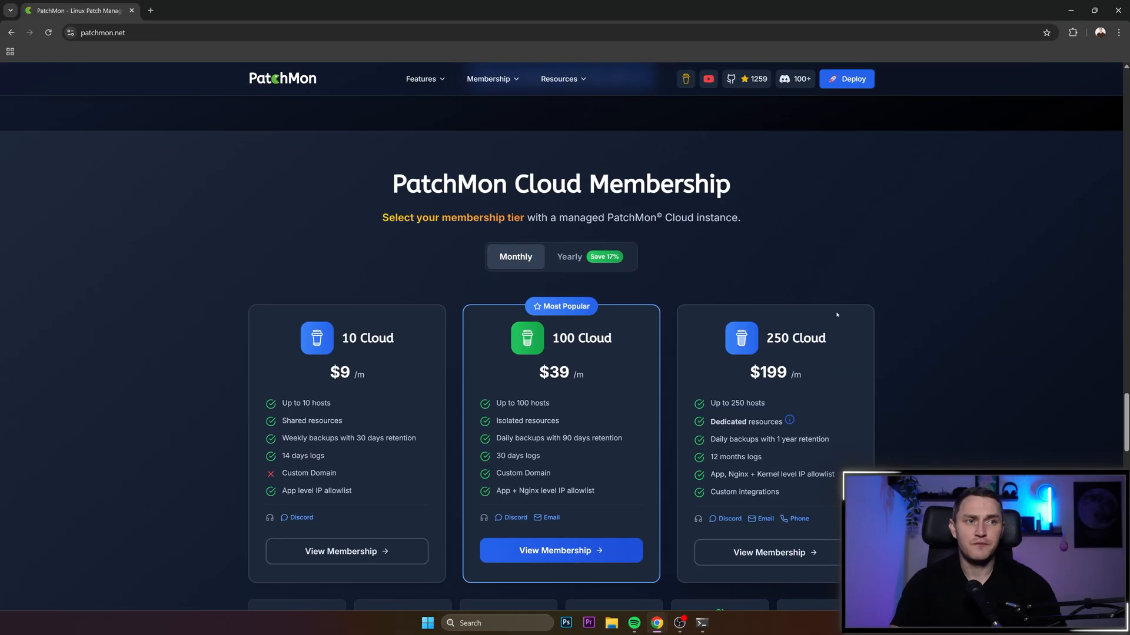
{"action": "mouse_move", "coordinate": [727, 306]}
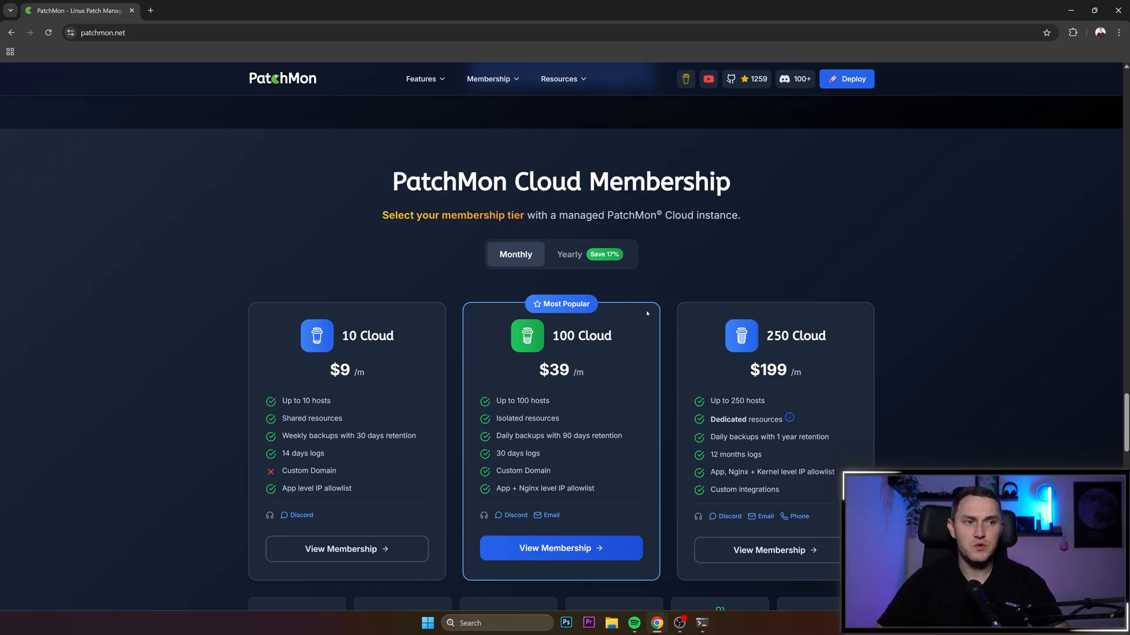
{"action": "scroll", "scroll_direction": "down", "scroll_amount": 3}
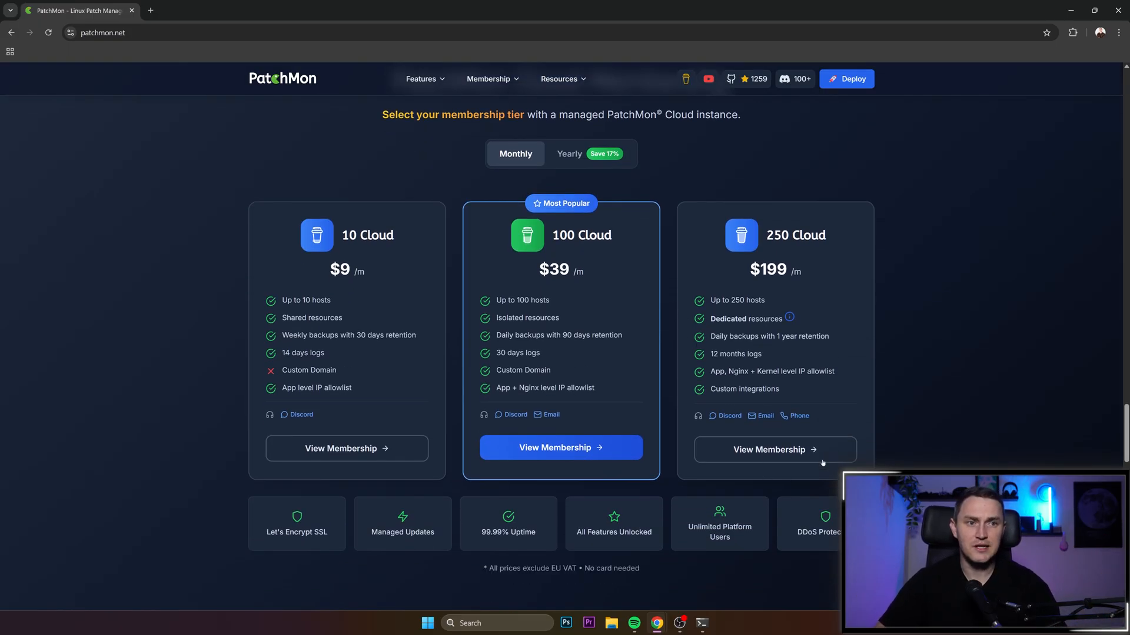
{"action": "mouse_move", "coordinate": [942, 361]}
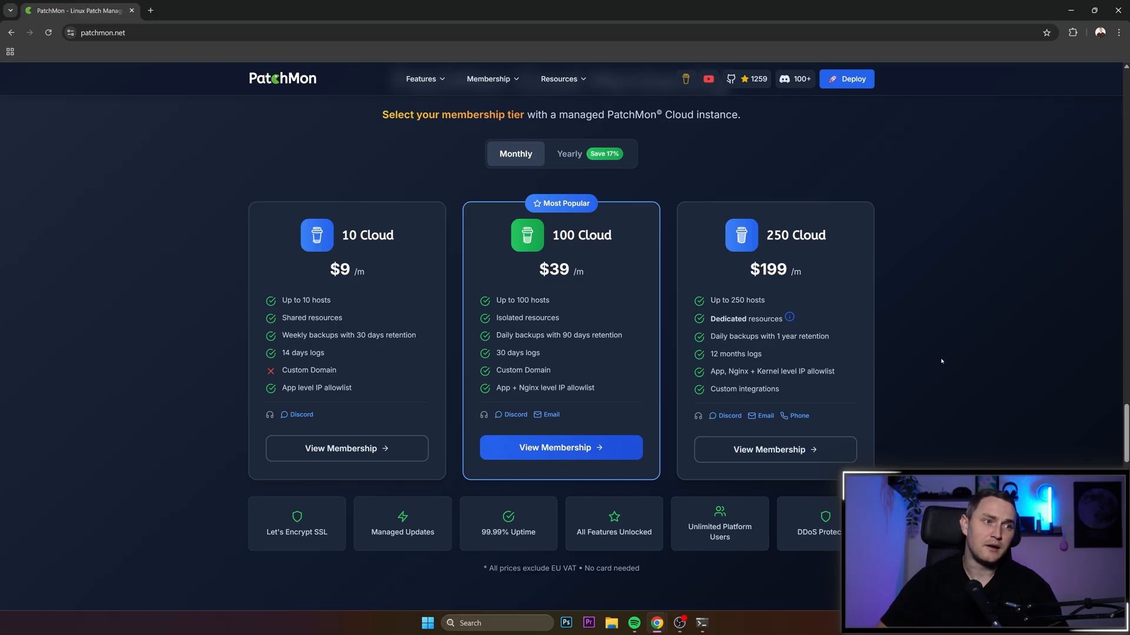
{"action": "mouse_move", "coordinate": [844, 288]}
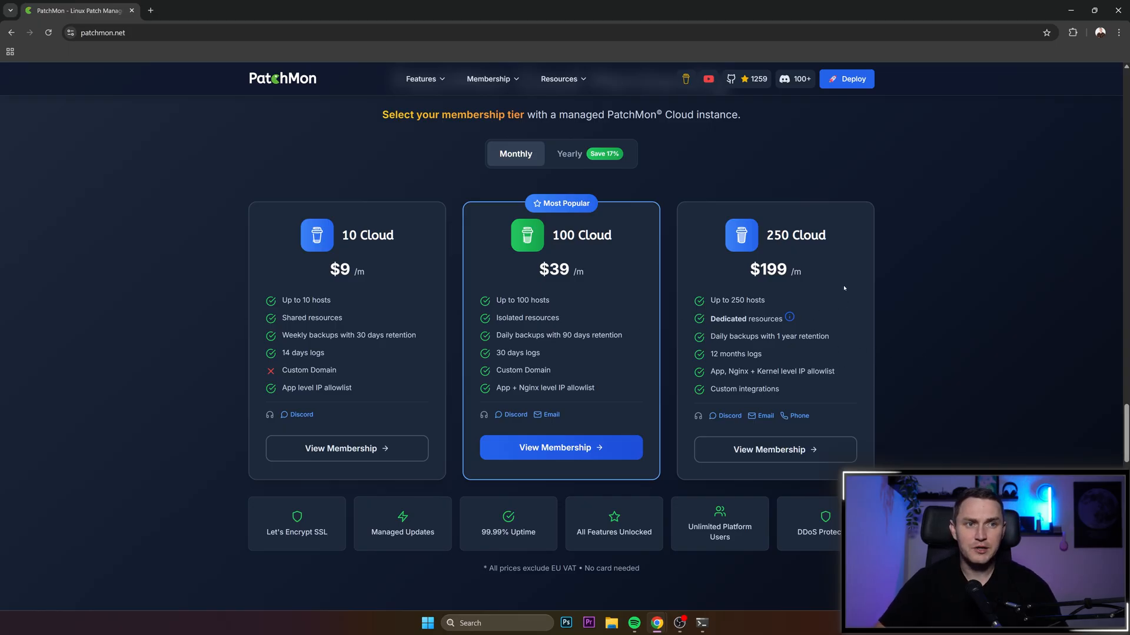
Step: Review the free Self-Hosted vs Enterprise options, then open the PatchMon Docker folder on GitHub
{"action": "scroll", "scroll_direction": "down", "scroll_amount": 3}
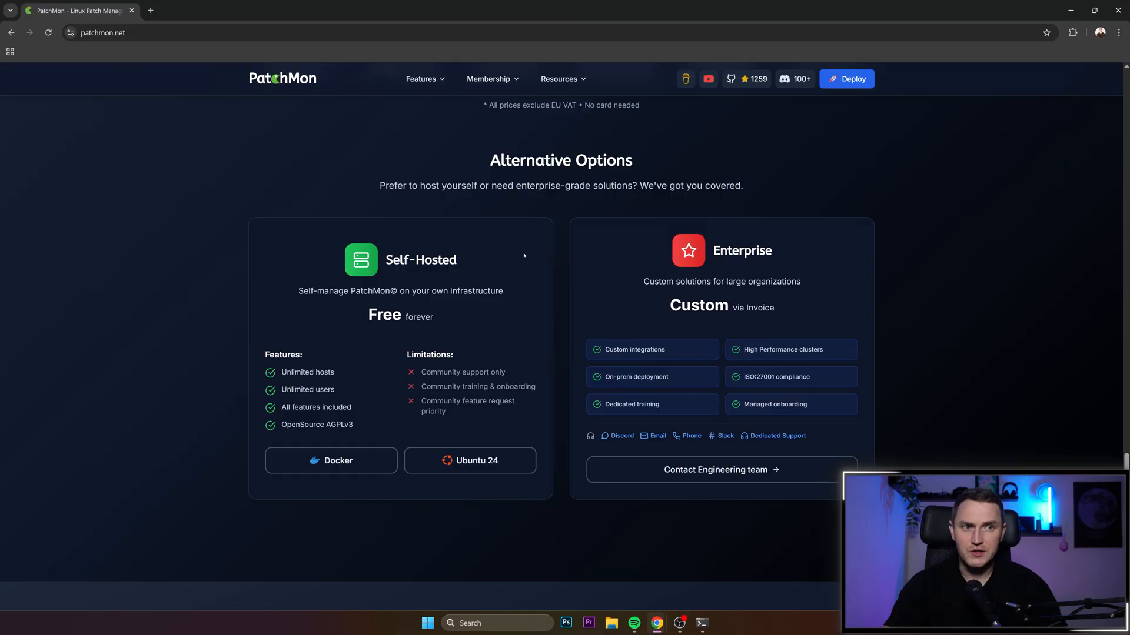
{"action": "mouse_move", "coordinate": [712, 263]}
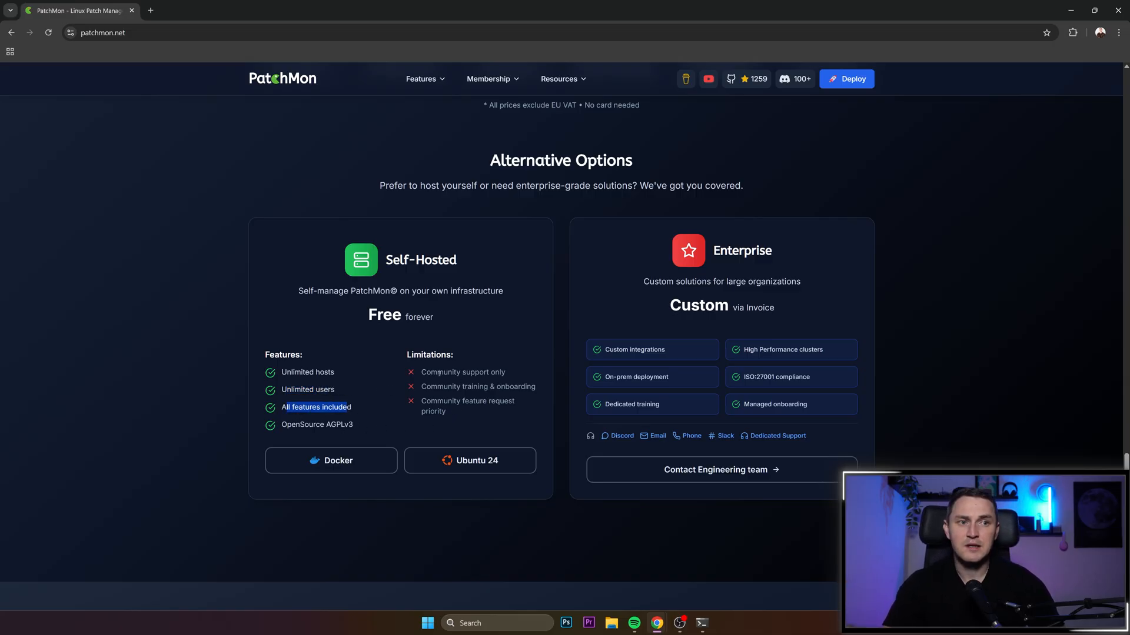
{"action": "mouse_move", "coordinate": [547, 303]}
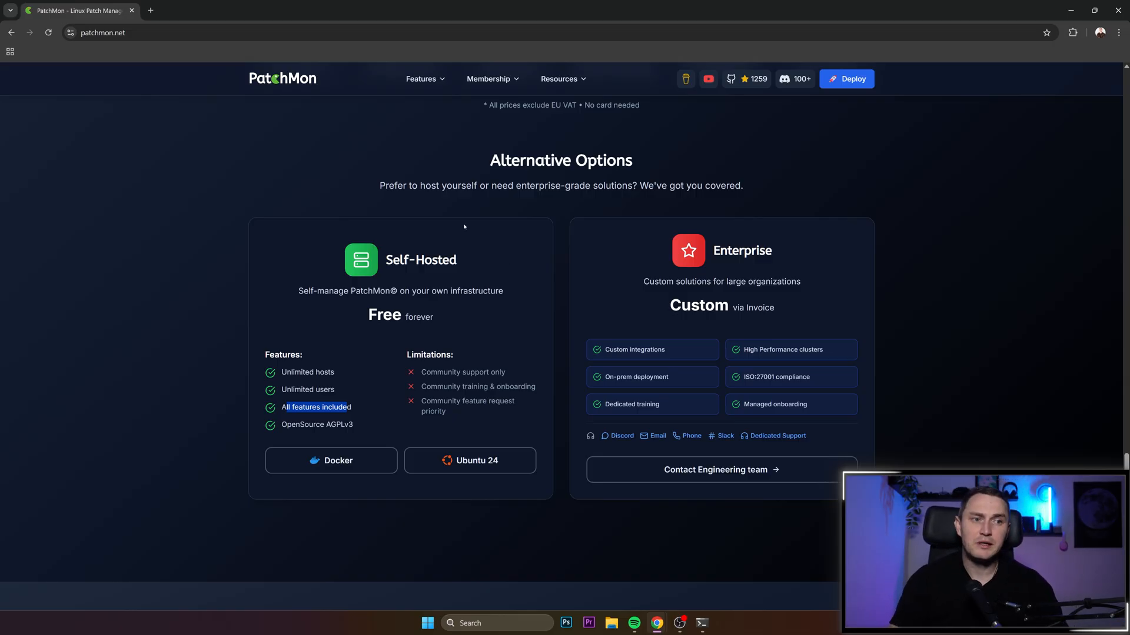
{"action": "mouse_move", "coordinate": [473, 368]}
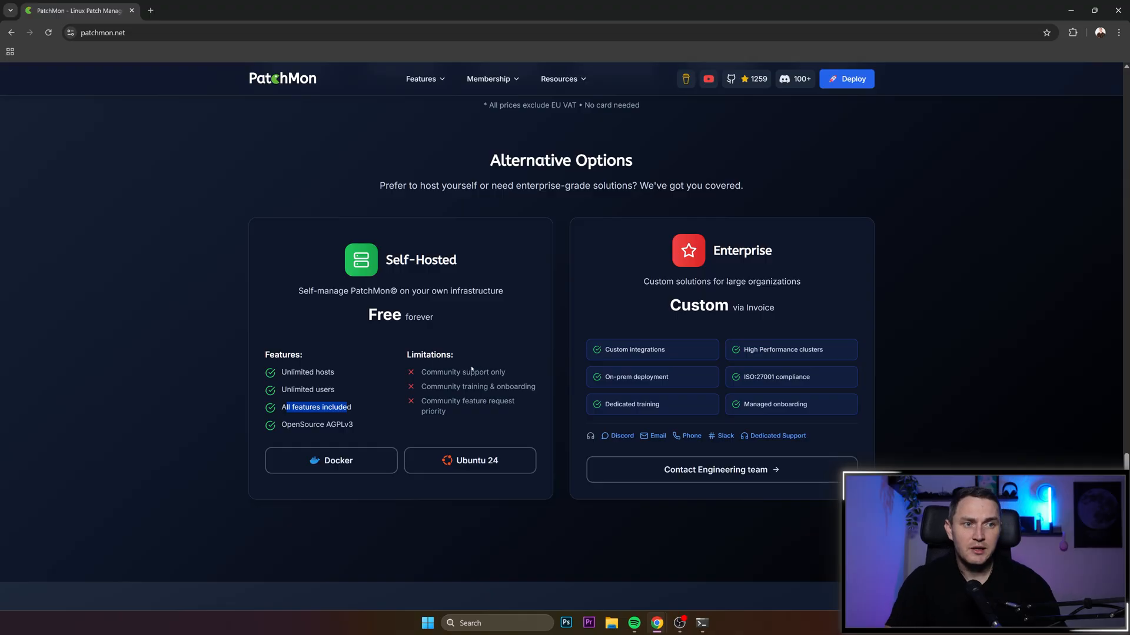
{"action": "scroll", "scroll_direction": "up", "scroll_amount": 3}
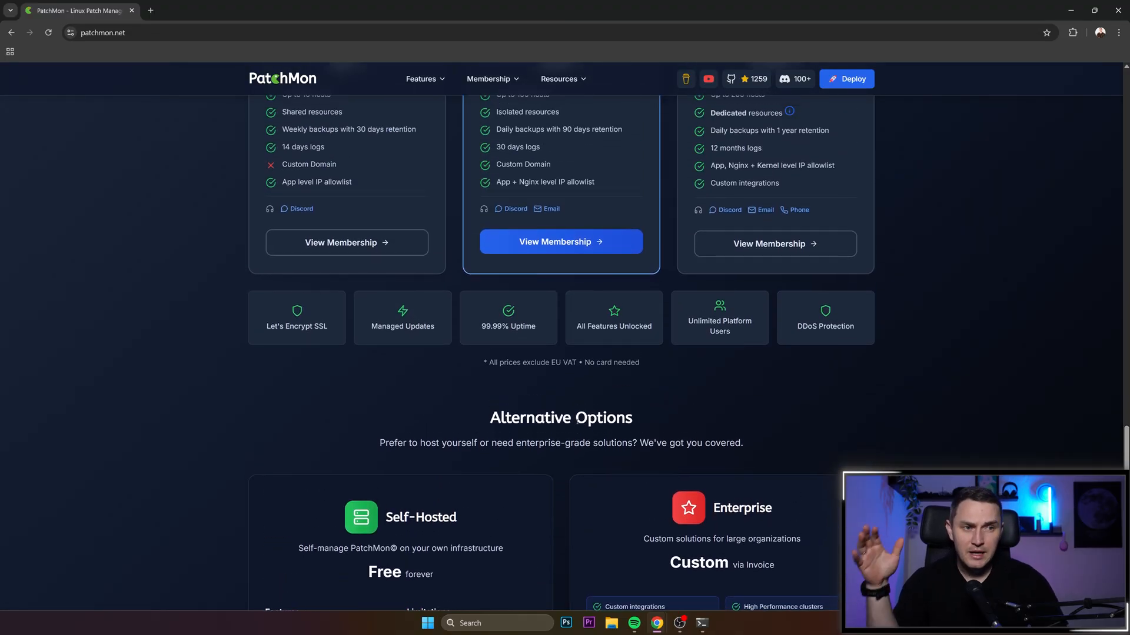
{"action": "scroll", "scroll_direction": "down", "scroll_amount": 3}
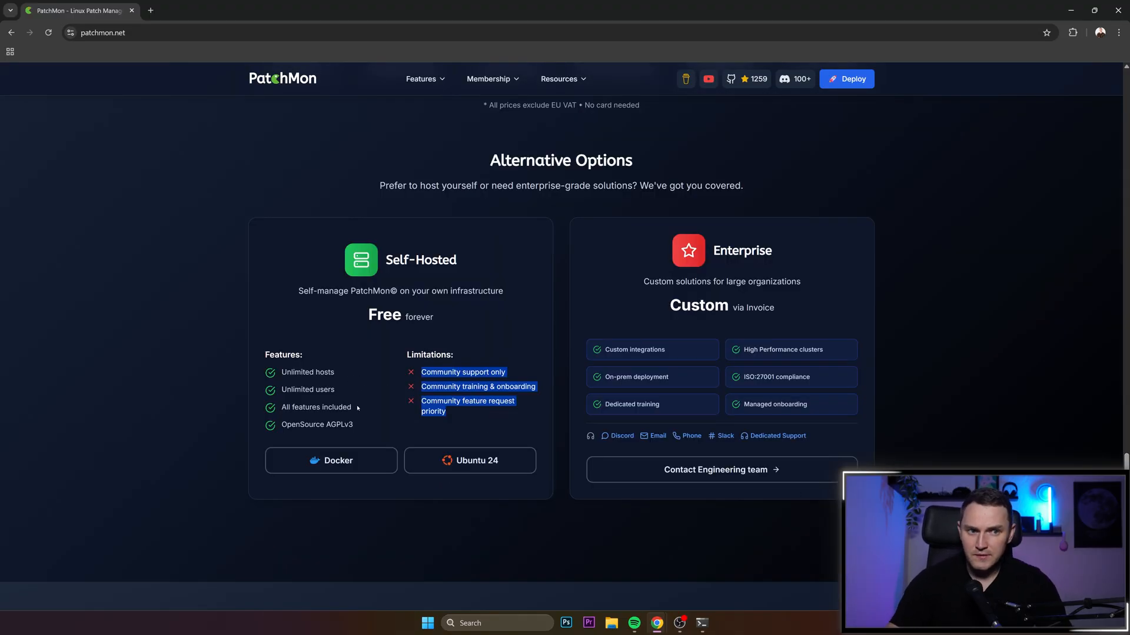
{"action": "mouse_move", "coordinate": [395, 477]}
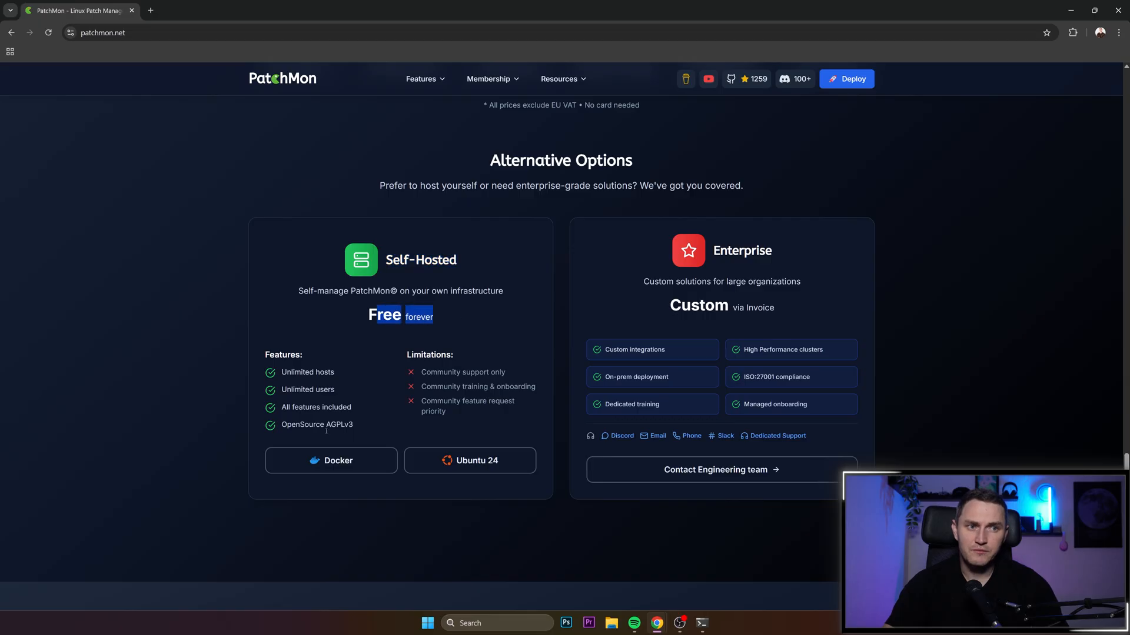
{"action": "left_click", "coordinate": [330, 462]}
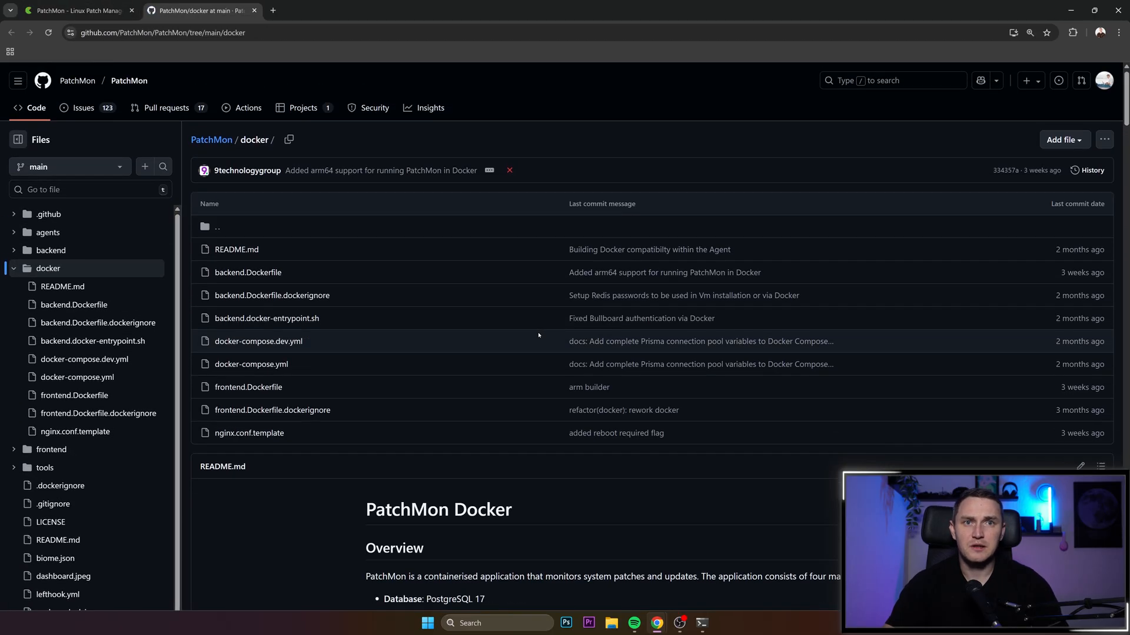
Step: Scroll the Docker README to the Quick Start production deployment steps and switch to the root terminal
{"action": "scroll", "scroll_direction": "down", "scroll_amount": 3}
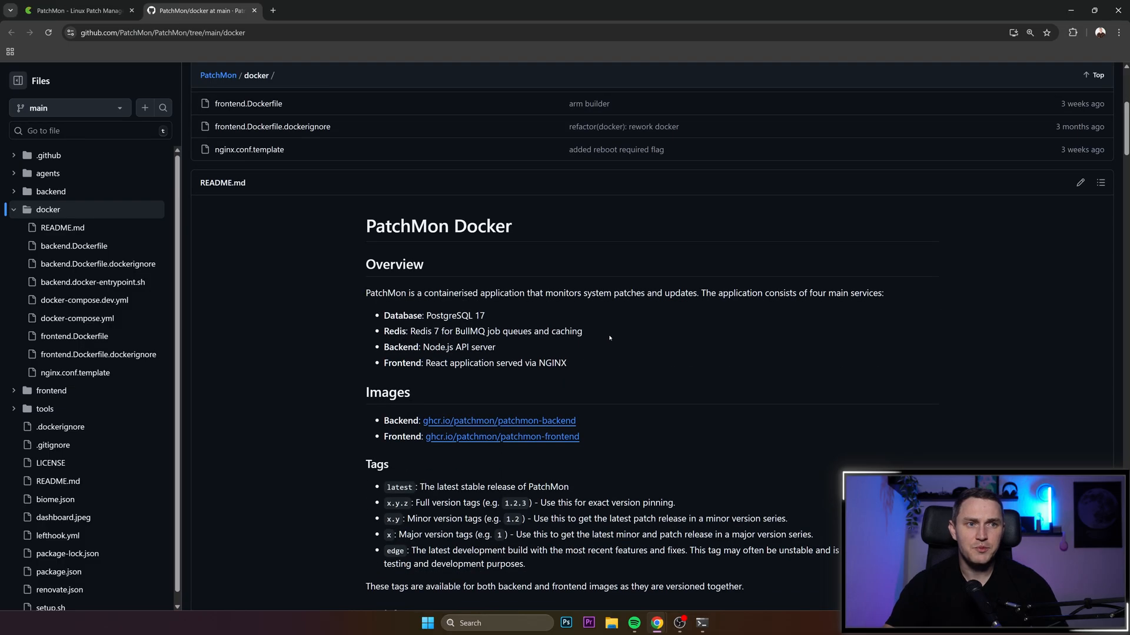
{"action": "scroll", "scroll_direction": "down", "scroll_amount": 3}
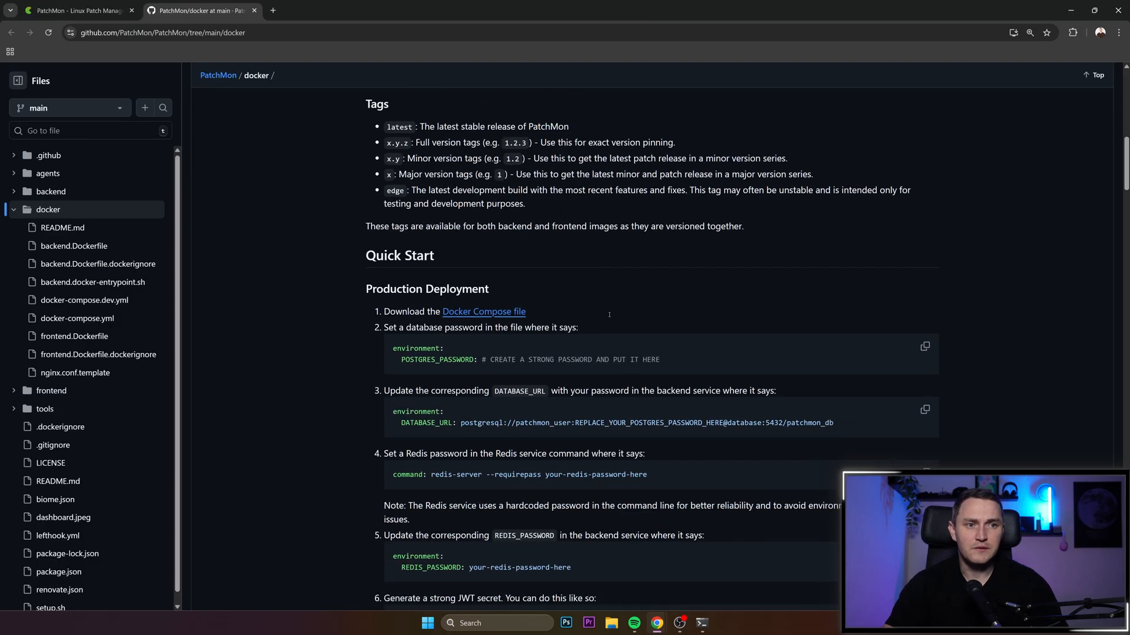
{"action": "scroll", "scroll_direction": "down", "scroll_amount": 3}
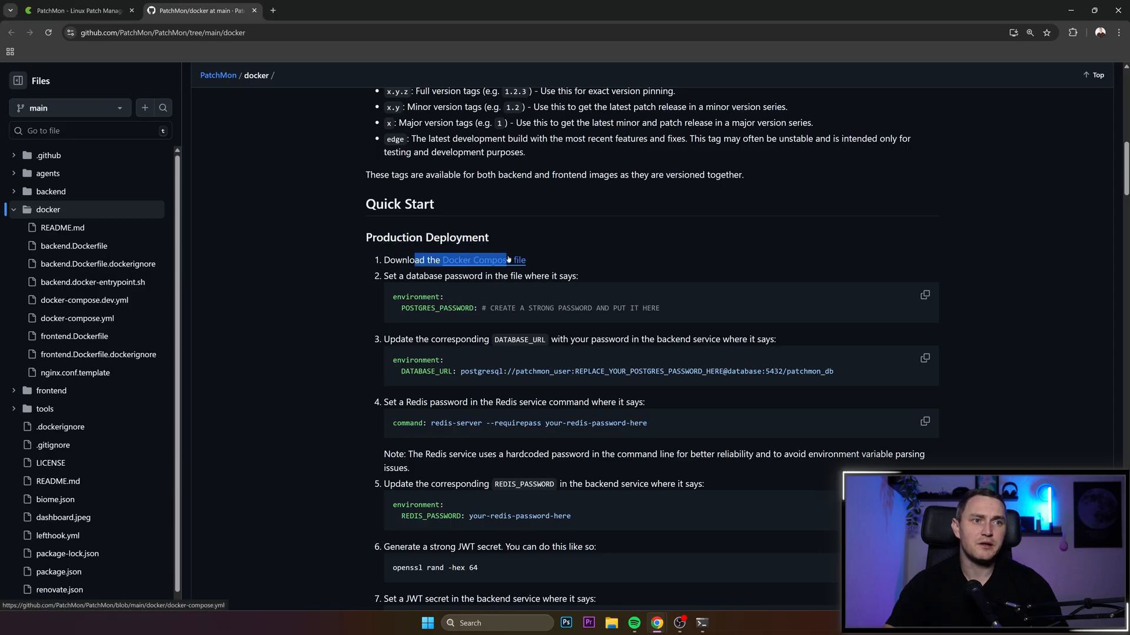
{"action": "left_click", "coordinate": [704, 623]}
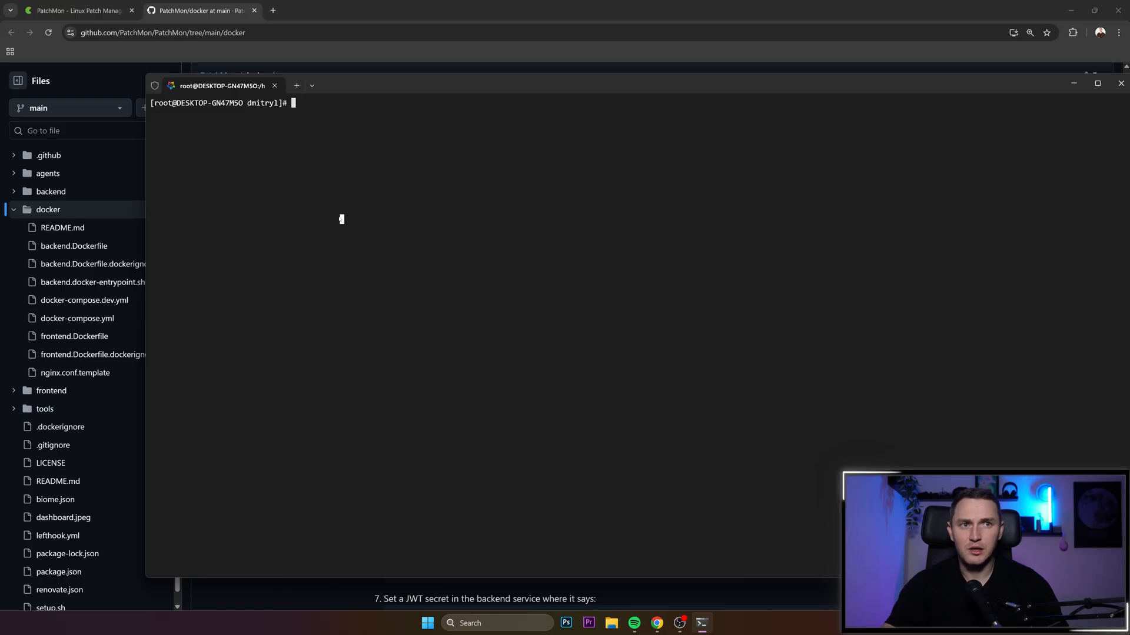
Step: Create the patchmon_youtube directory with mkdir and cd into it
{"action": "type", "text": "mkdir"}
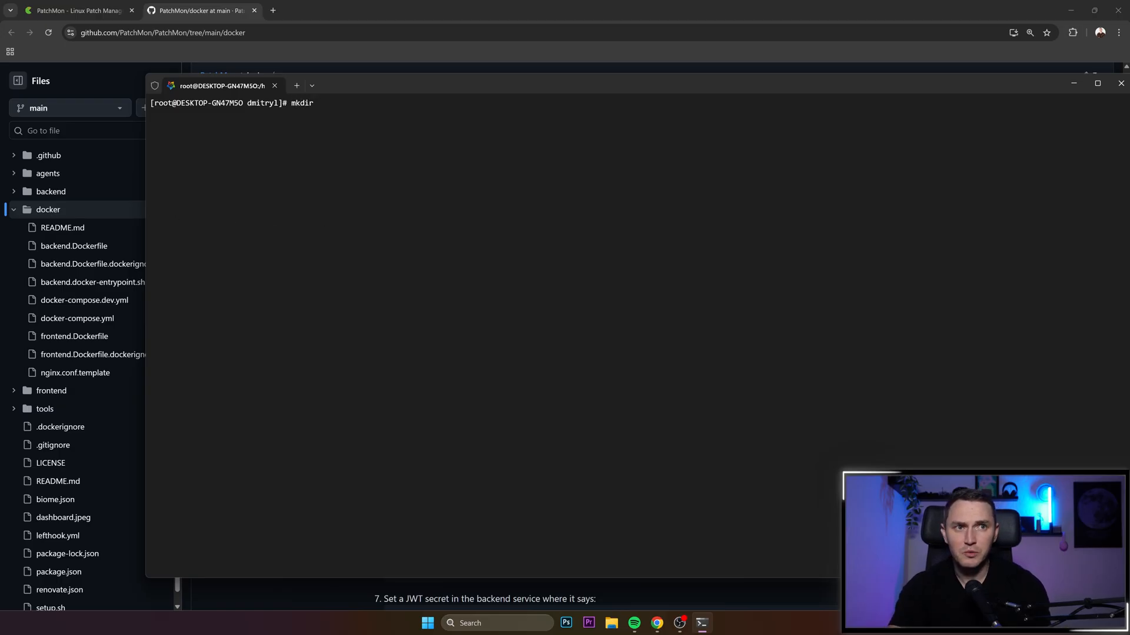
{"action": "type", "text": "patchmon"}
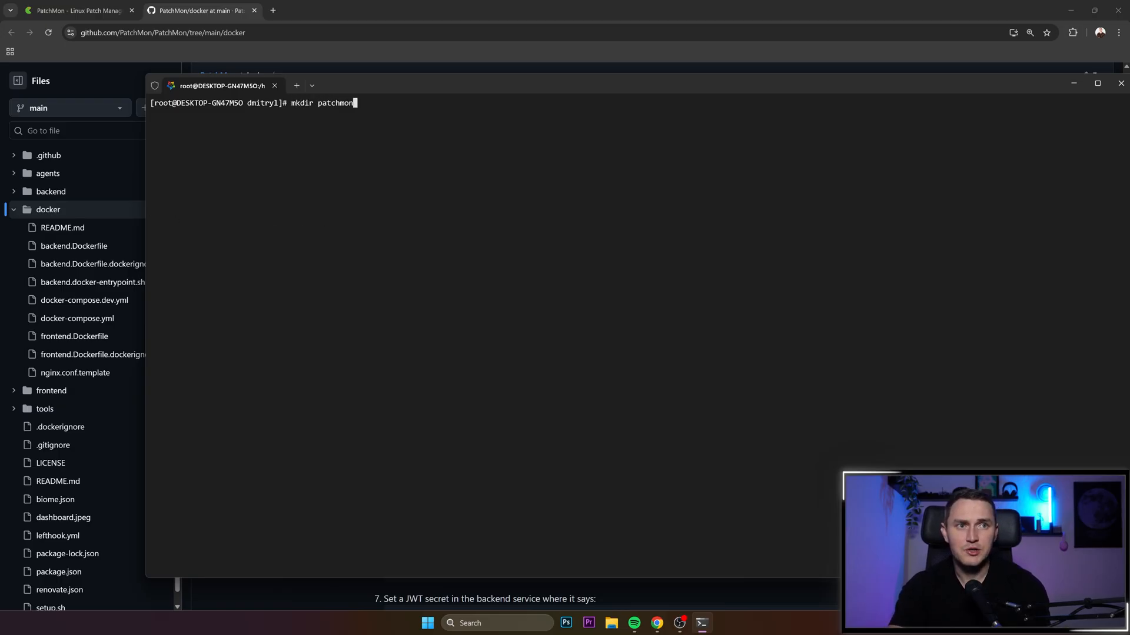
{"action": "type", "text": "_youtub"}
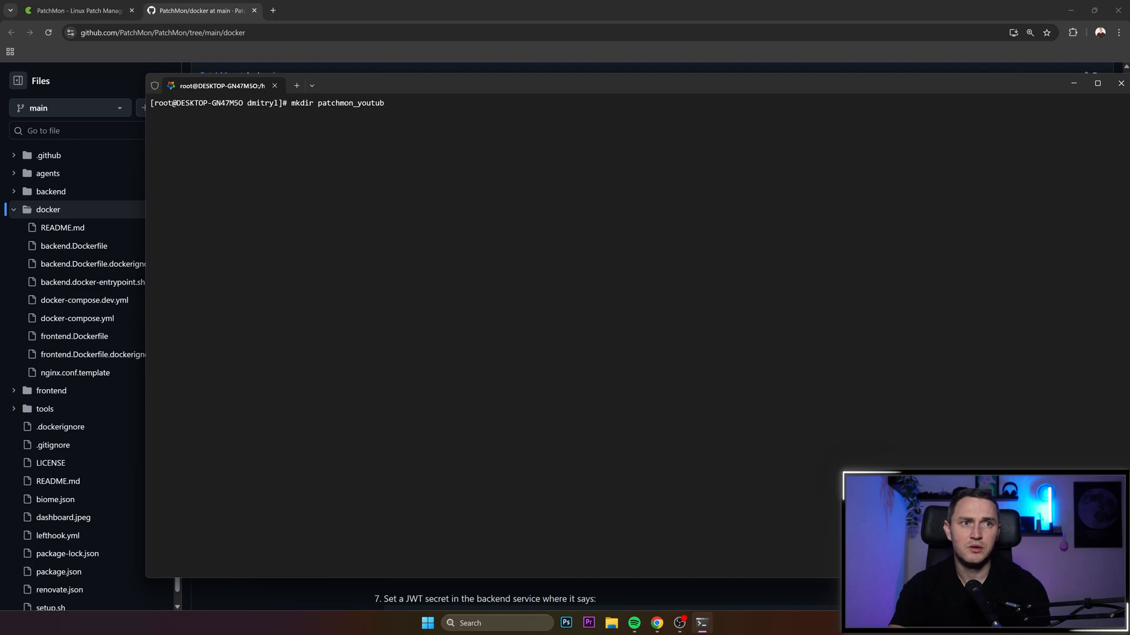
{"action": "type", "text": "cd patchmon"}
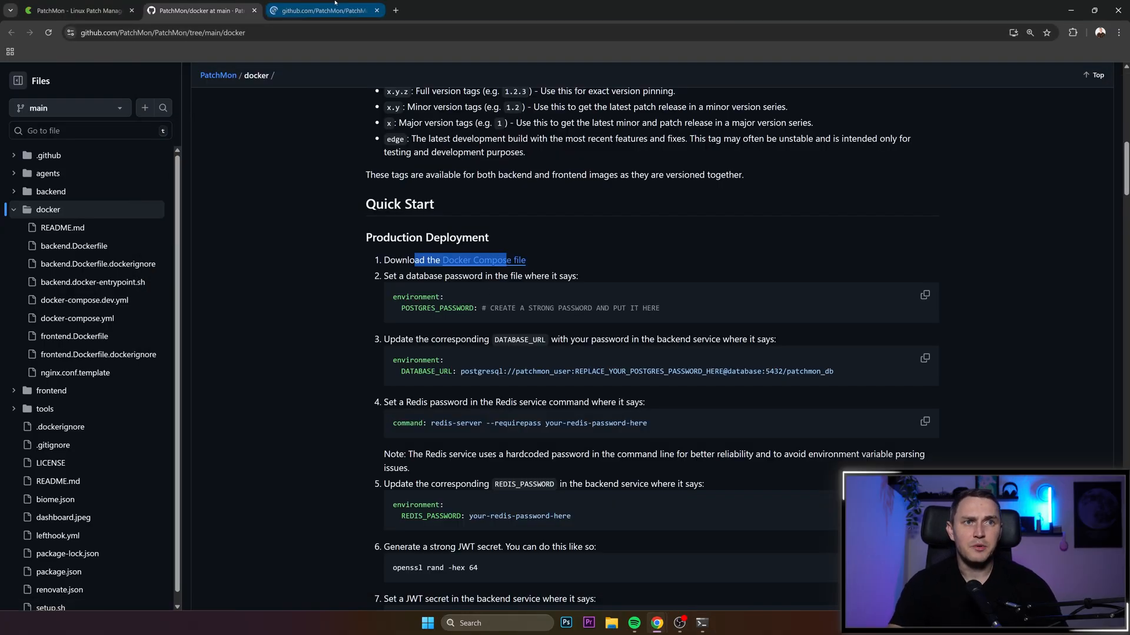
Step: Open docker-compose.yml on GitHub and copy its raw contents
{"action": "left_click", "coordinate": [484, 260]}
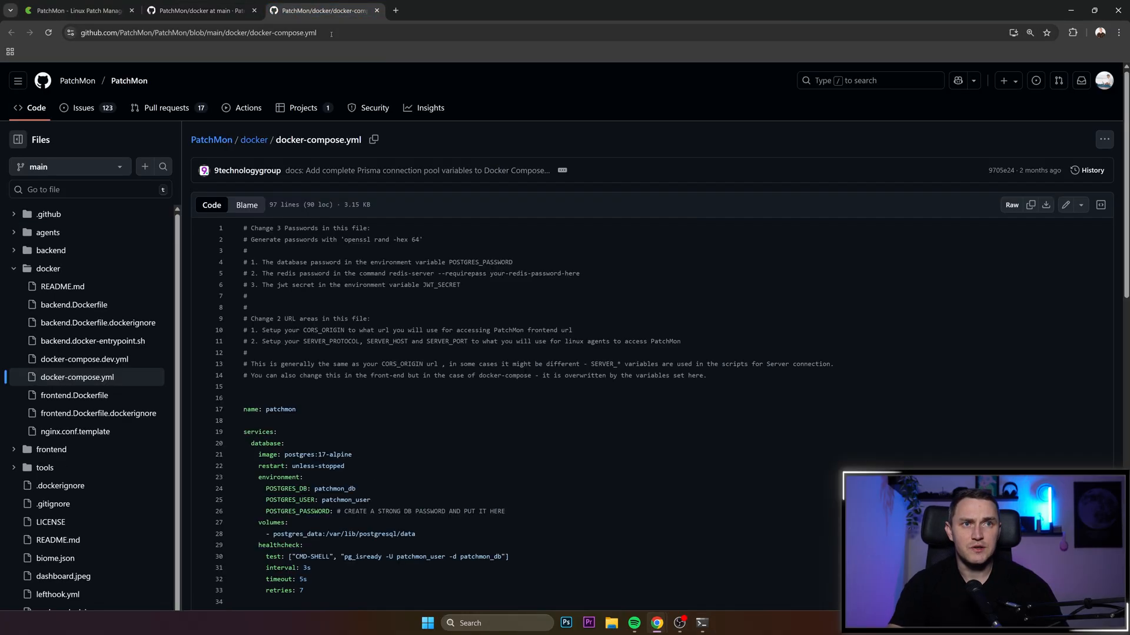
{"action": "mouse_move", "coordinate": [1031, 204]}
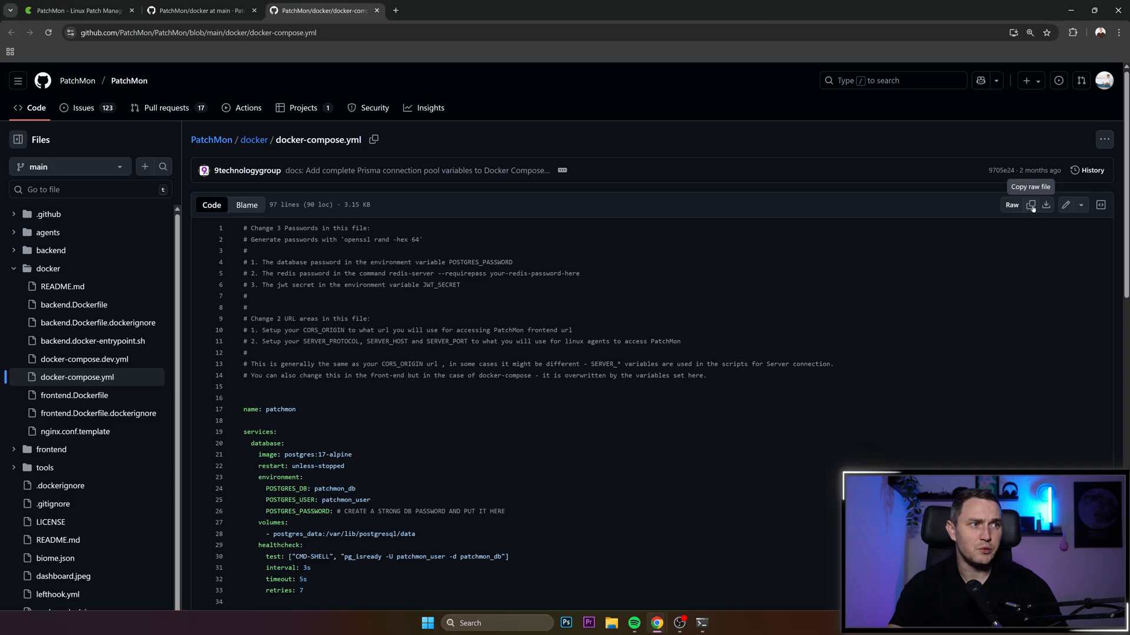
{"action": "left_click", "coordinate": [701, 622]}
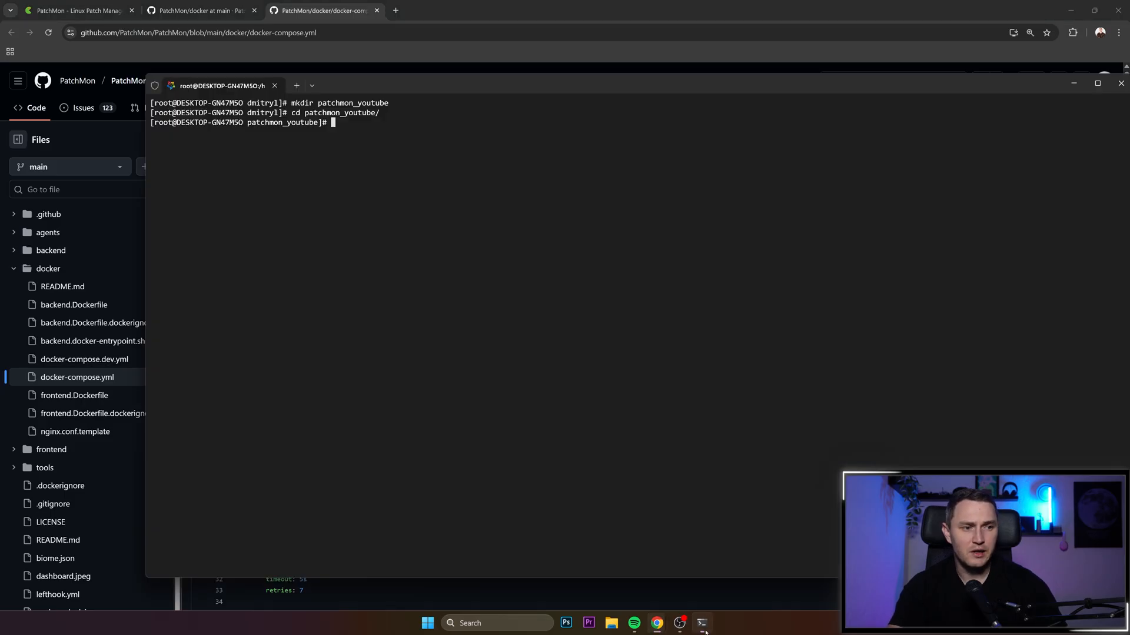
Step: Paste the compose configuration into a new patchmon.yaml in vi and save it with :wq
{"action": "type", "text": "vi"}
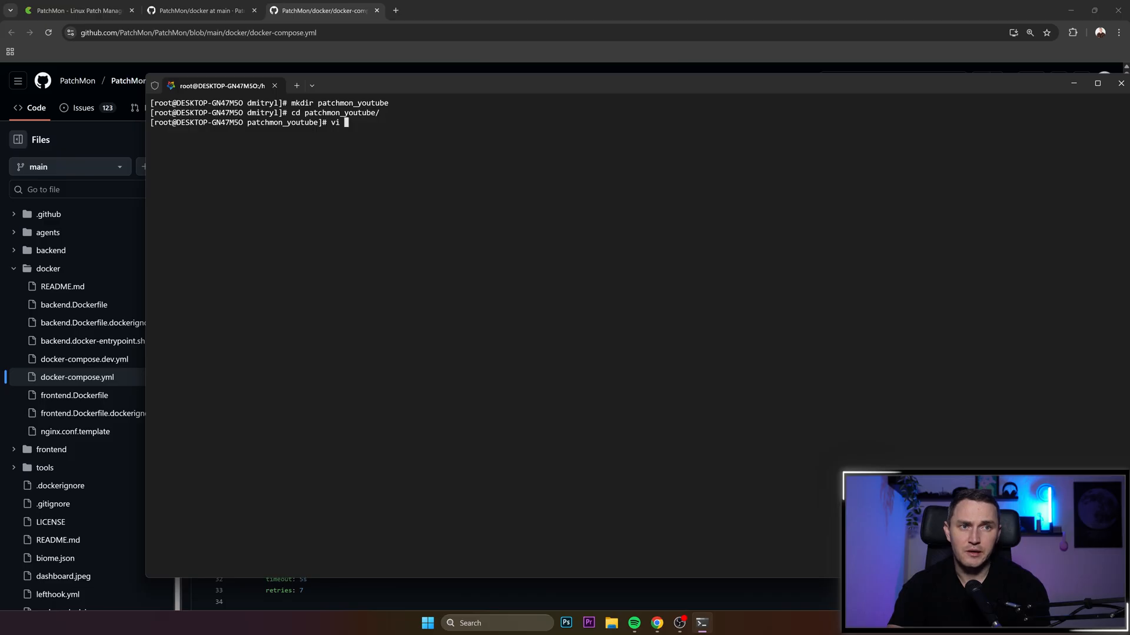
{"action": "type", "text": "patchmon.y"}
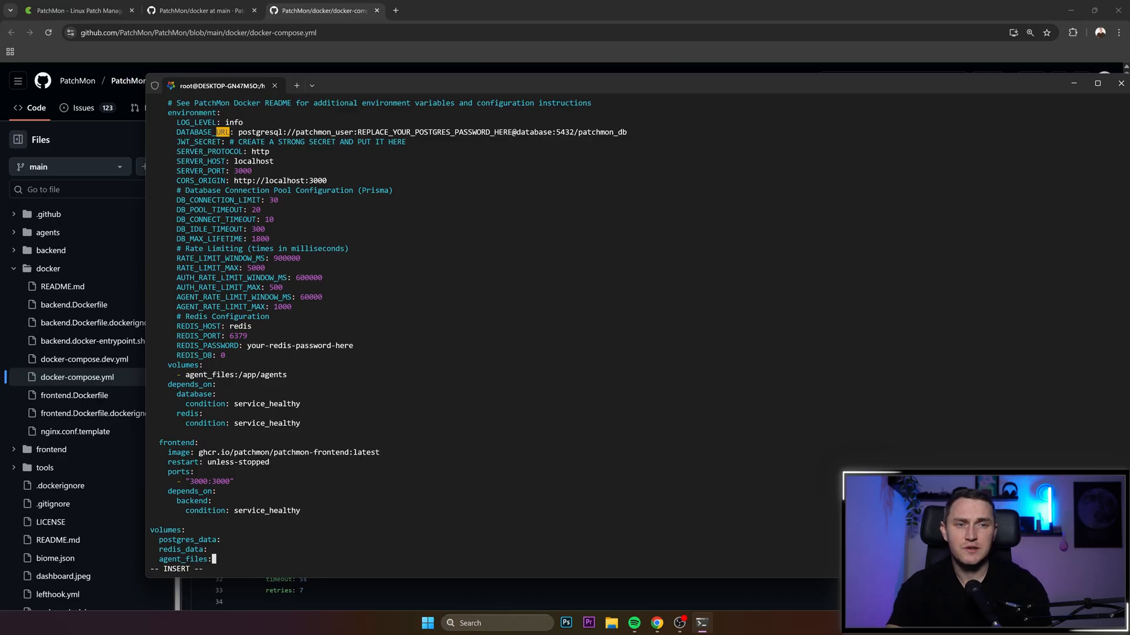
{"action": "type", "text": ":wq"}
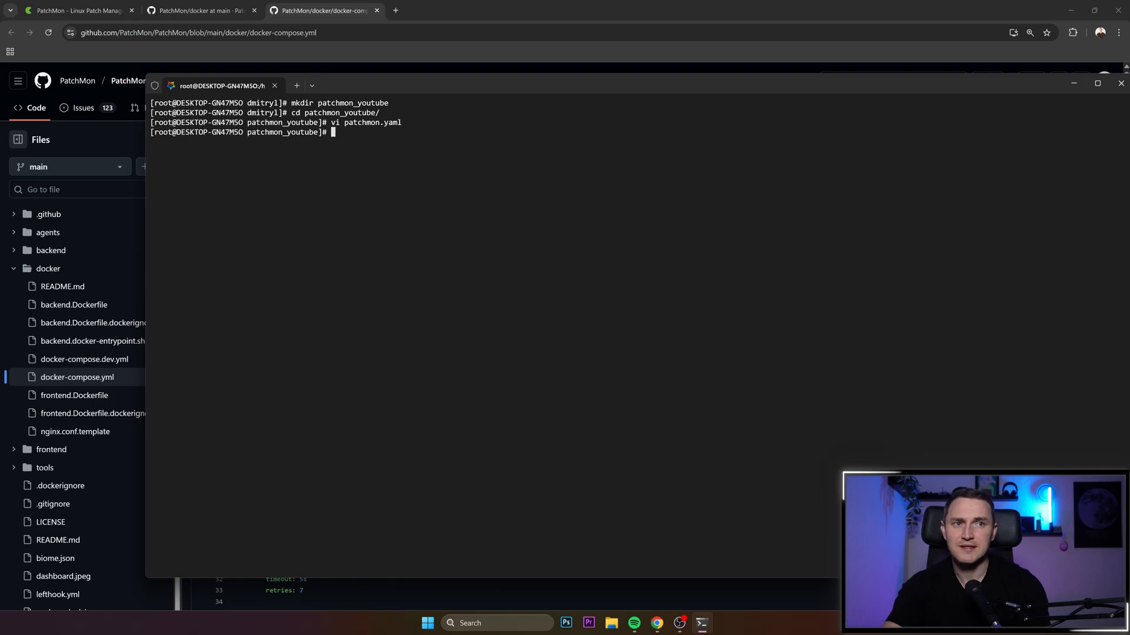
Step: Reopen patchmon.yaml in vim and scroll through its services
{"action": "type", "text": "vim pa"}
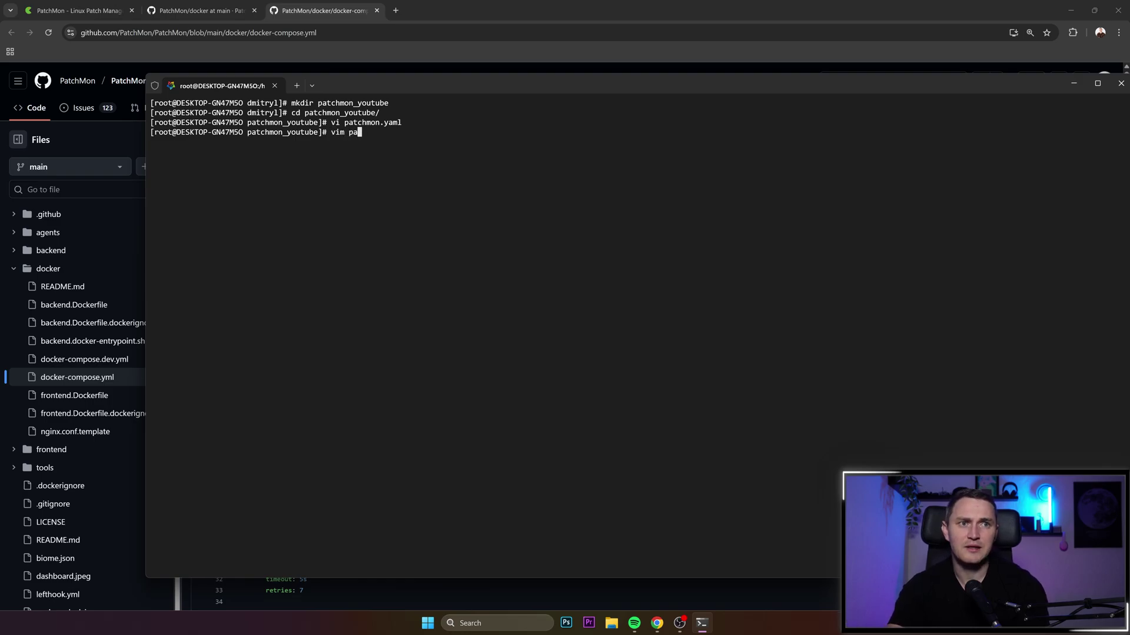
{"action": "key", "text": "Enter"}
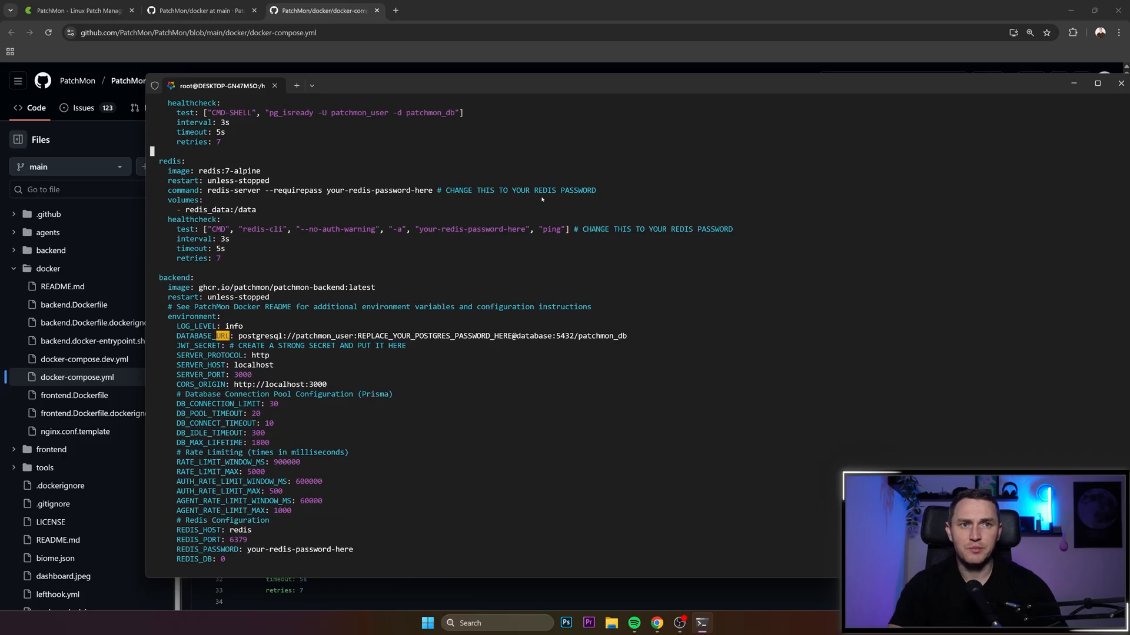
{"action": "scroll", "scroll_direction": "down", "scroll_amount": 3}
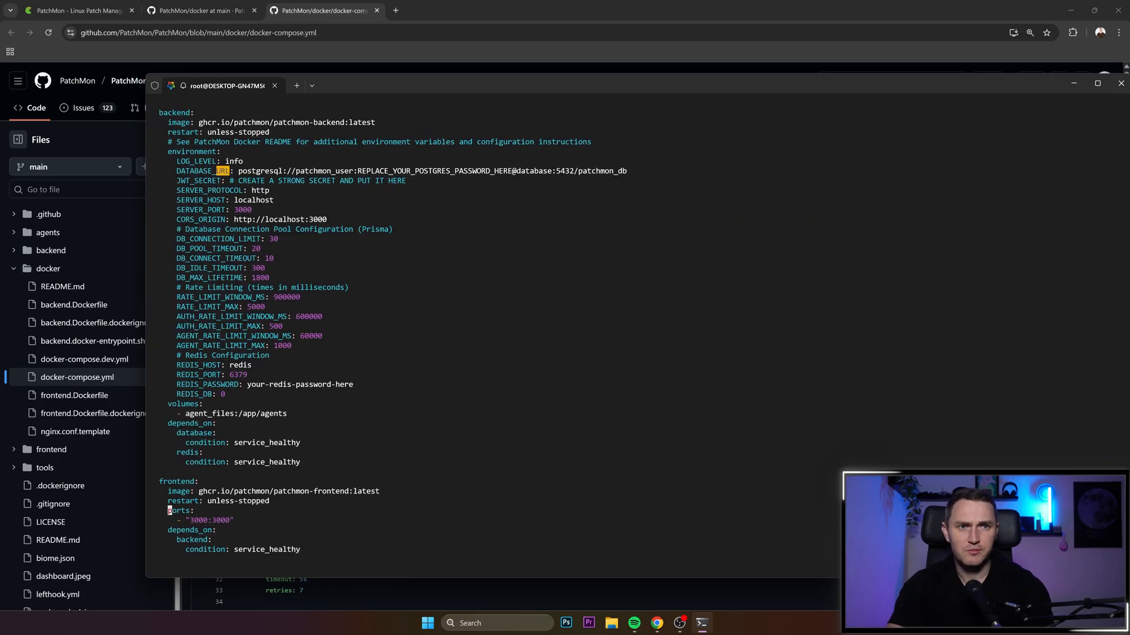
{"action": "scroll", "scroll_direction": "up", "scroll_amount": 3}
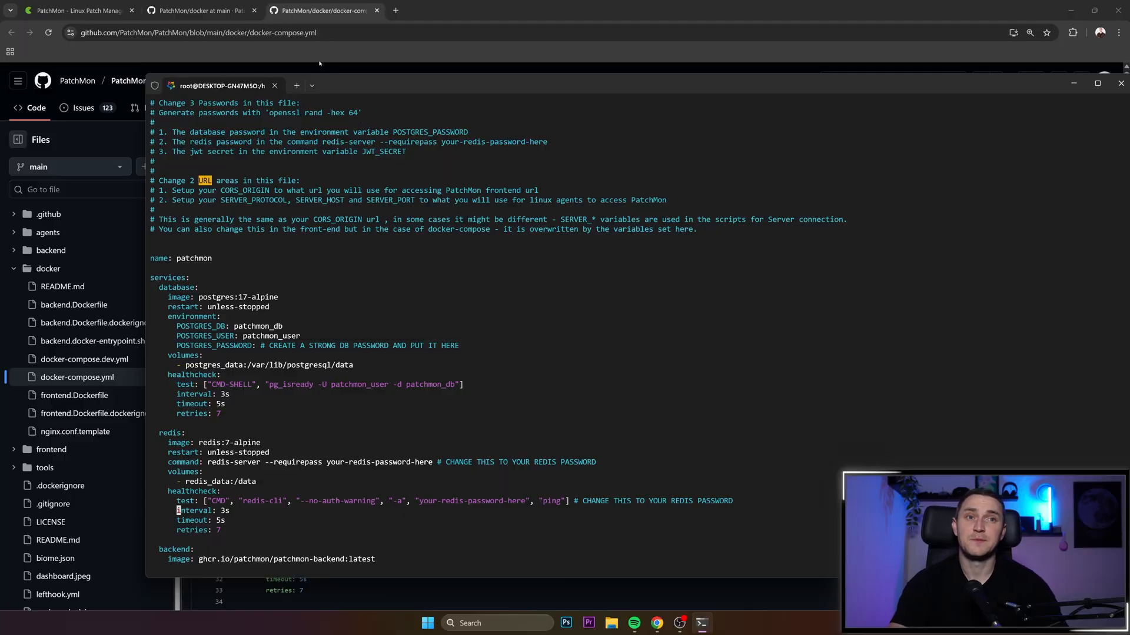
{"action": "right_click", "coordinate": [331, 9]}
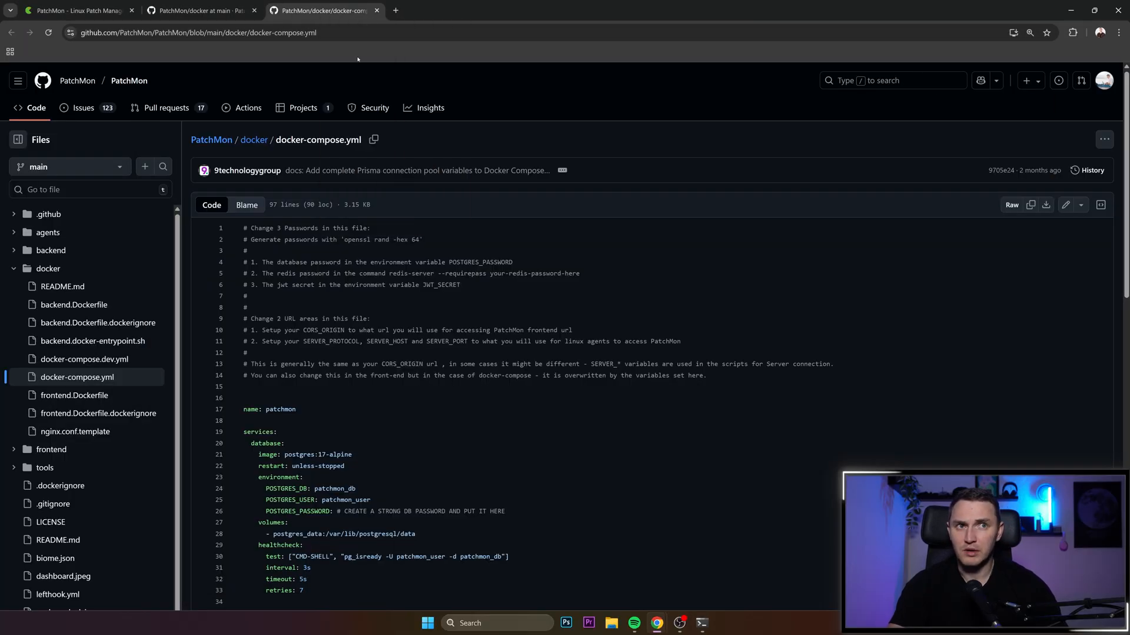
Step: Locate the README's database password step, pick out POSTGRES_PASSWORD, and return to the terminal editor
{"action": "scroll", "scroll_direction": "down", "scroll_amount": 3}
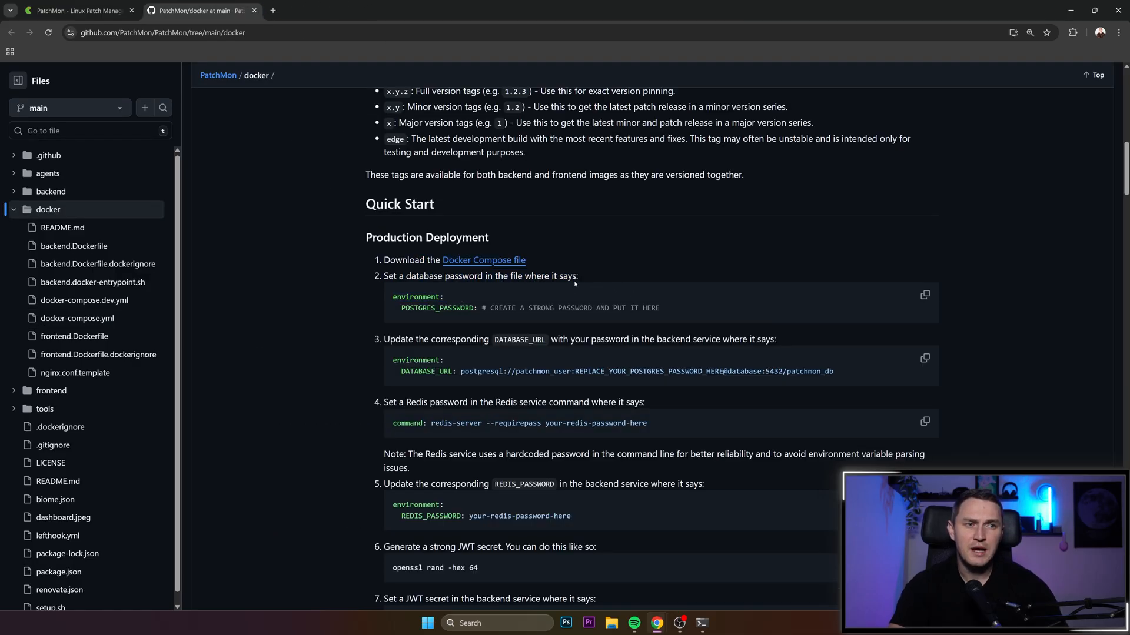
{"action": "left_click_drag", "start_coordinate": [406, 275], "coordinate": [442, 297]}
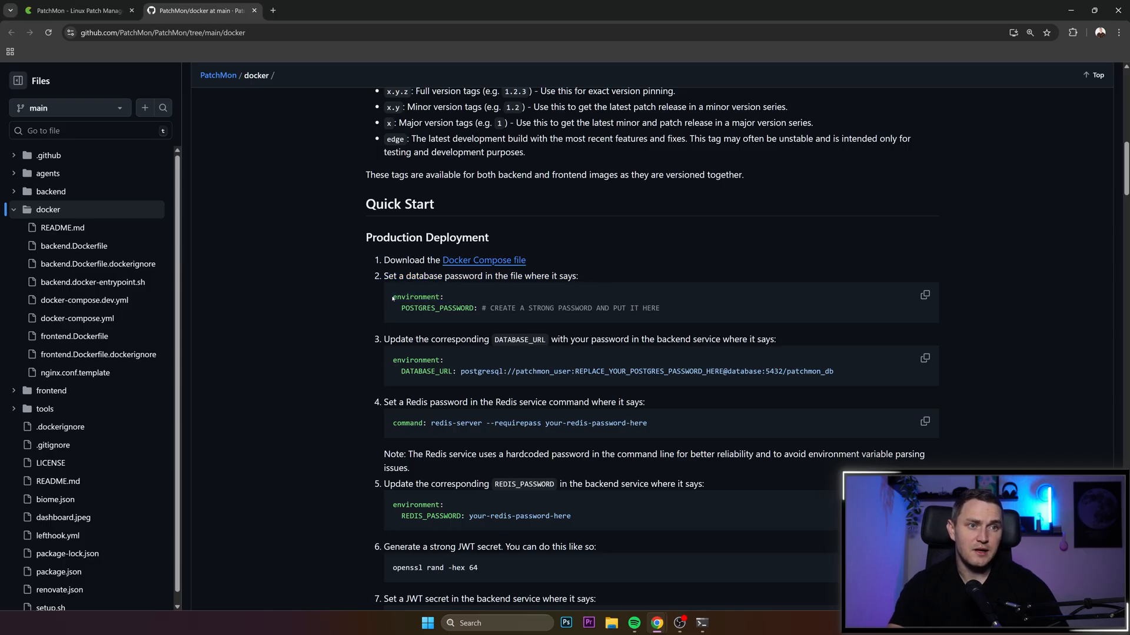
{"action": "double_click", "coordinate": [437, 308]}
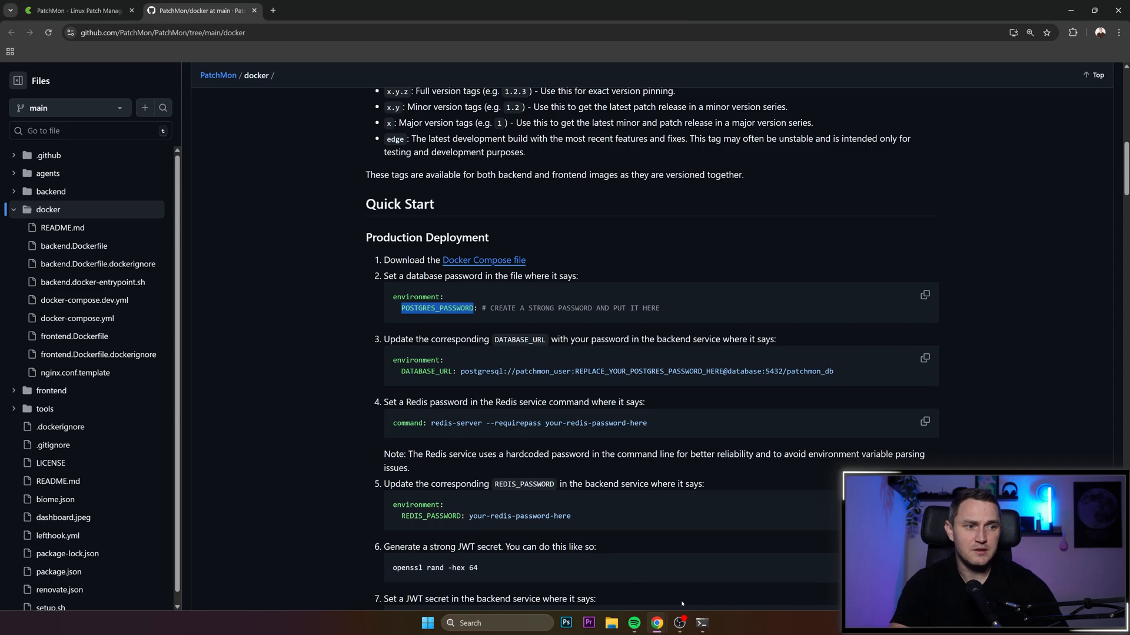
{"action": "left_click", "coordinate": [701, 622]}
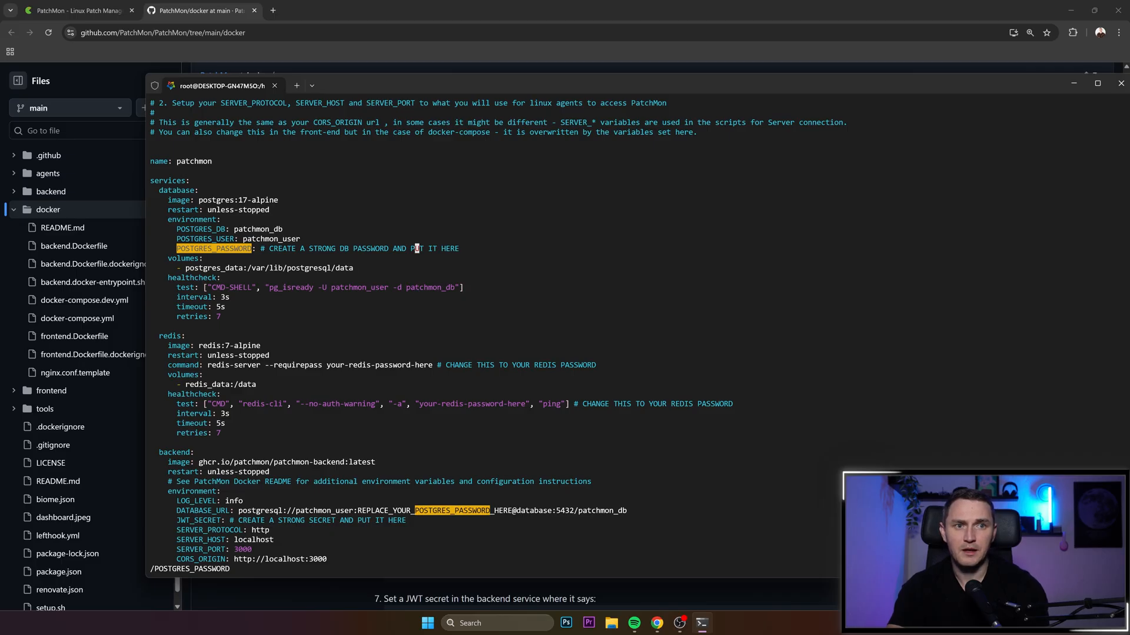
{"action": "key", "text": "i"}
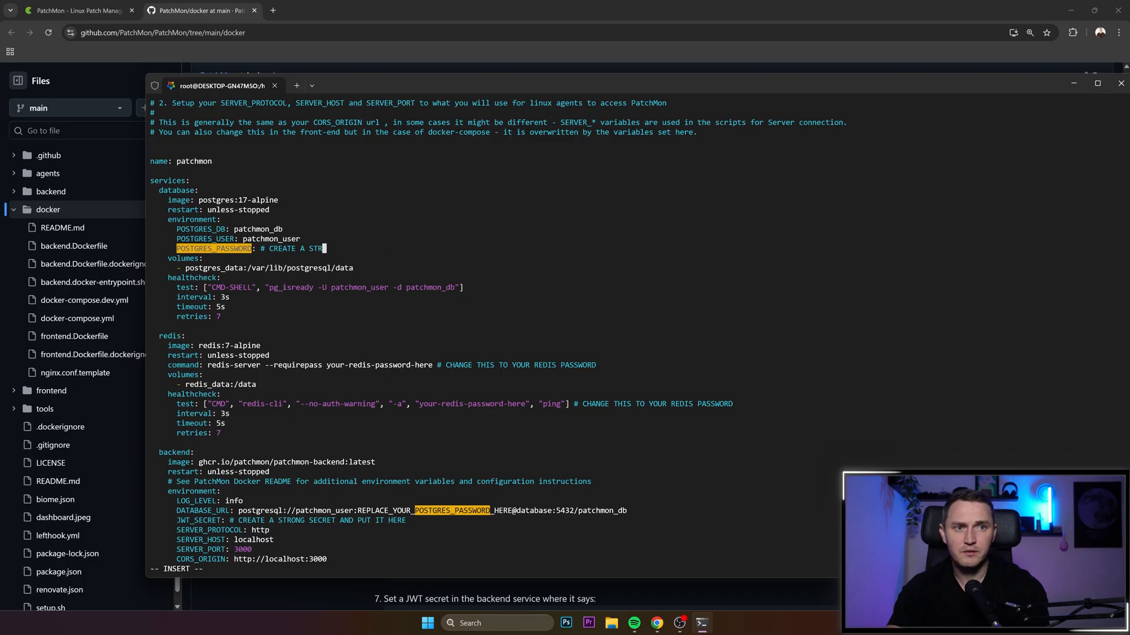
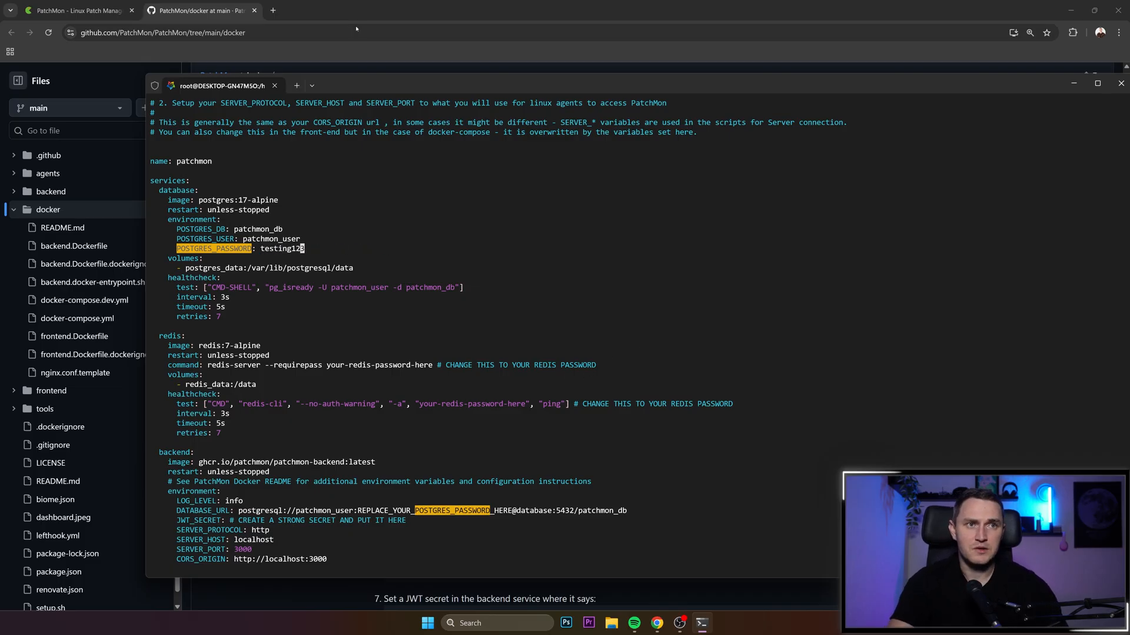
{"action": "left_click", "coordinate": [1120, 82]}
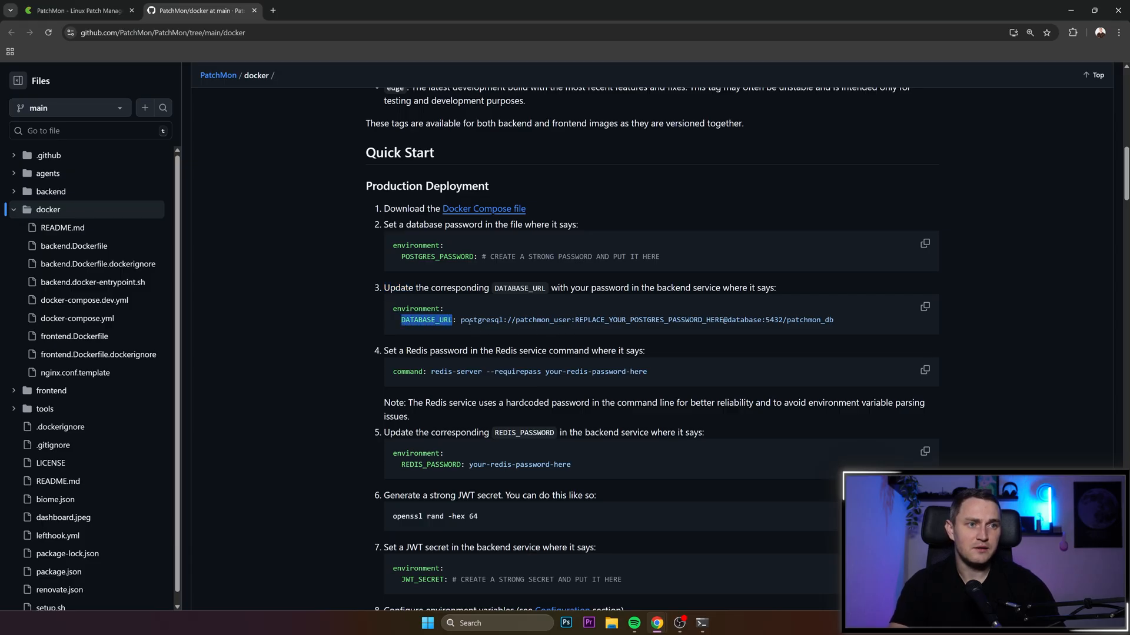
{"action": "mouse_move", "coordinate": [638, 331]}
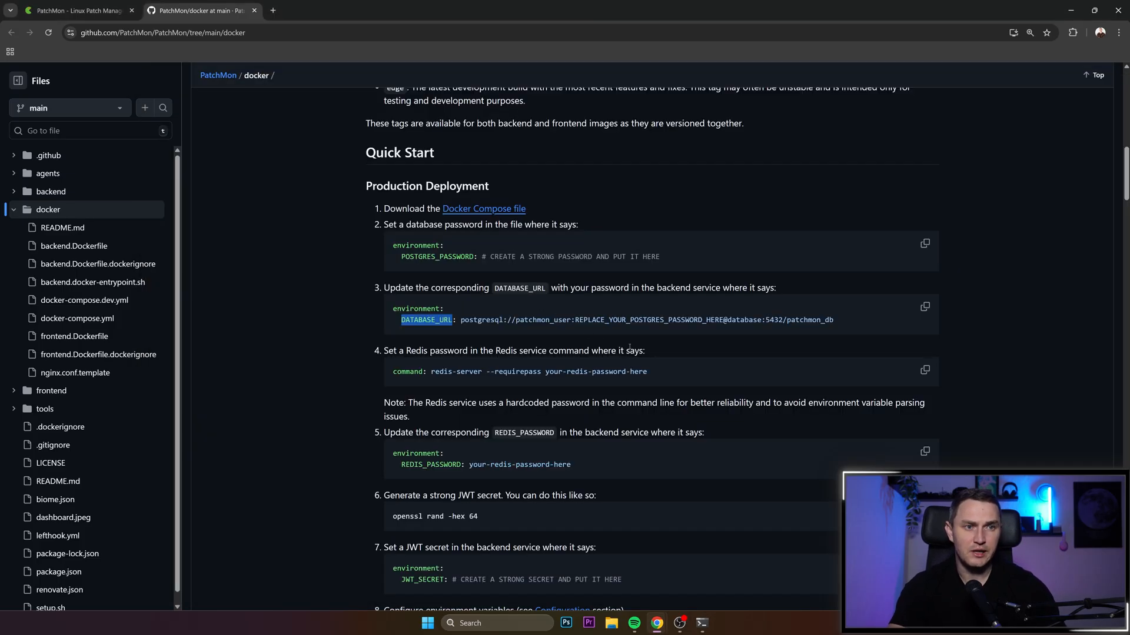
{"action": "scroll", "scroll_direction": "down", "scroll_amount": 3}
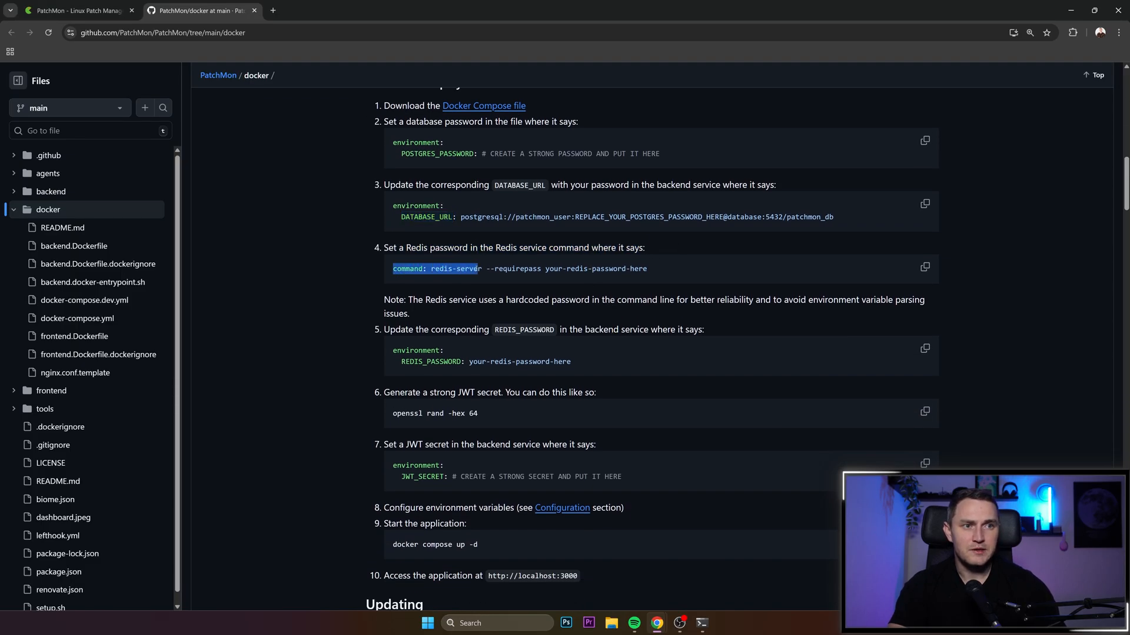
{"action": "left_click", "coordinate": [705, 621]}
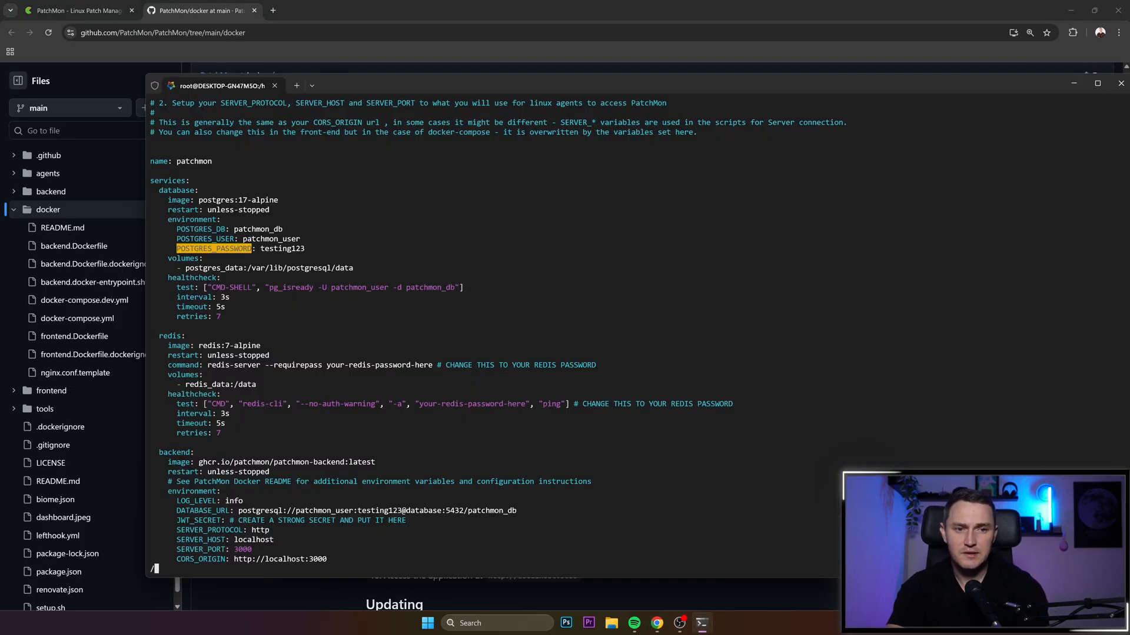
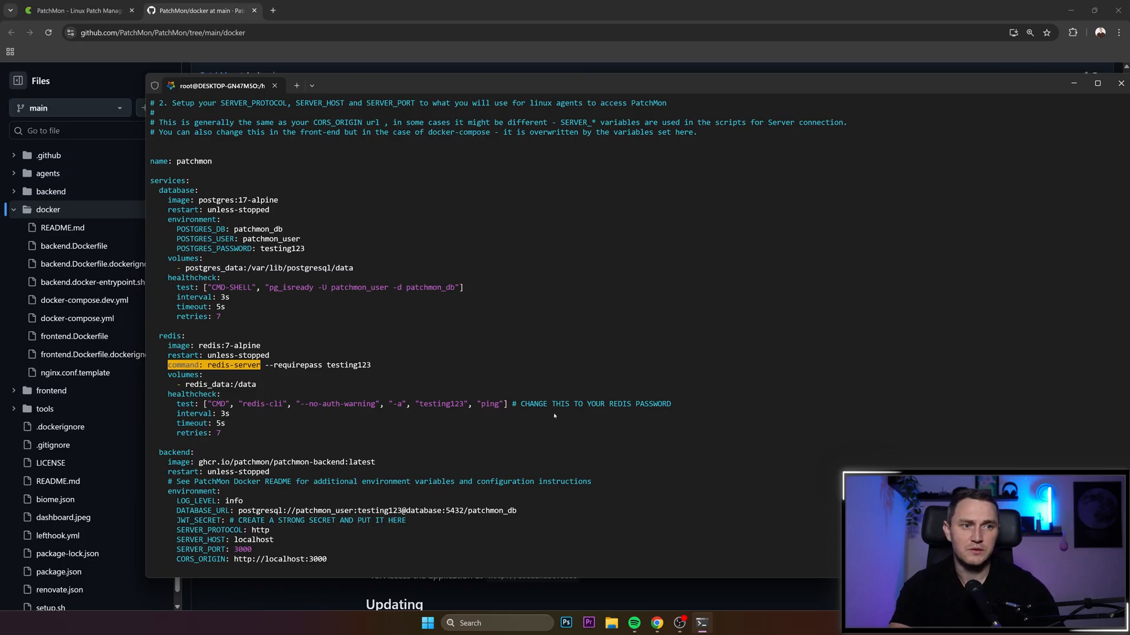
{"action": "left_click", "coordinate": [1121, 82]}
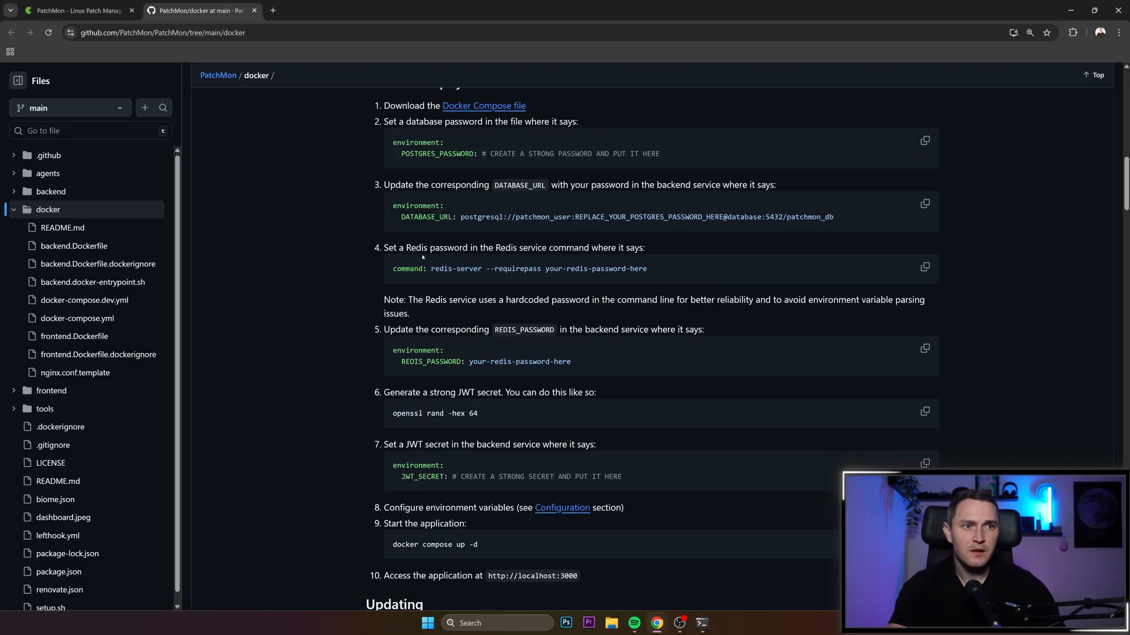
{"action": "left_click_drag", "start_coordinate": [415, 247], "coordinate": [526, 268]}
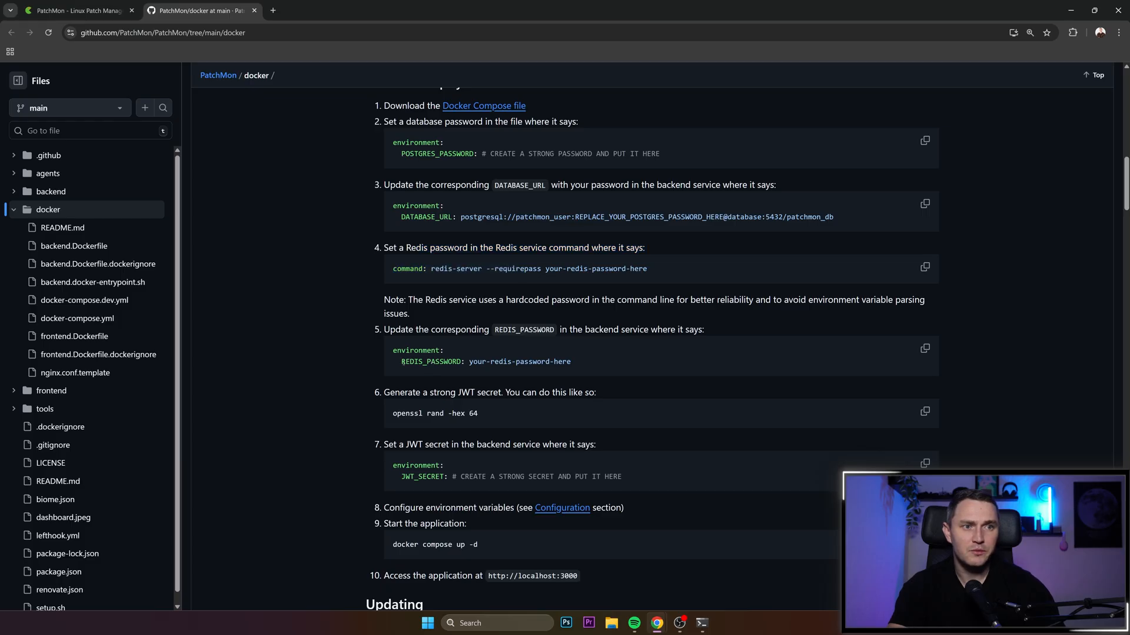
{"action": "double_click", "coordinate": [431, 361]}
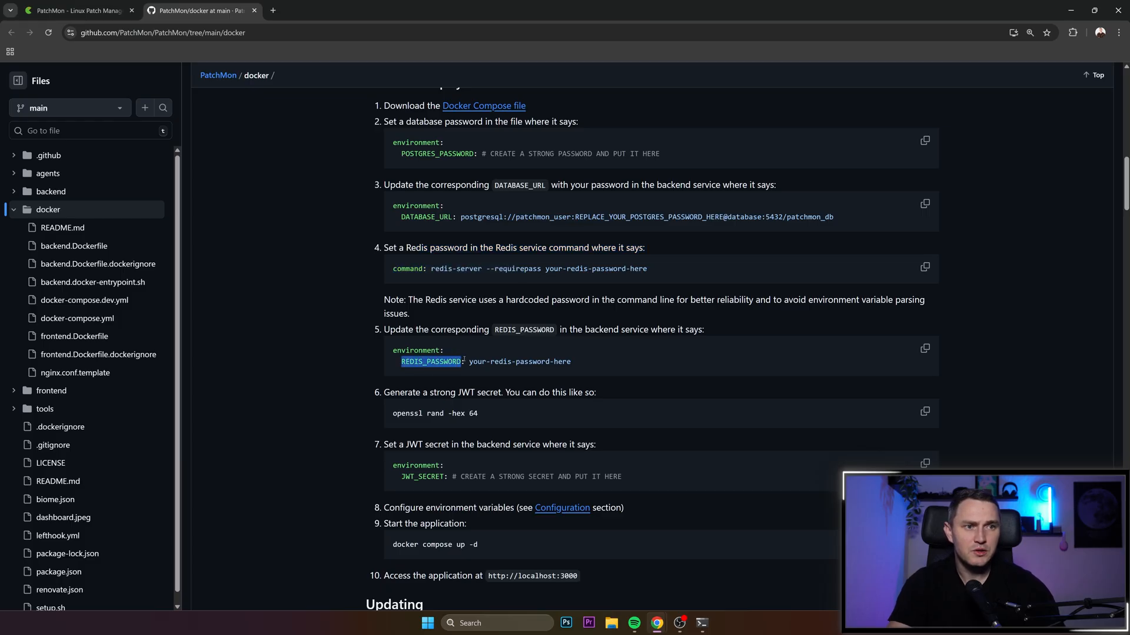
{"action": "mouse_move", "coordinate": [605, 381]}
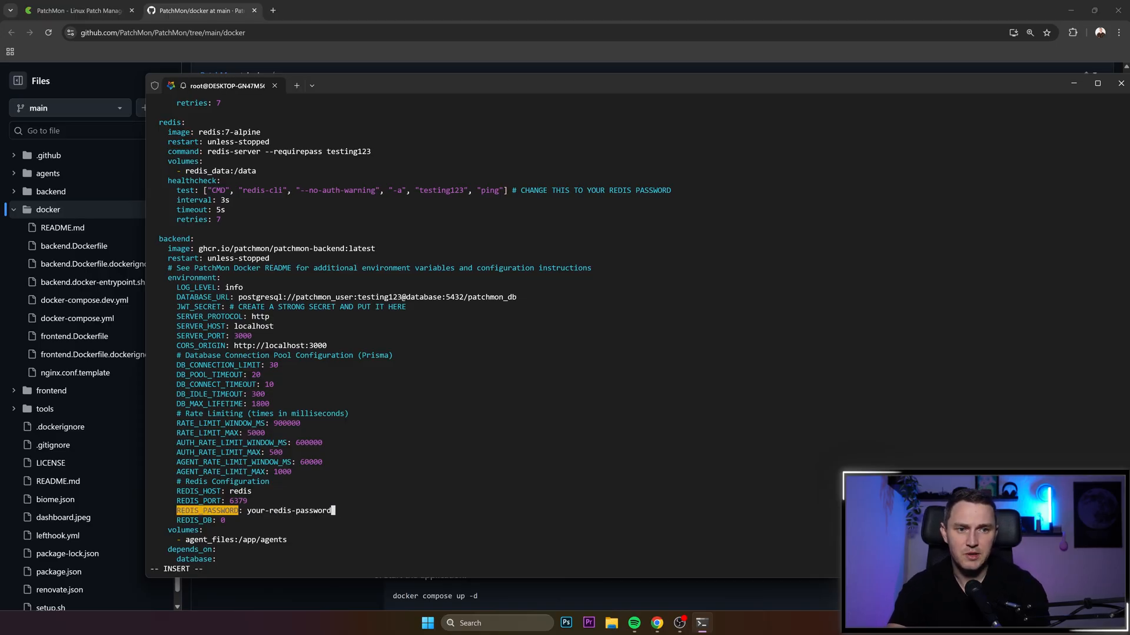
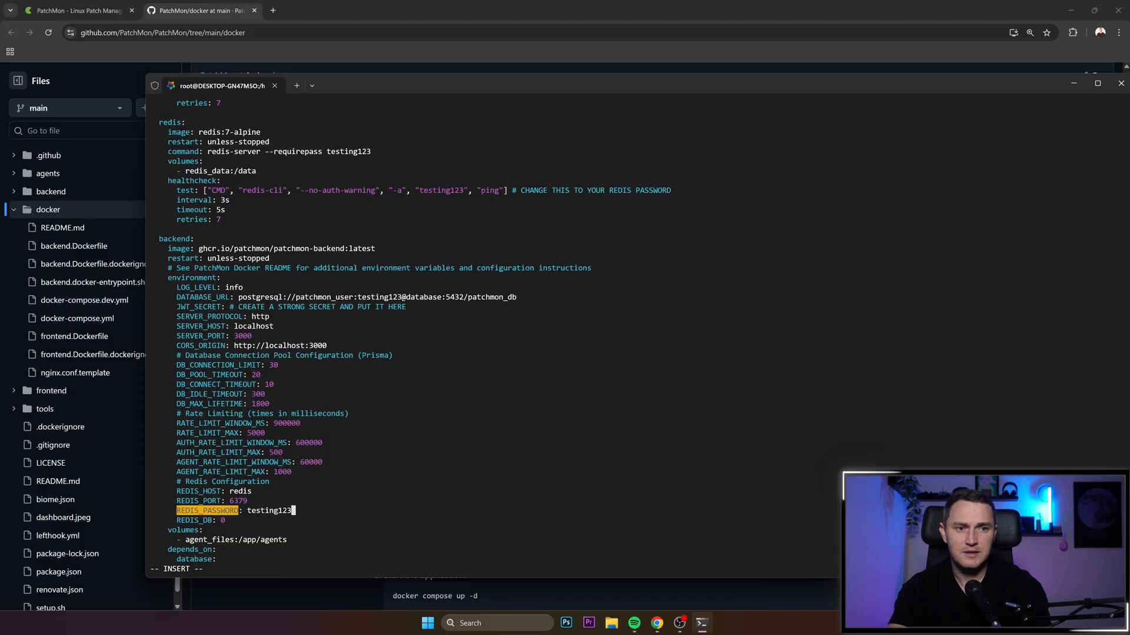
{"action": "left_click", "coordinate": [276, 85]}
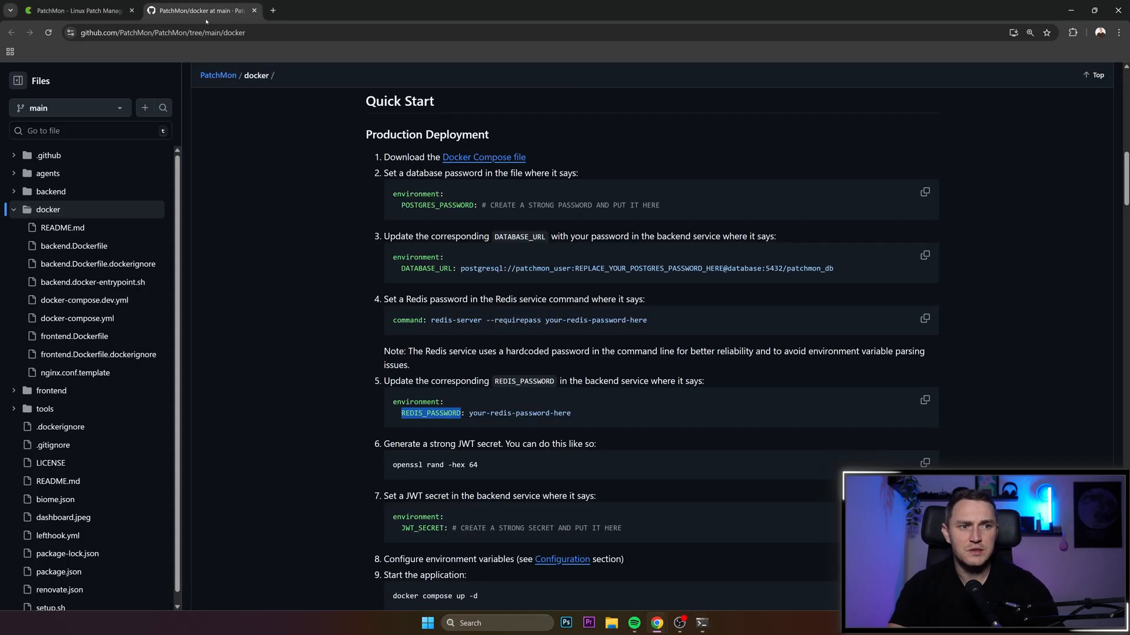
{"action": "scroll", "scroll_direction": "down", "scroll_amount": 3}
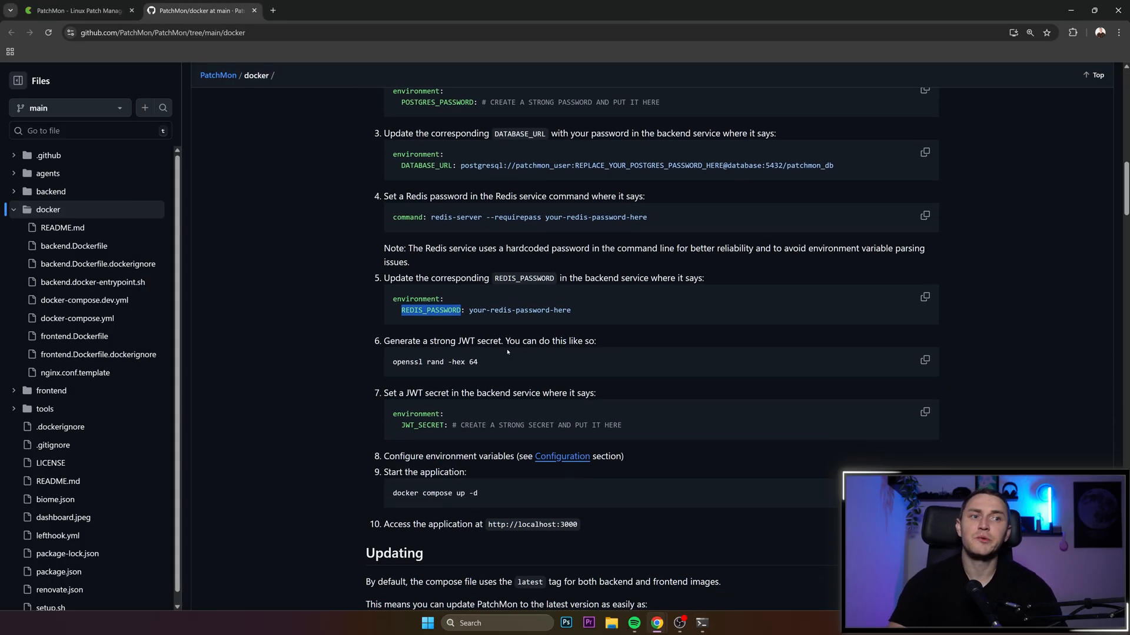
{"action": "mouse_move", "coordinate": [616, 359]}
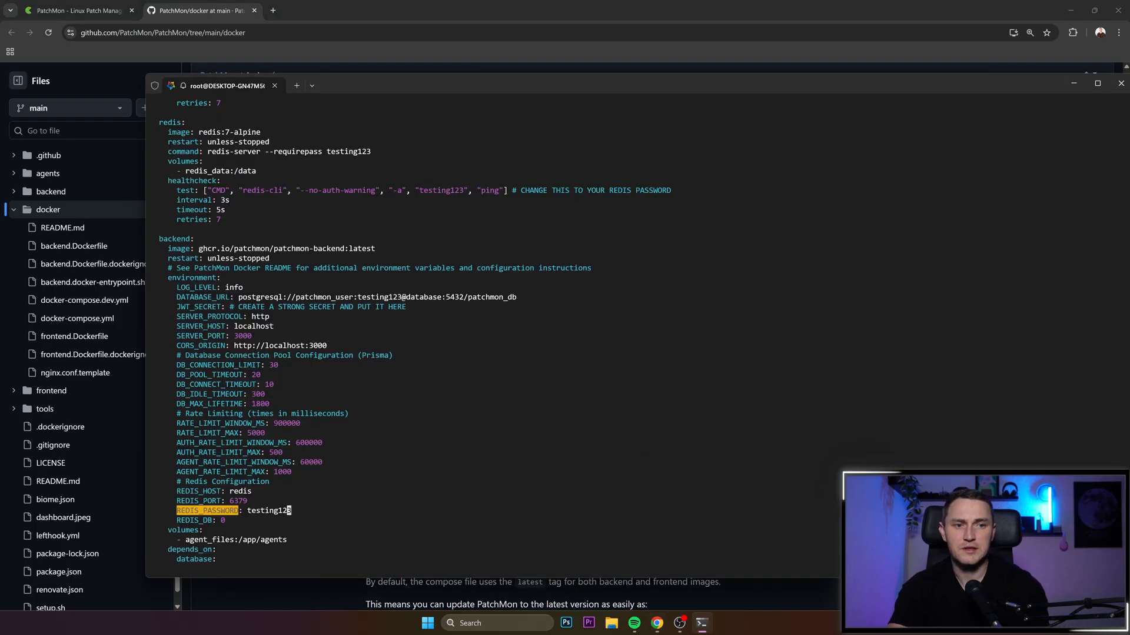
{"action": "type", "text": ":wq"}
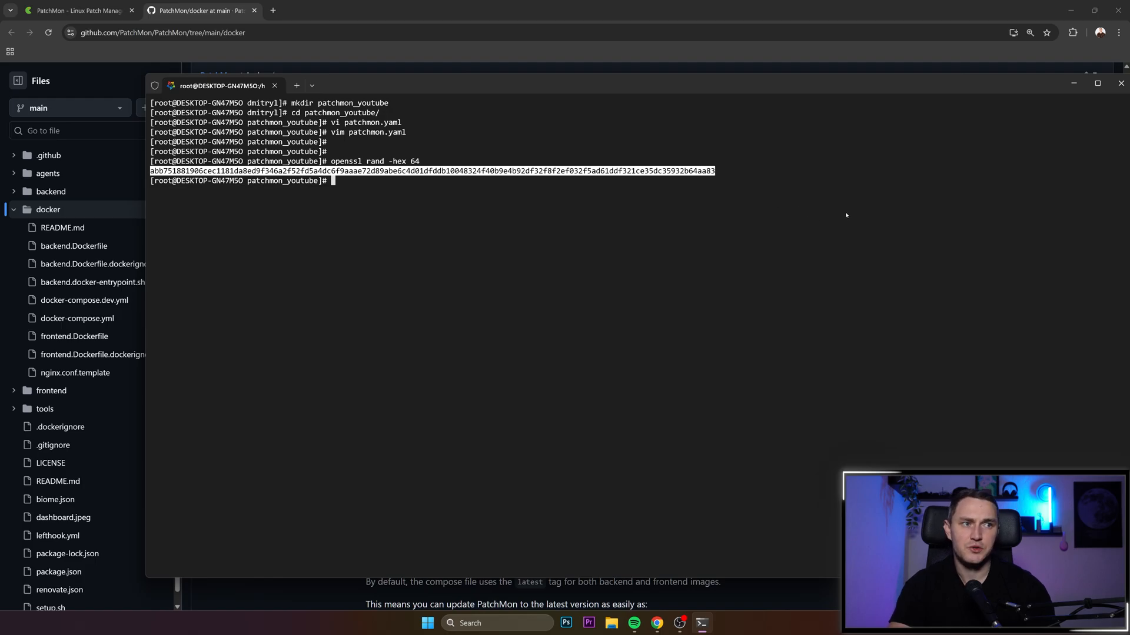
Step: Copy the openssl-generated hex secret and reopen patchmon.yaml in vim at the JWT_SECRET entry
{"action": "key", "text": "ctrl+c"}
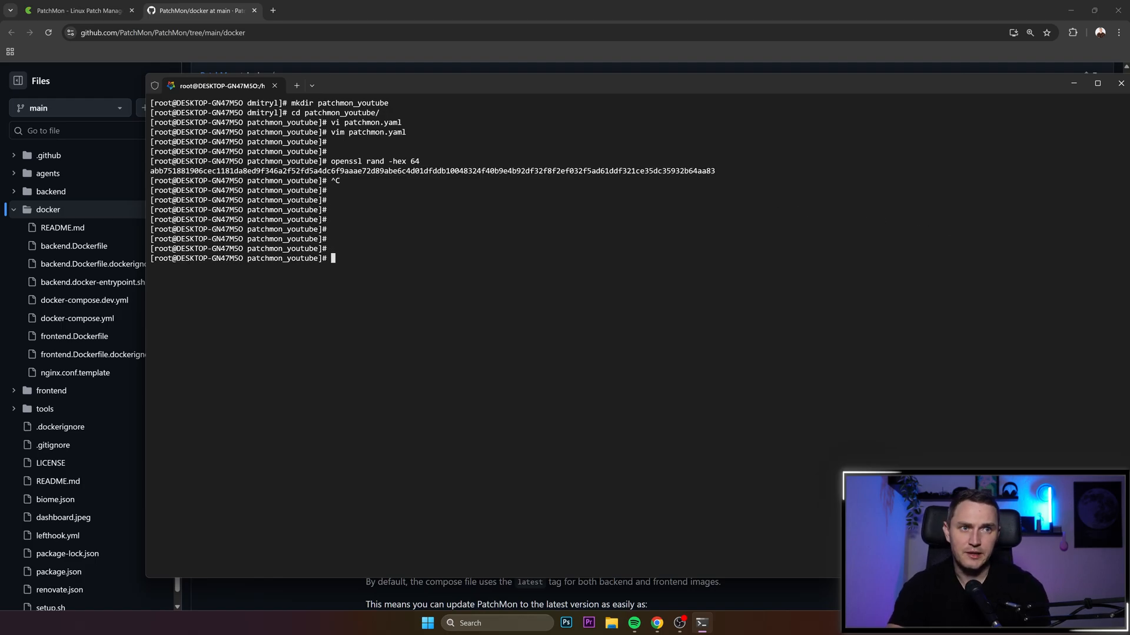
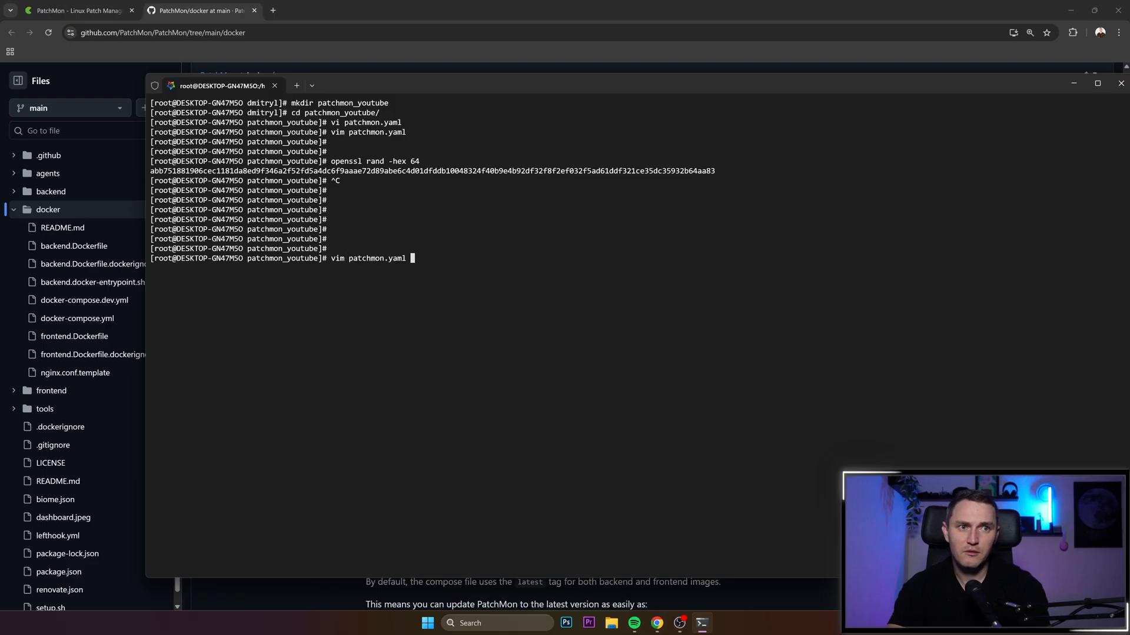
{"action": "key", "text": "Enter"}
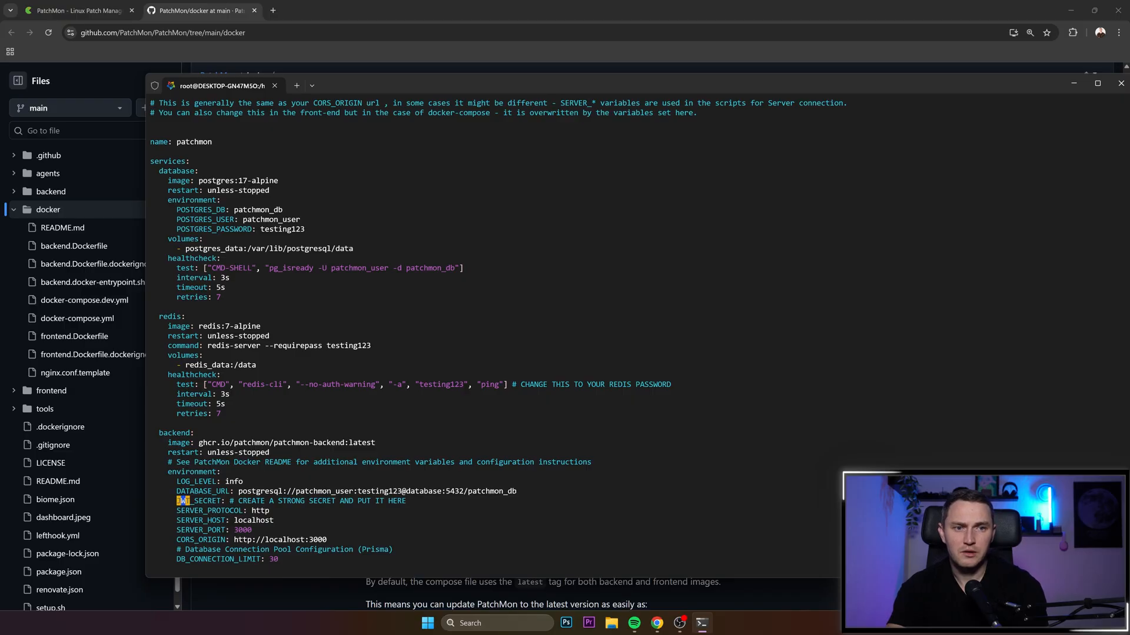
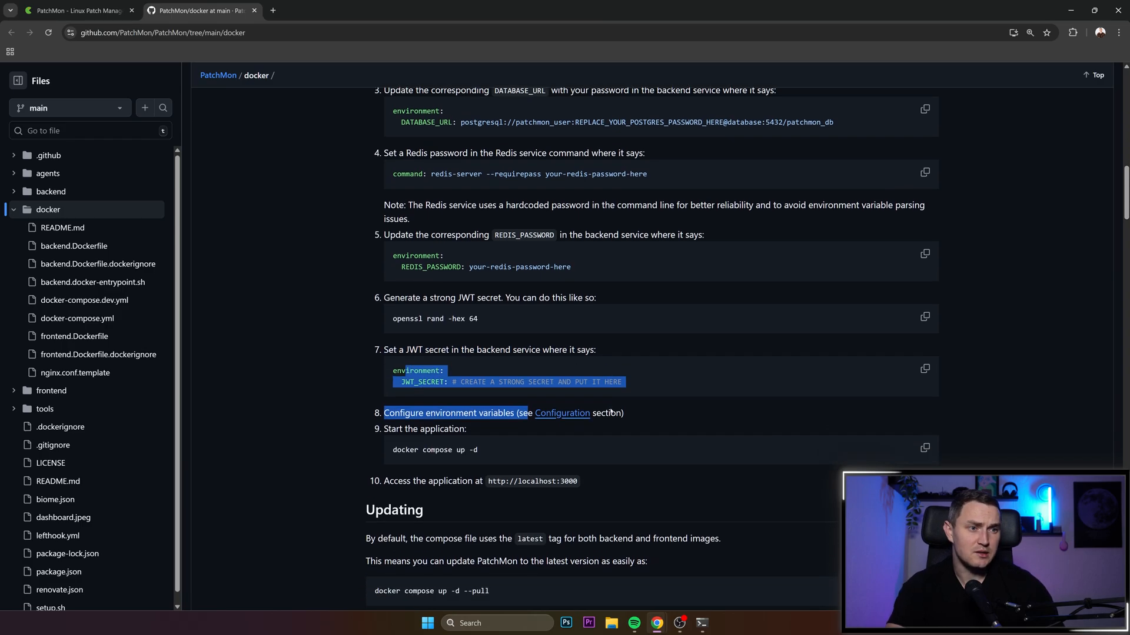
{"action": "scroll", "scroll_direction": "down", "scroll_amount": 3}
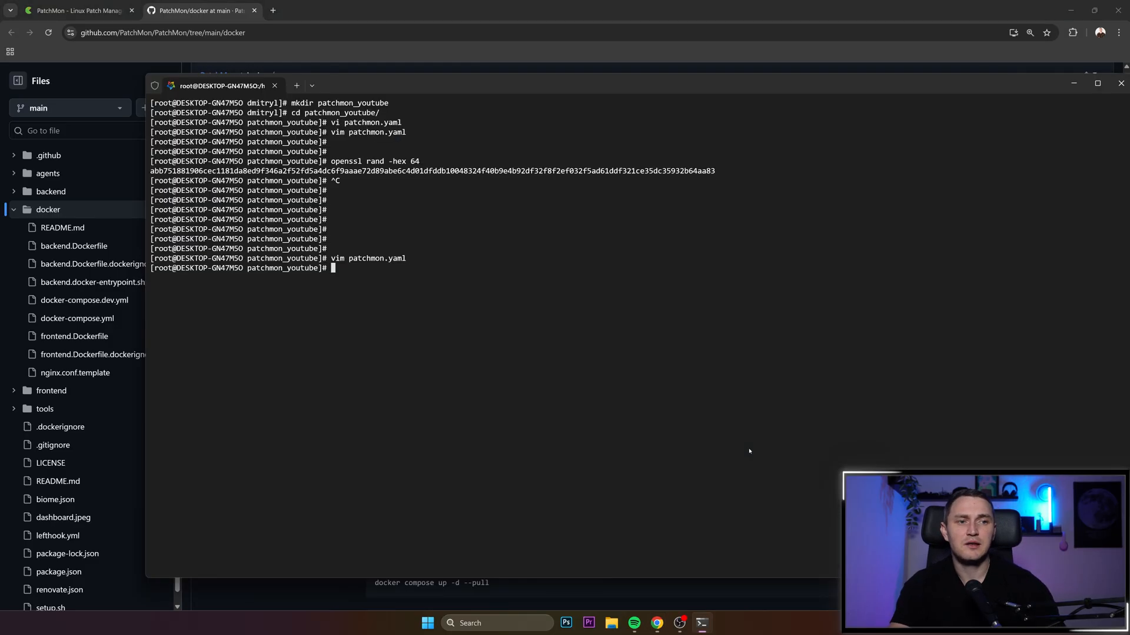
Step: Launch the PatchMon stack in the background with docker compose -f patchmon.yml up -d
{"action": "type", "text": "docker compose up -d"}
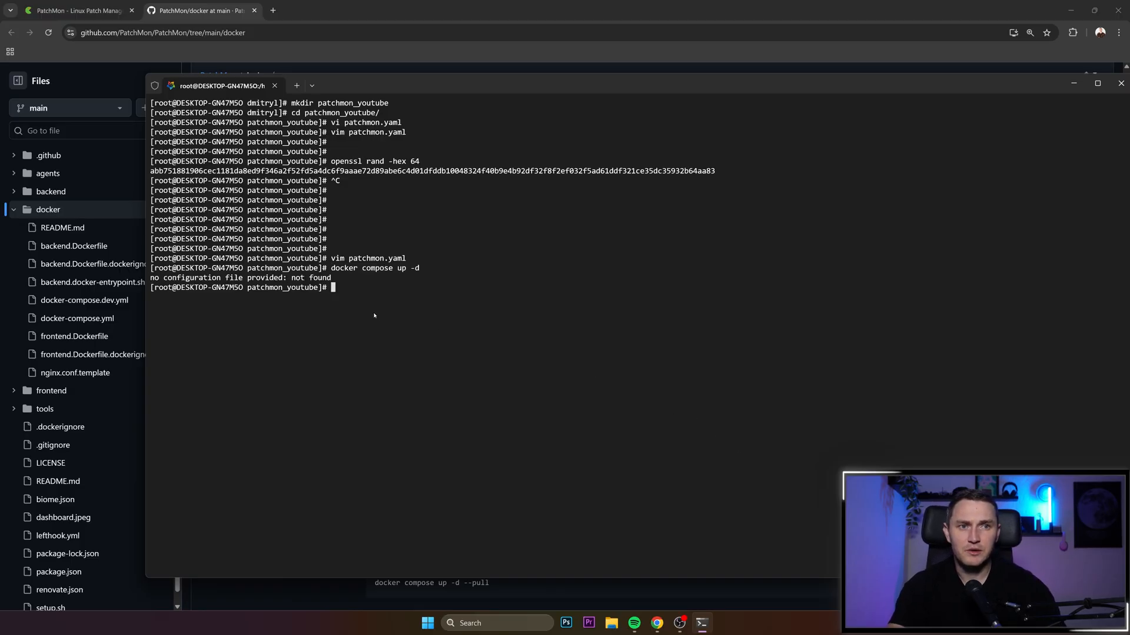
{"action": "mouse_move", "coordinate": [587, 311]}
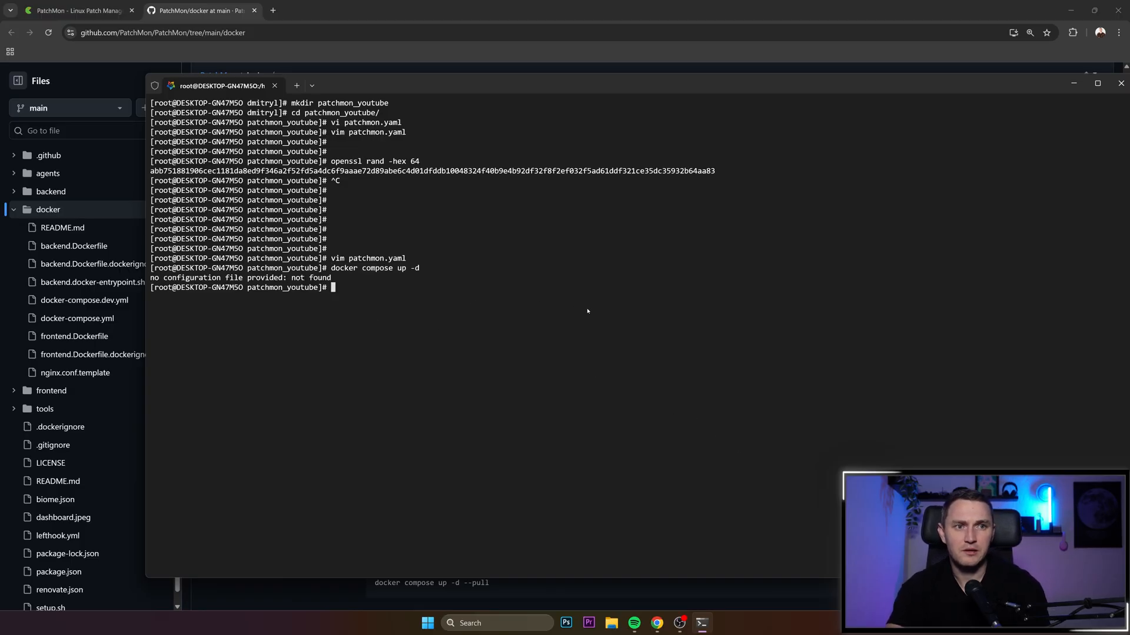
{"action": "type", "text": "docker compose -f"}
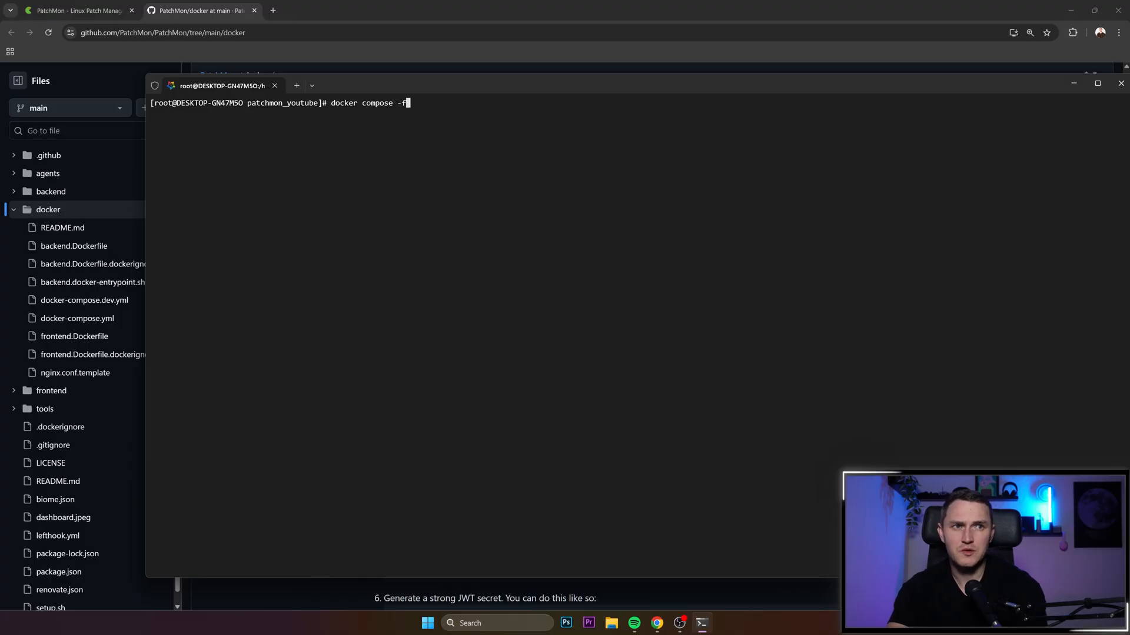
{"action": "type", "text": "p"}
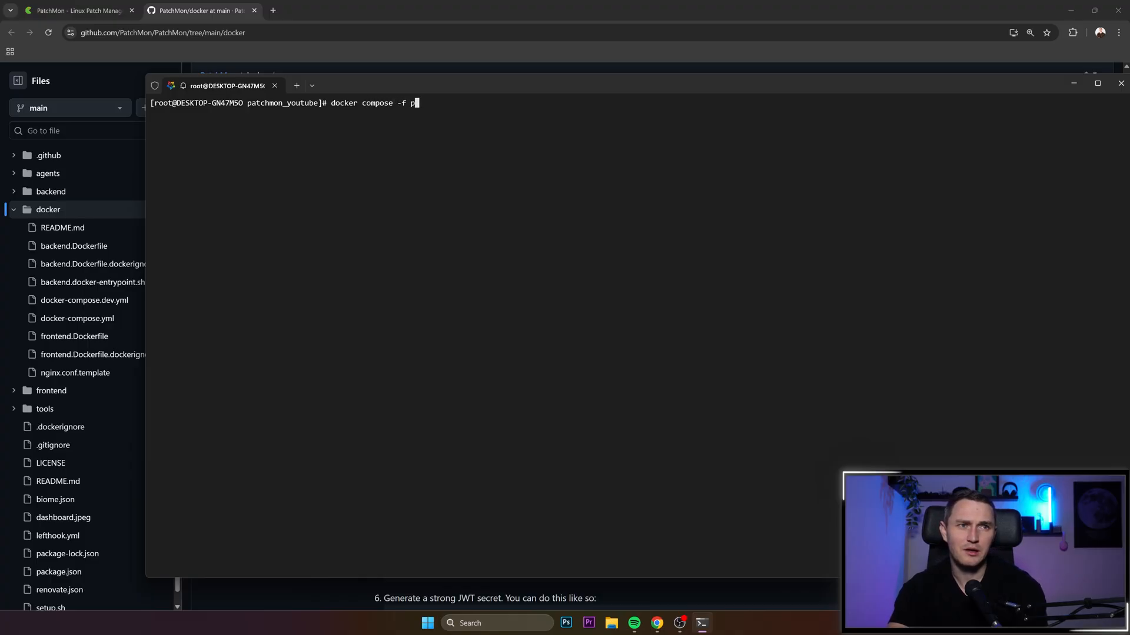
{"action": "type", "text": "atchmon.yml up -0d"}
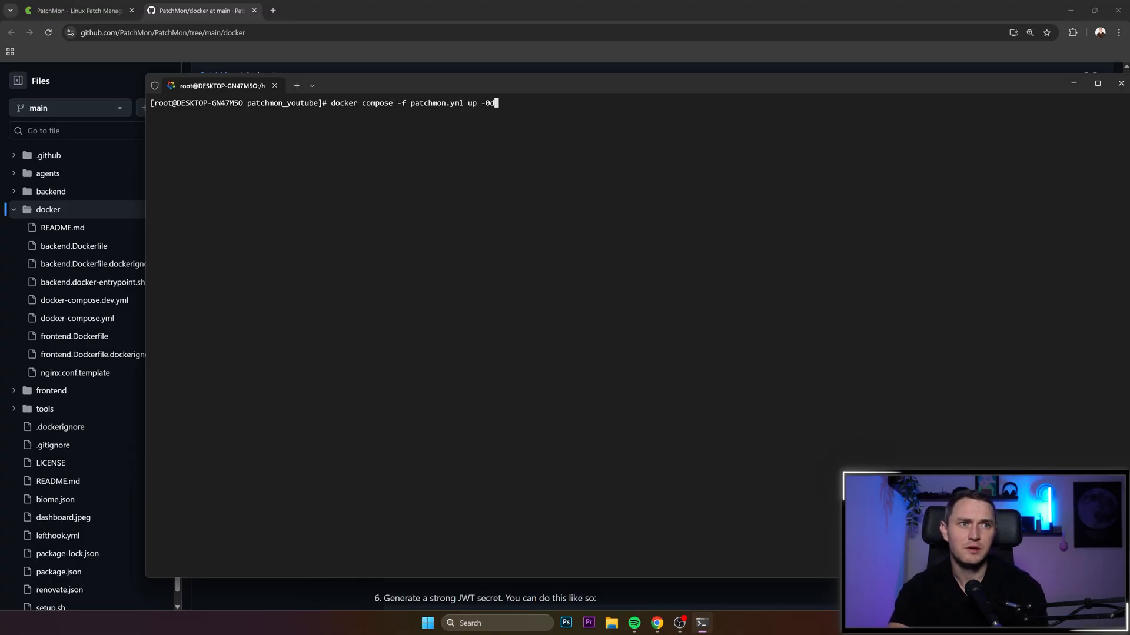
{"action": "key", "text": "Backspace"}
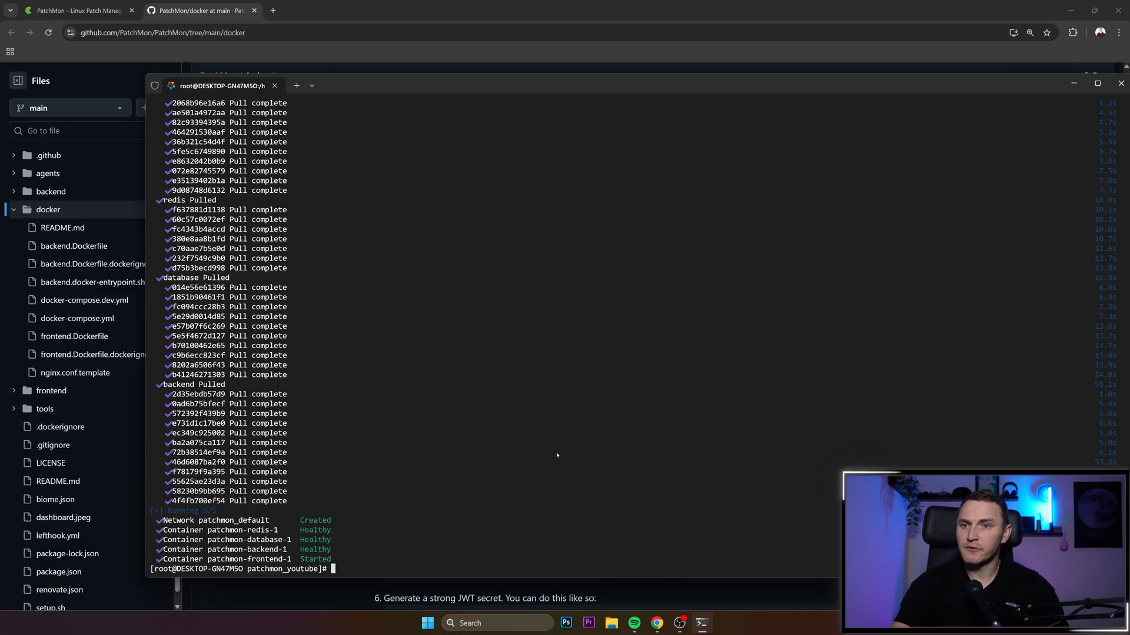
Step: Confirm the redis, database, backend and frontend containers are running with docker ps
{"action": "type", "text": "docker"}
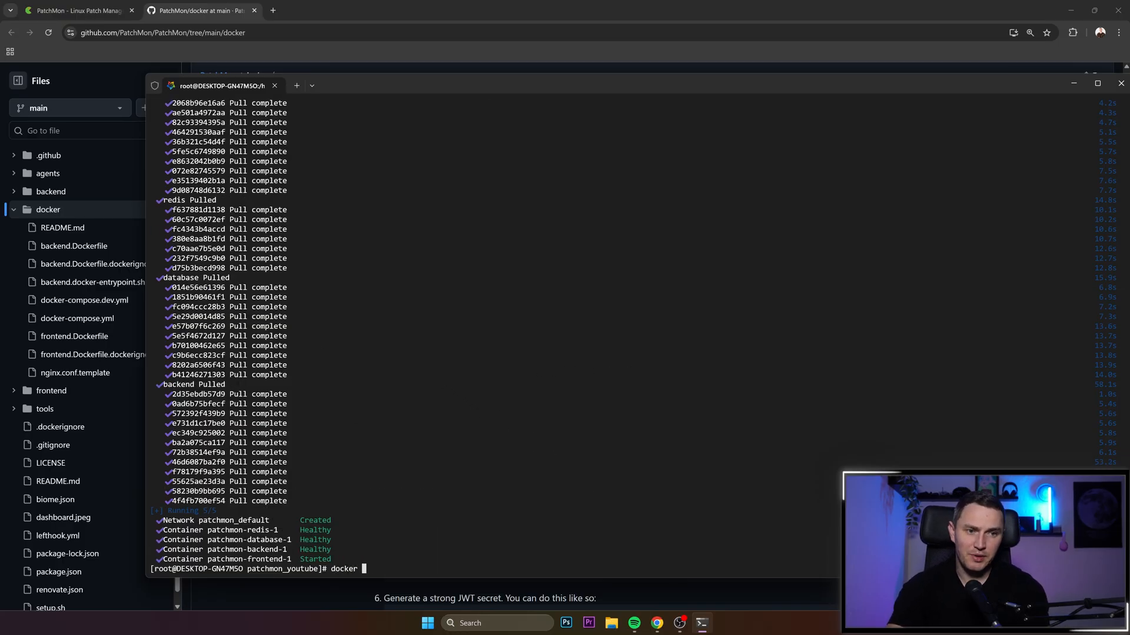
{"action": "type", "text": "docker ps"}
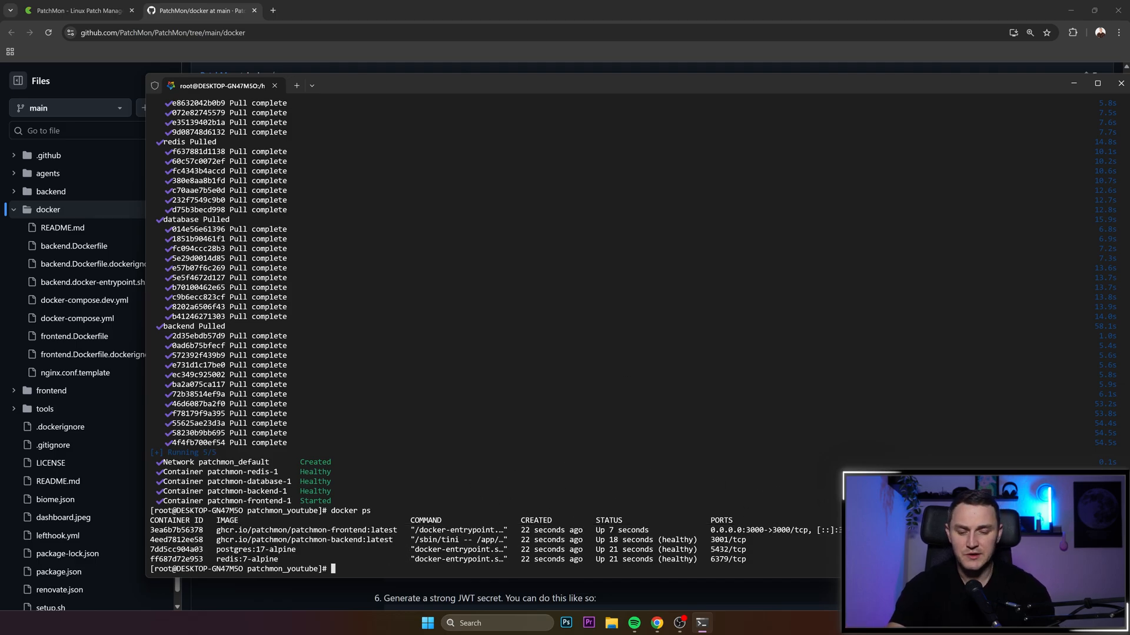
Step: List network interfaces with ip a to find the host IP 172.23.84.36, then start a new browser tab
{"action": "type", "text": "ip a"}
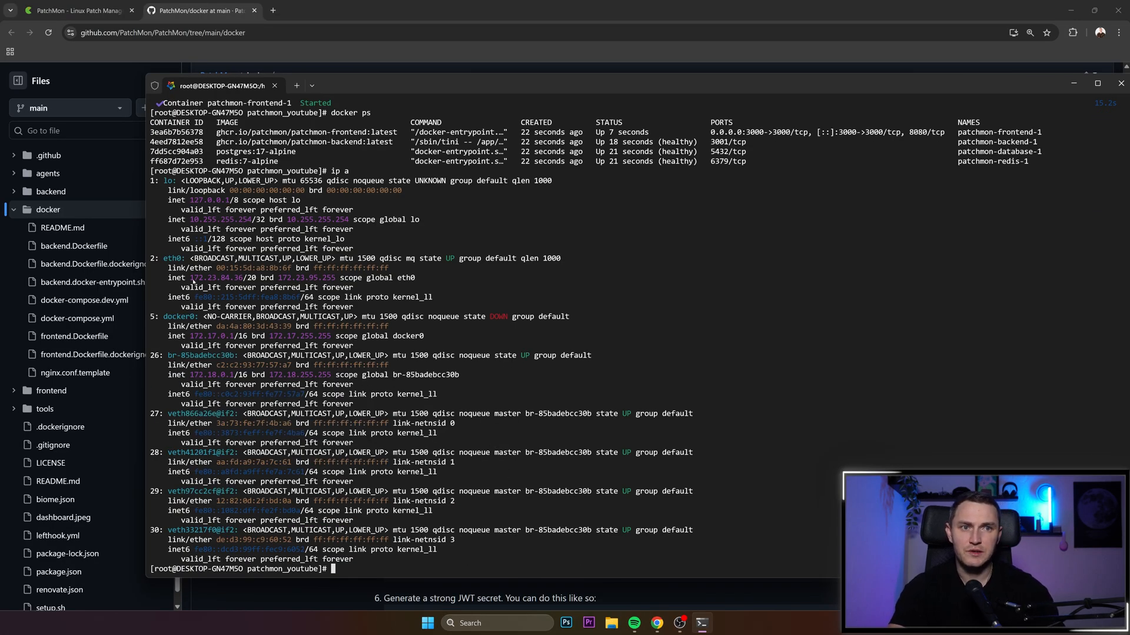
{"action": "key", "text": "ctrl+c"}
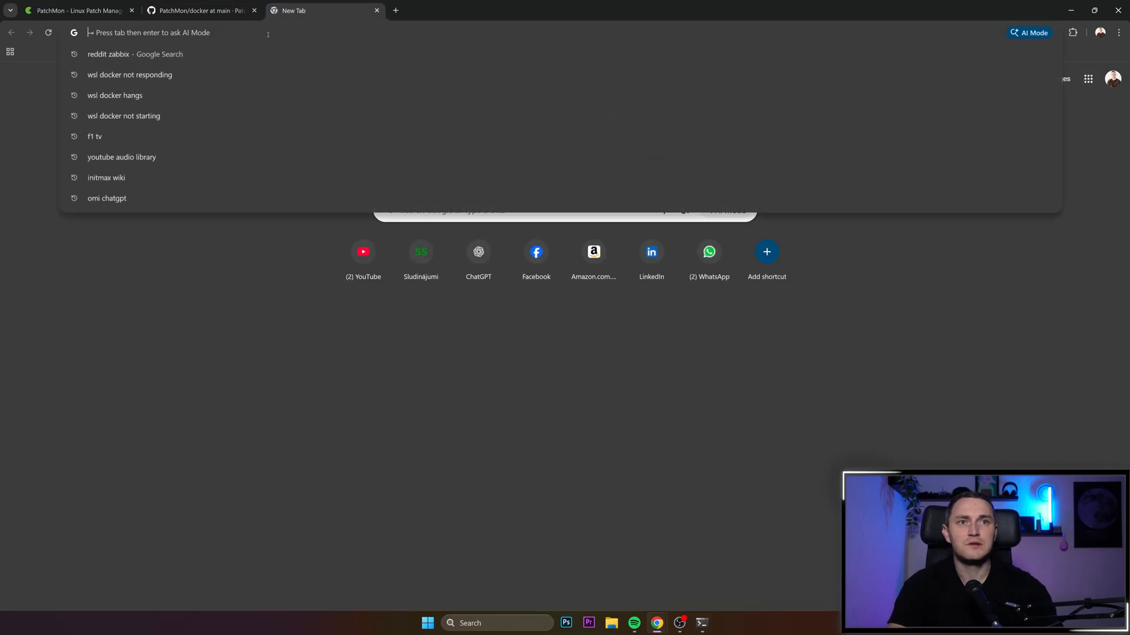
Step: Load 172.23.84.36:3000, attempt sign-in, select the CORS_ORIGIN mismatch error and return to the terminal
{"action": "type", "text": "172.23.84.36:3000/login"}
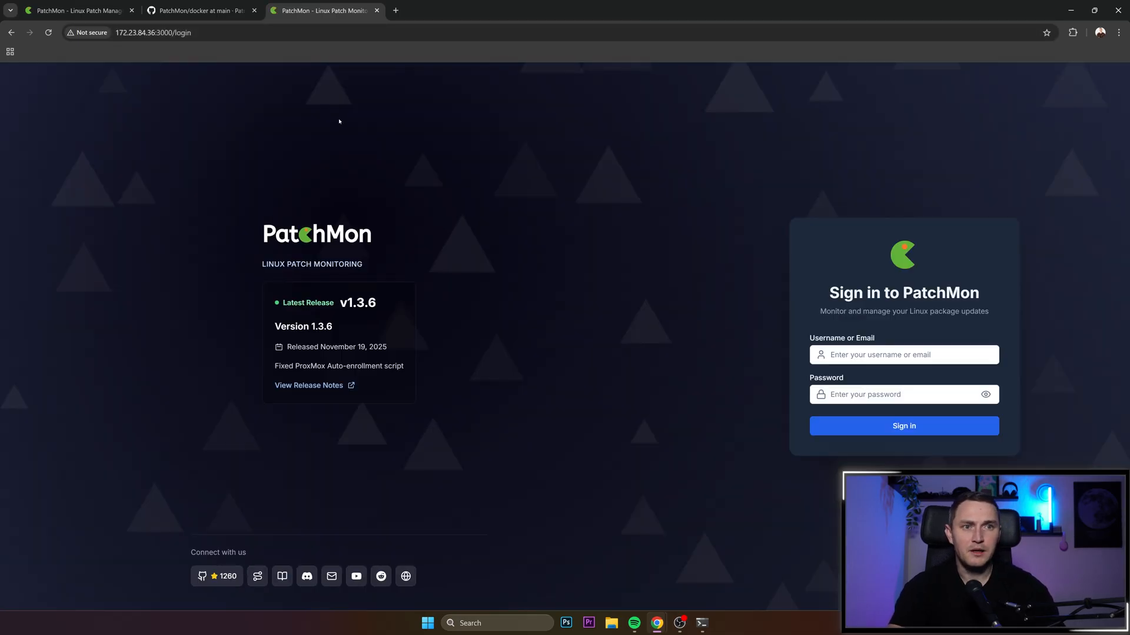
{"action": "mouse_move", "coordinate": [269, 280]}
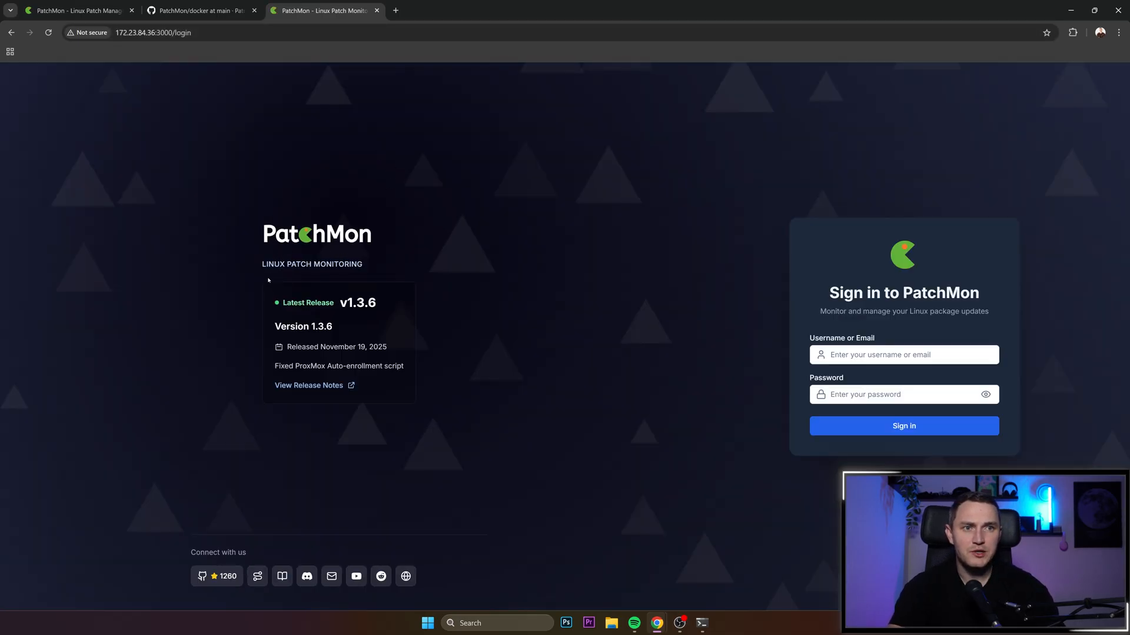
{"action": "mouse_move", "coordinate": [795, 313]}
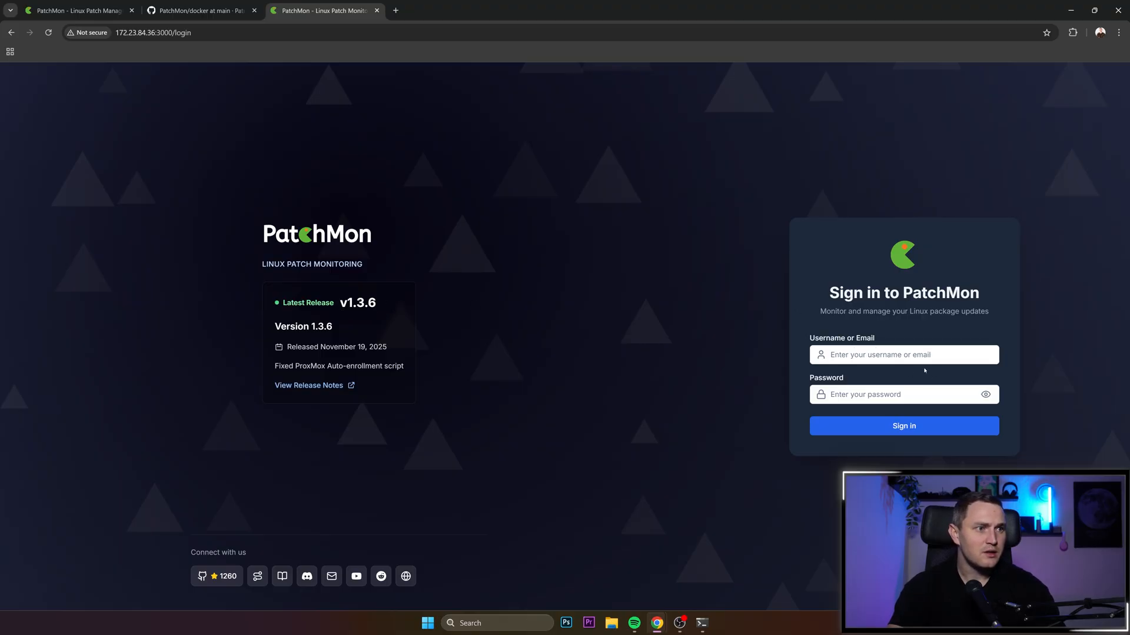
{"action": "left_click", "coordinate": [904, 426]}
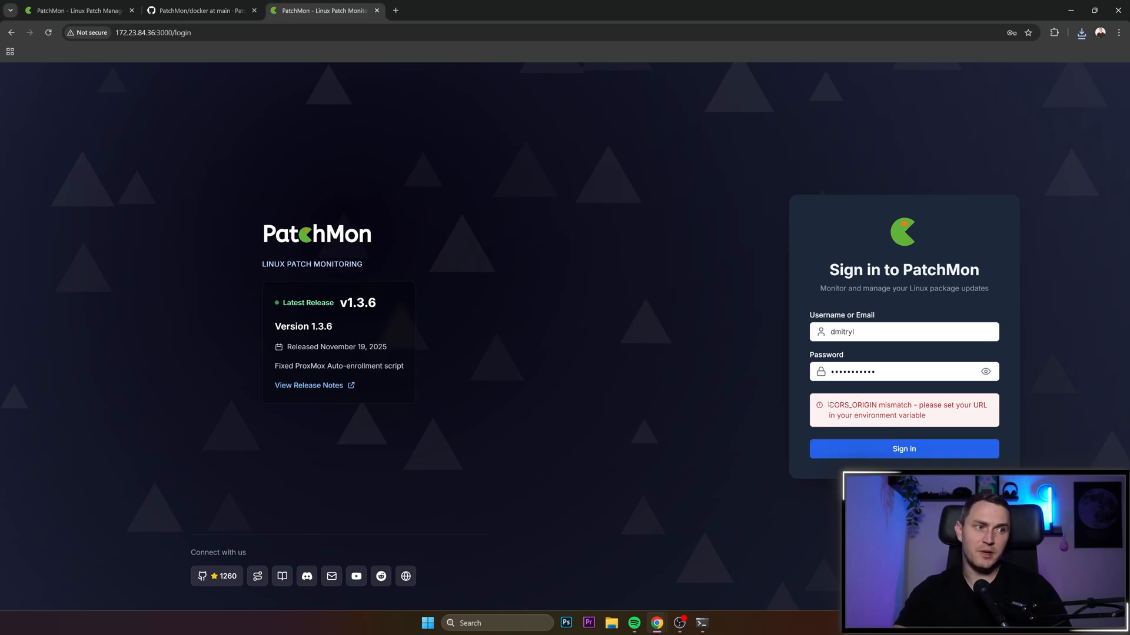
{"action": "left_click_drag", "start_coordinate": [828, 404], "coordinate": [927, 415]}
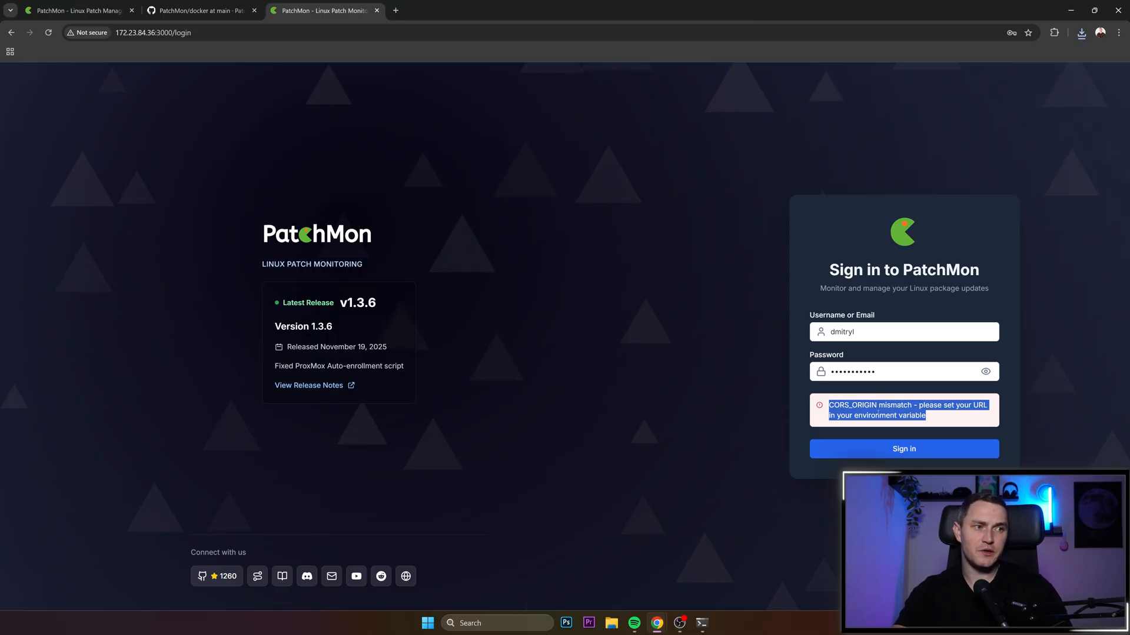
{"action": "left_click", "coordinate": [701, 623]}
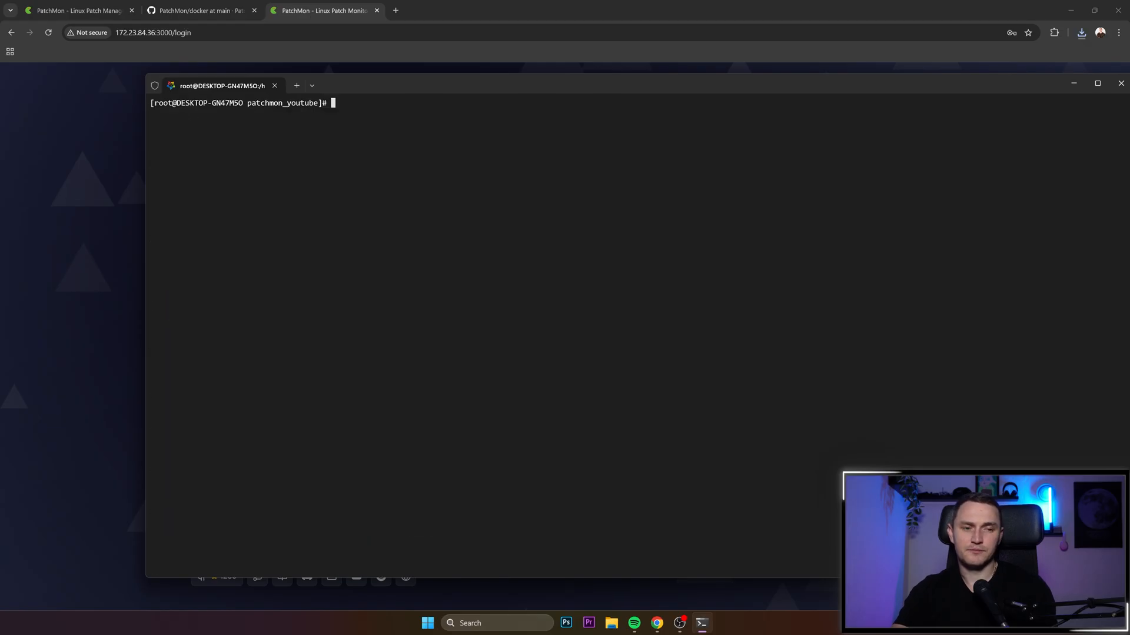
{"action": "type", "text": "vim patchmon.yml"}
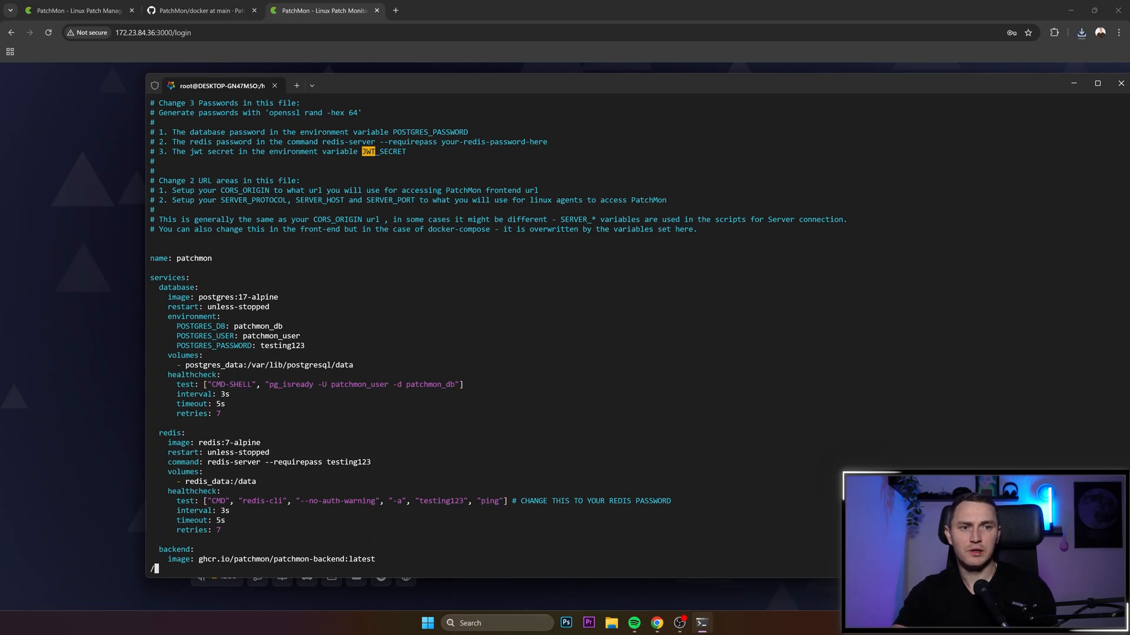
{"action": "type", "text": "/CORS"}
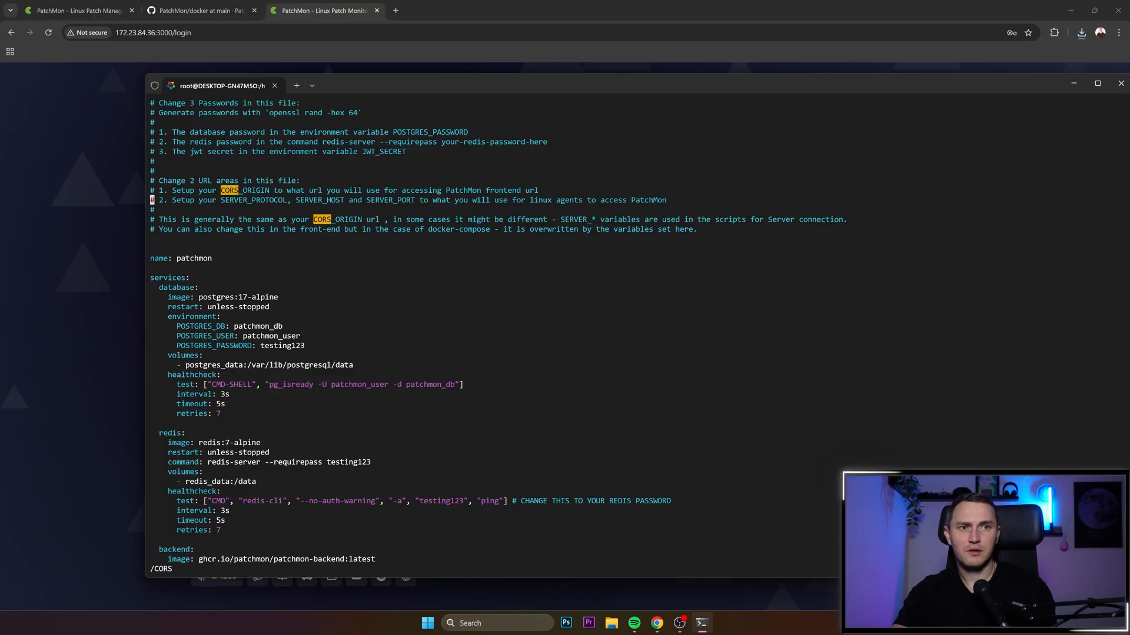
{"action": "scroll", "scroll_direction": "down", "scroll_amount": 3}
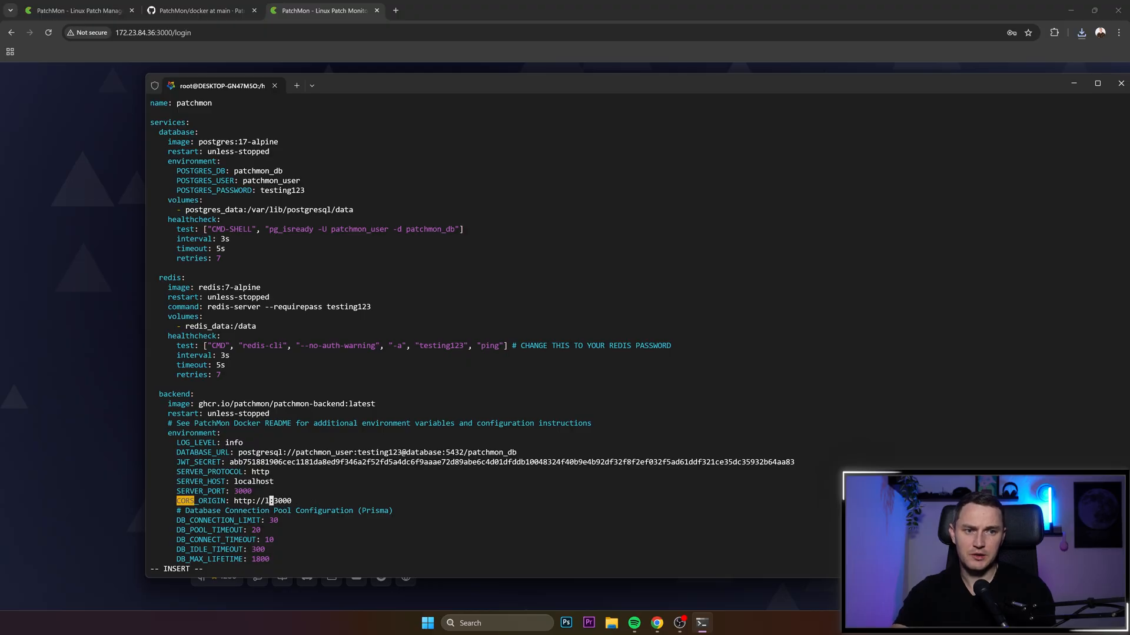
{"action": "type", "text": "72"}
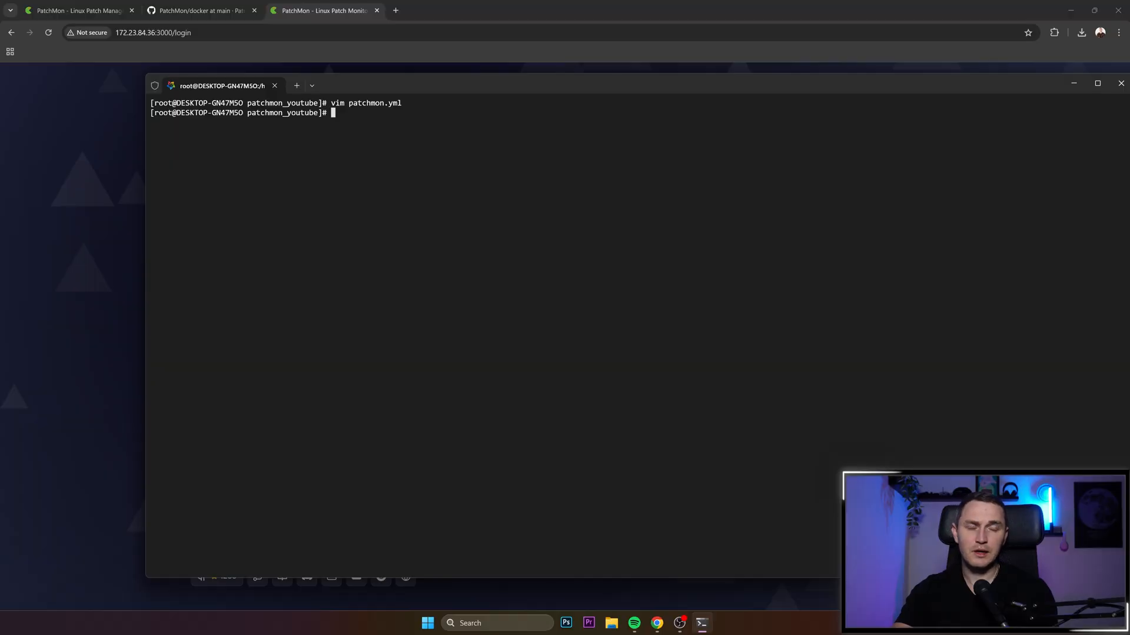
Step: Relaunch the PatchMon containers with docker compose -f patchmon.yml up -d
{"action": "type", "text": "docker compose -f patchmon.yml up -d"}
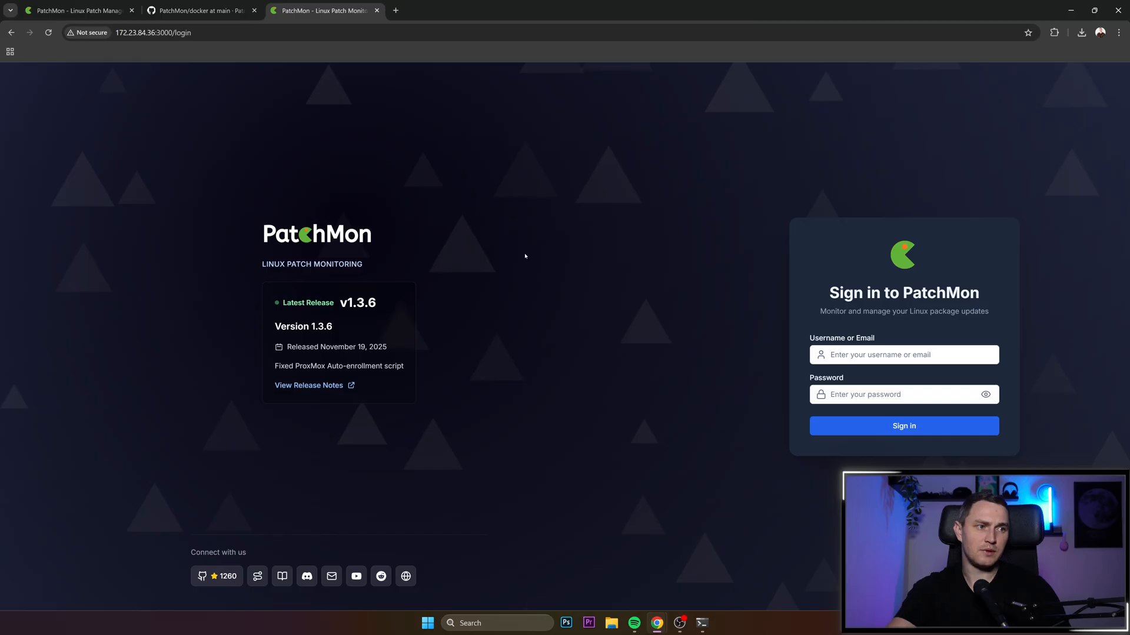
{"action": "mouse_move", "coordinate": [474, 251]}
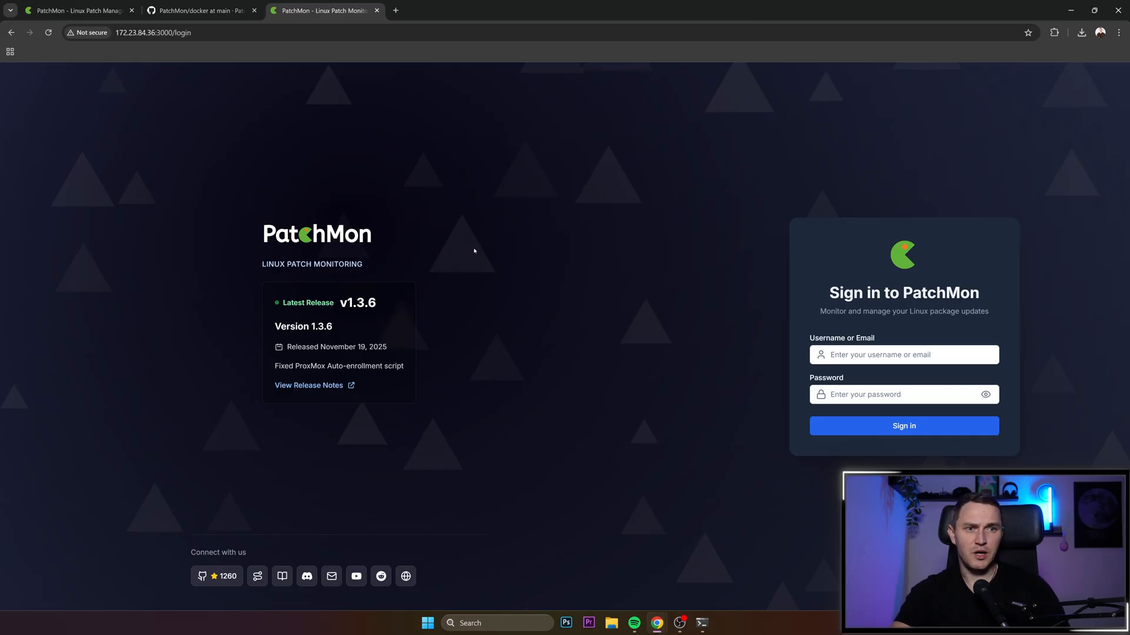
{"action": "mouse_move", "coordinate": [494, 216]}
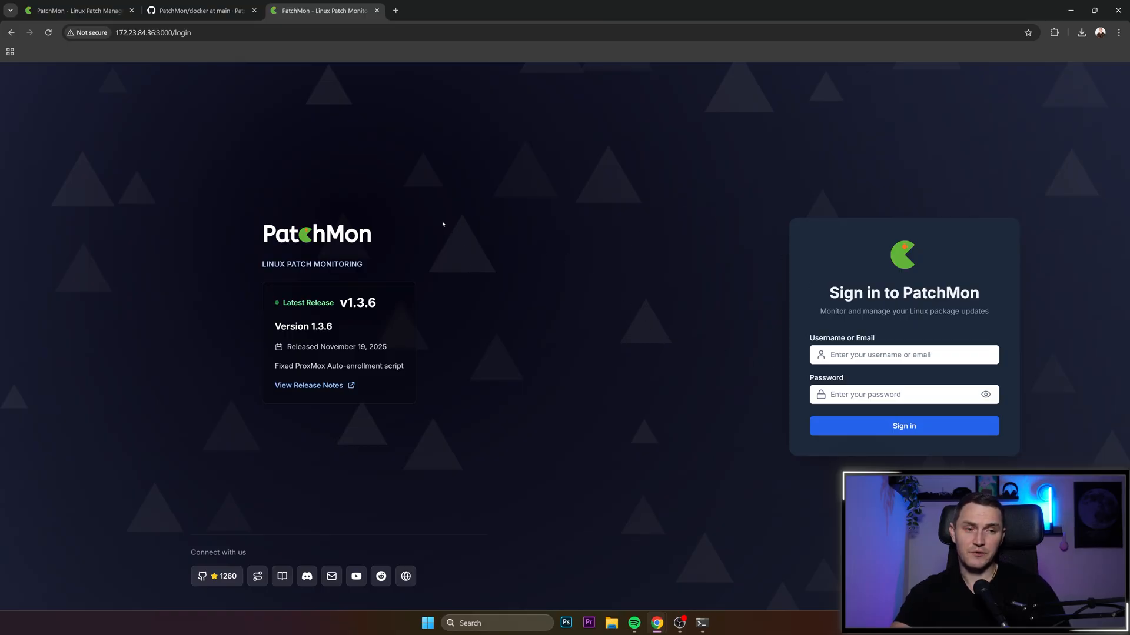
{"action": "mouse_move", "coordinate": [685, 464]}
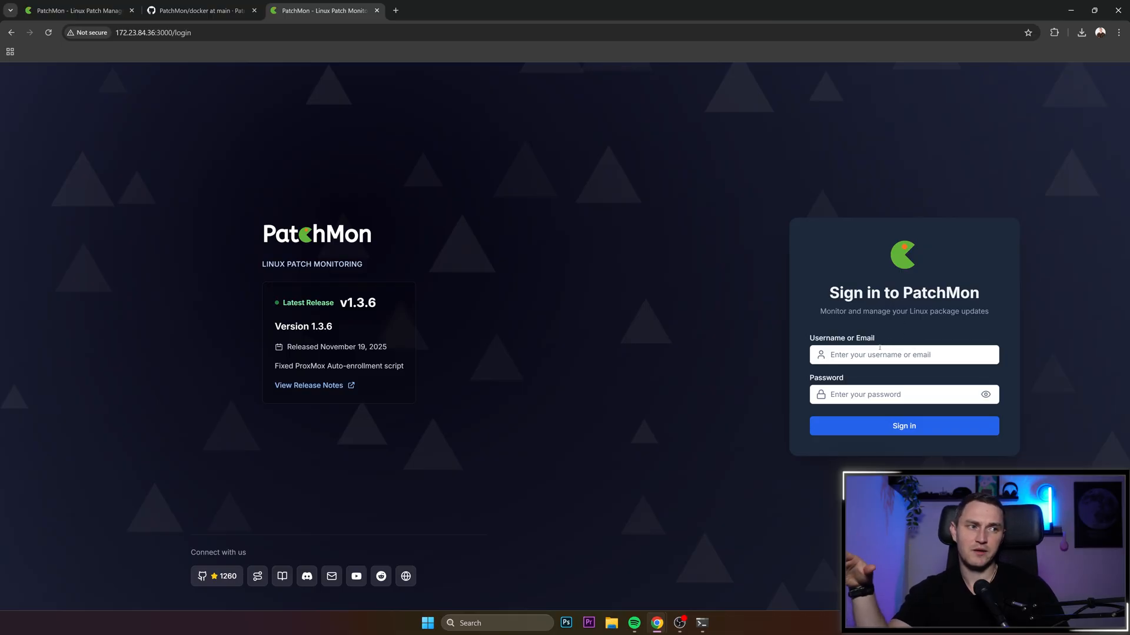
Step: Sign in as dmitry with a password; the login is rejected as invalid credentials
{"action": "left_click", "coordinate": [904, 355]}
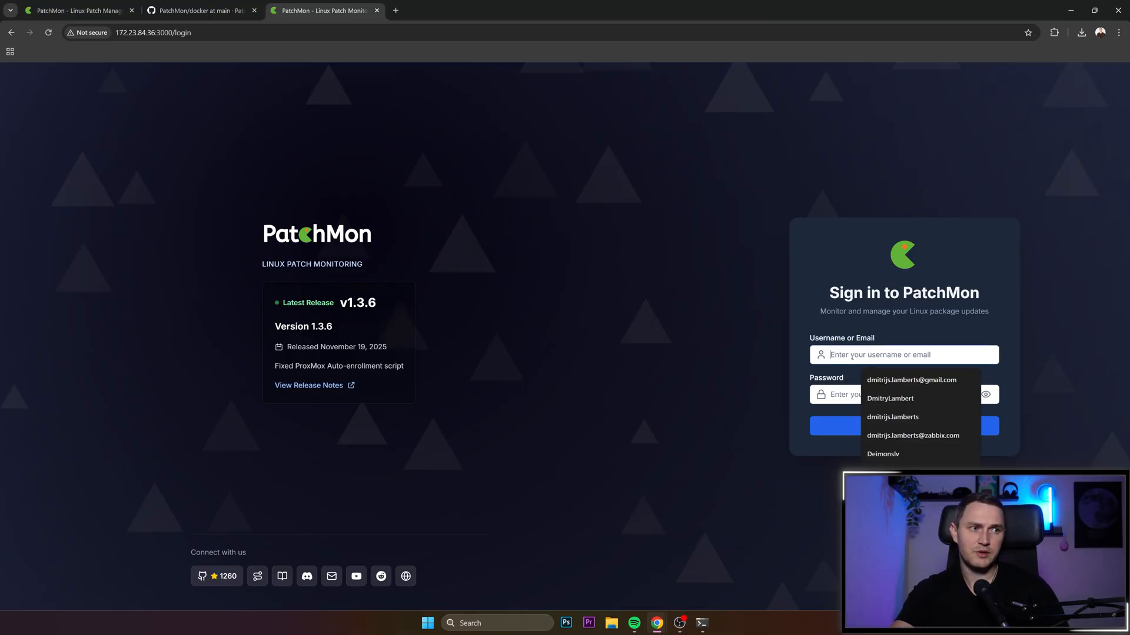
{"action": "type", "text": "dmitry"}
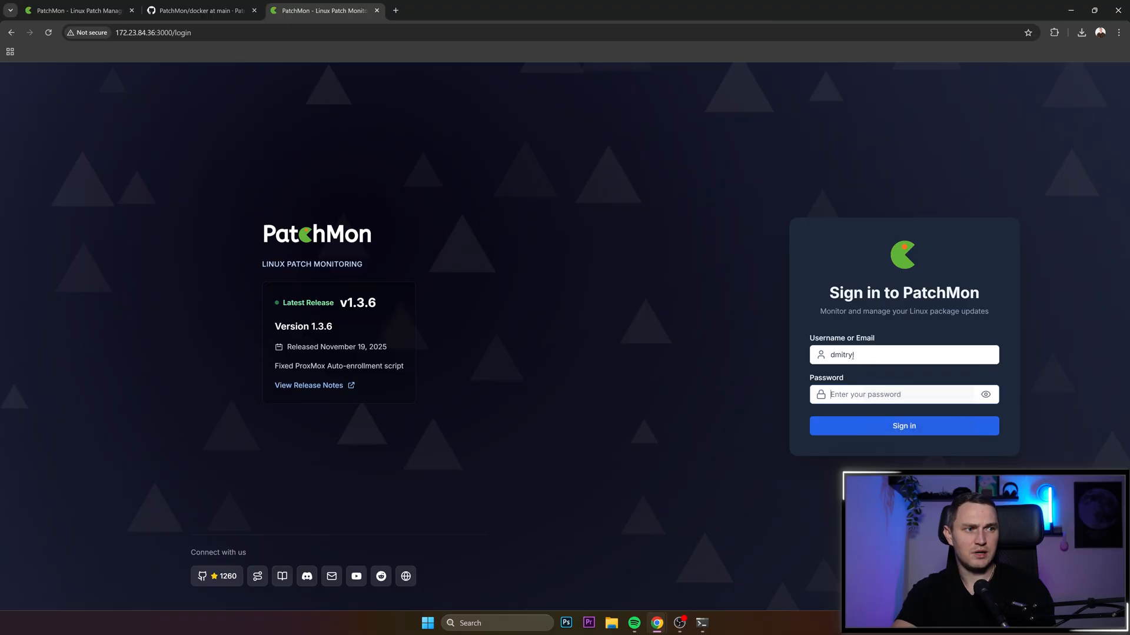
{"action": "type", "text": "password"}
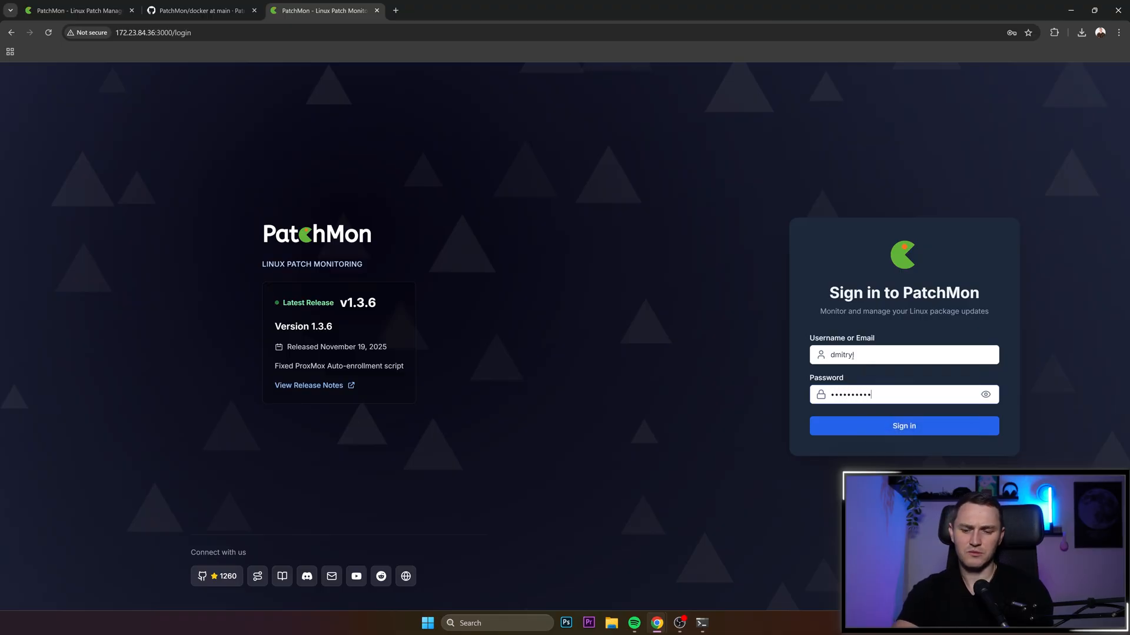
{"action": "left_click", "coordinate": [904, 426]}
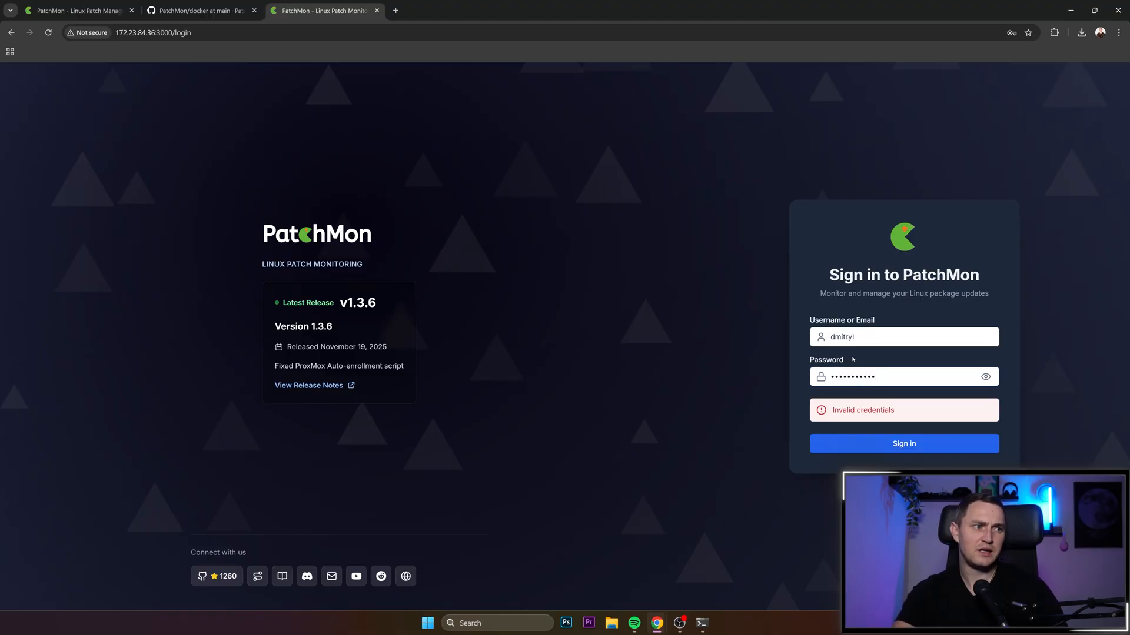
{"action": "mouse_move", "coordinate": [649, 398]}
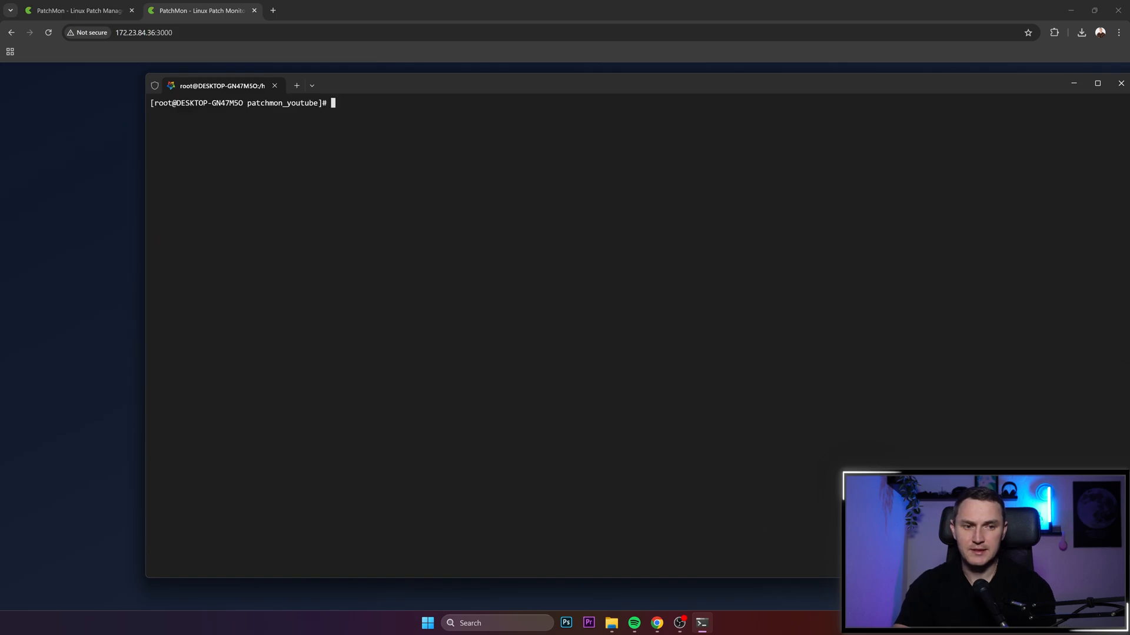
Step: Bring the stack up again with docker compose -f patchmon.yml up -d
{"action": "type", "text": "docker compose -f patchmon.yml up -d"}
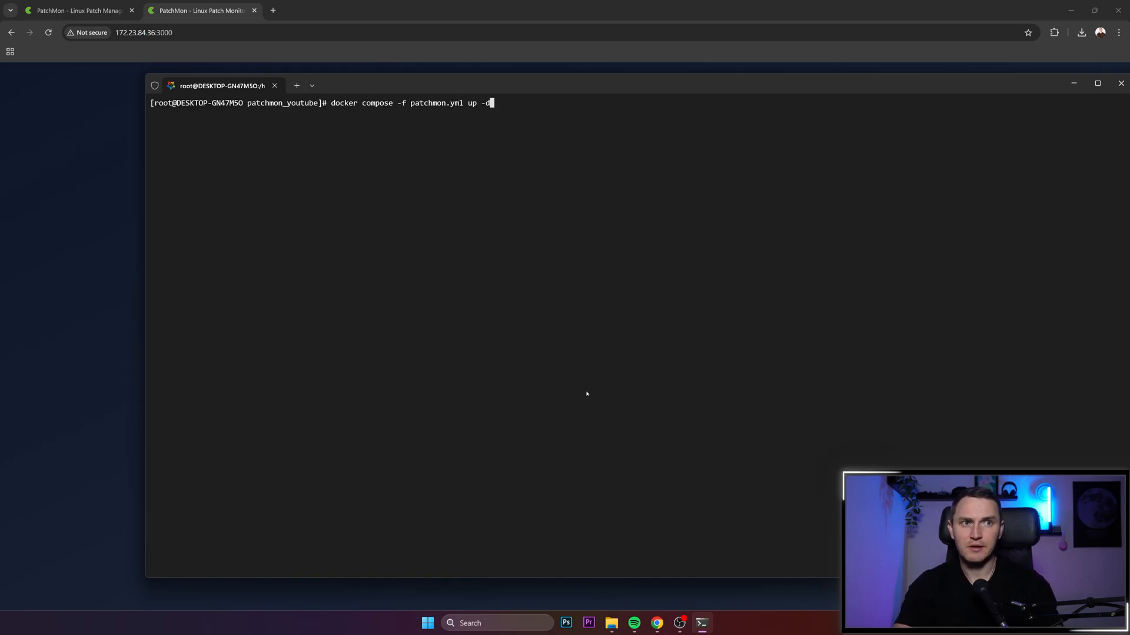
{"action": "mouse_move", "coordinate": [604, 350]}
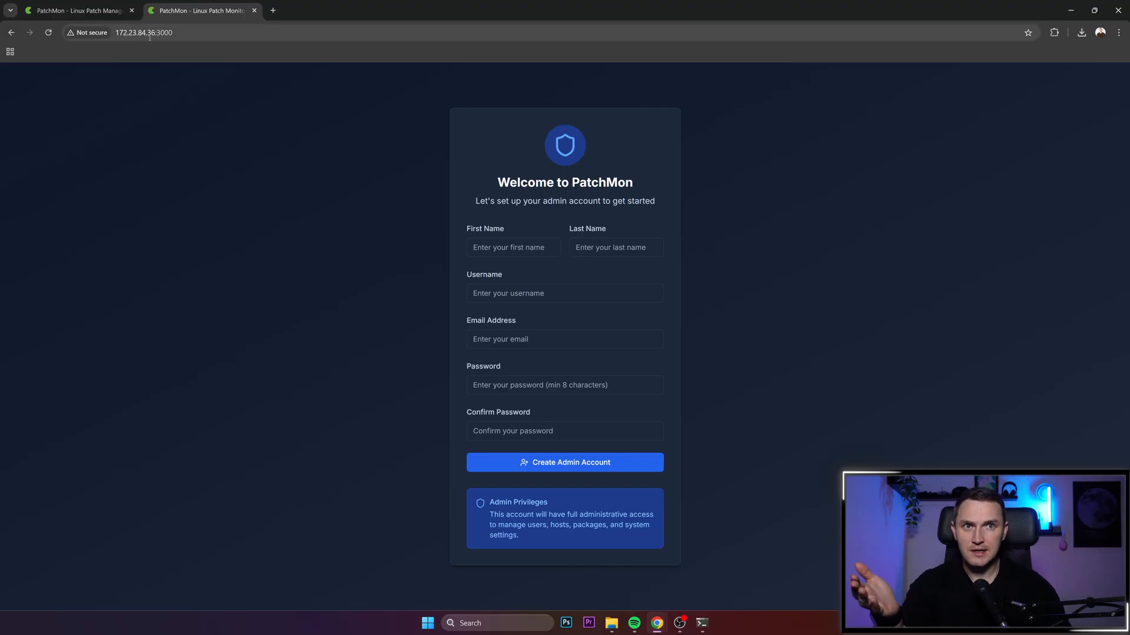
{"action": "mouse_move", "coordinate": [578, 213]}
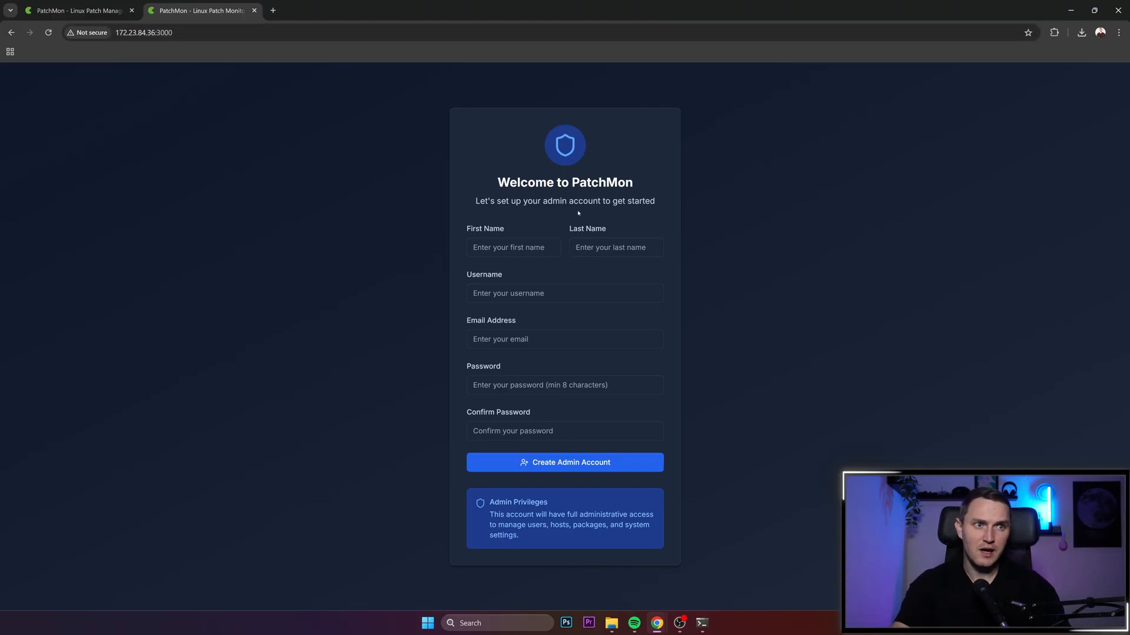
Step: Create the first admin account for Dmitry and land on the empty dashboard with zero hosts
{"action": "left_click", "coordinate": [513, 247]}
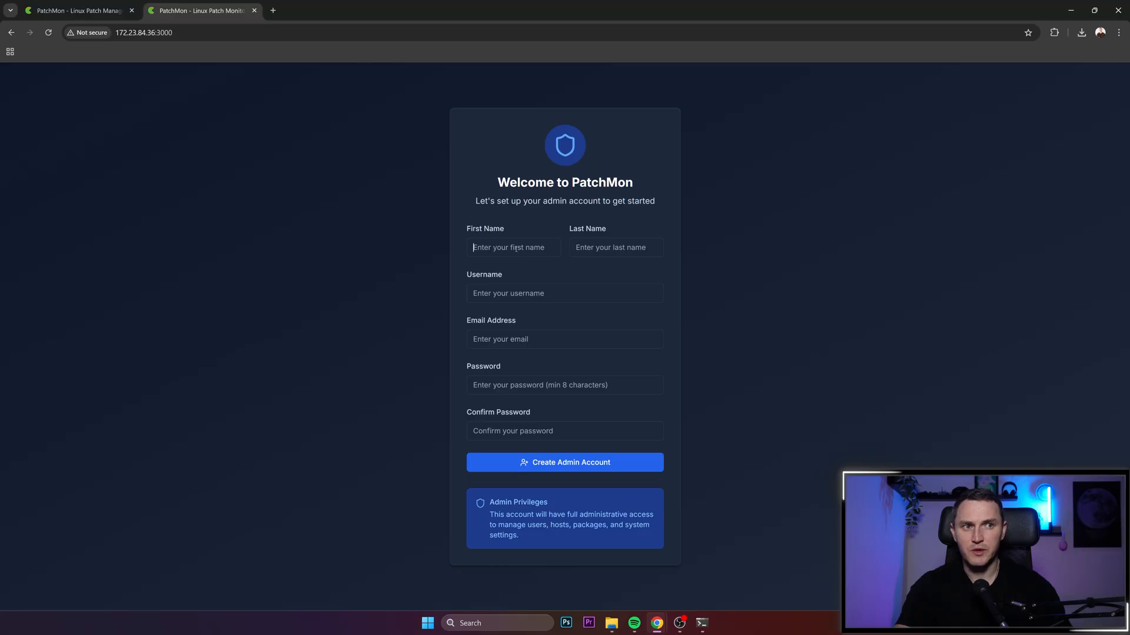
{"action": "type", "text": "Dmitry"}
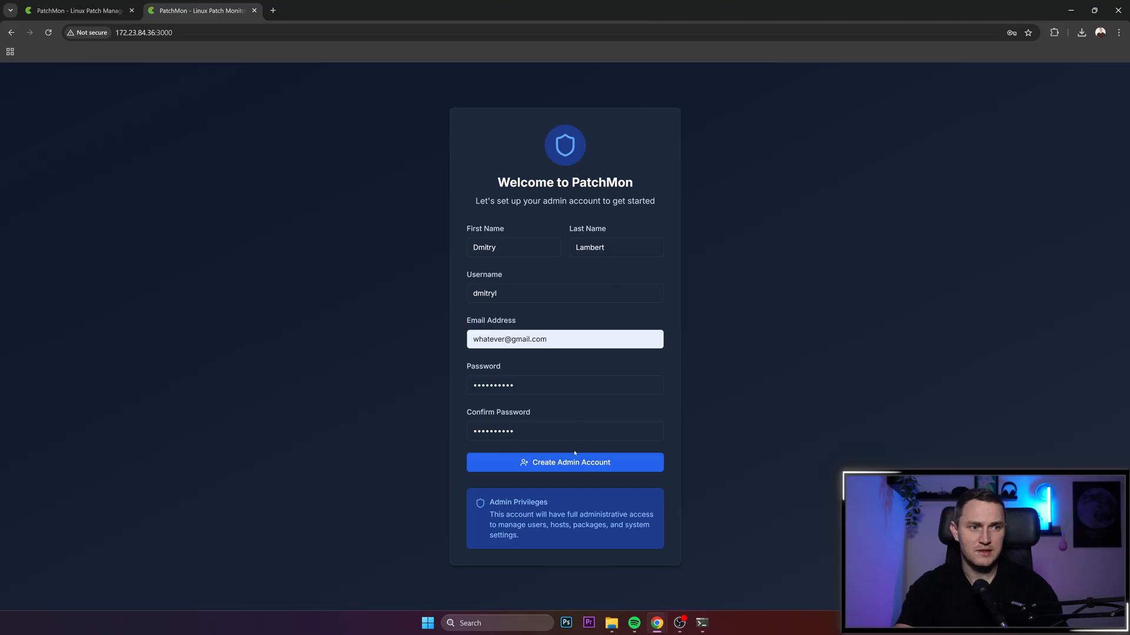
{"action": "left_click", "coordinate": [565, 462]}
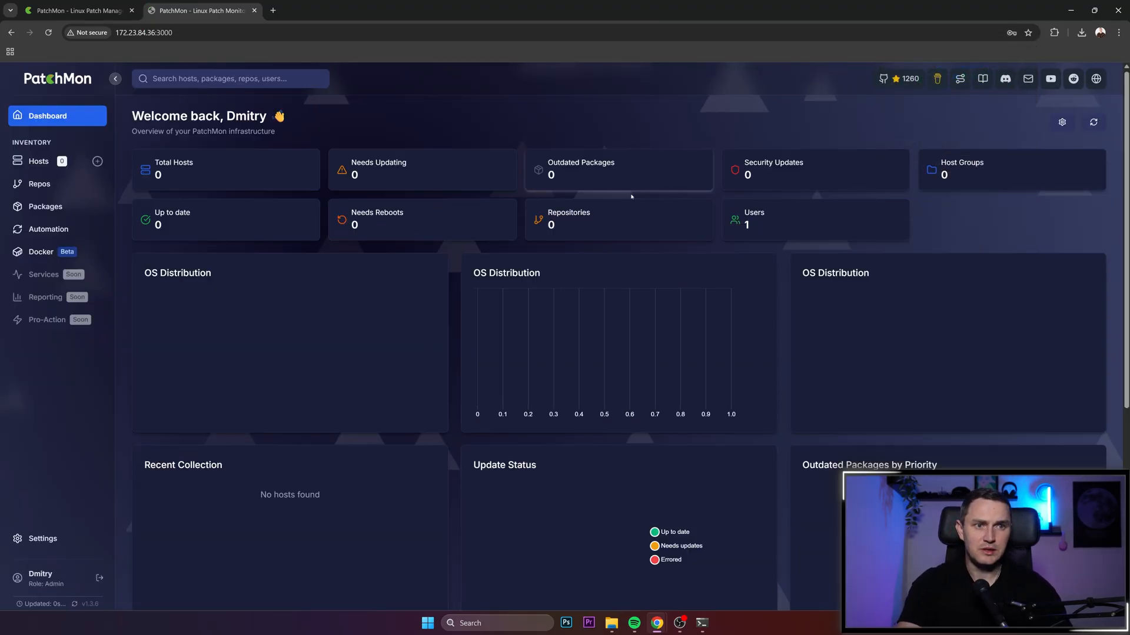
{"action": "scroll", "scroll_direction": "down", "scroll_amount": 3}
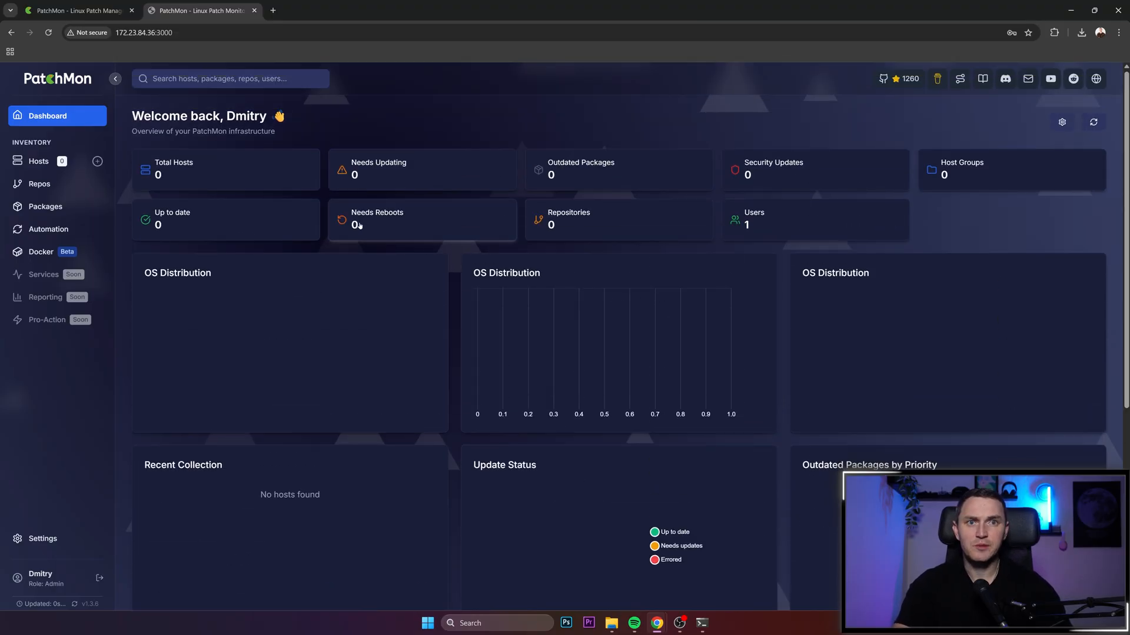
Step: Browse the empty Hosts, Repositories, Docker and Automation pages, ending back on Hosts
{"action": "left_click", "coordinate": [39, 160]}
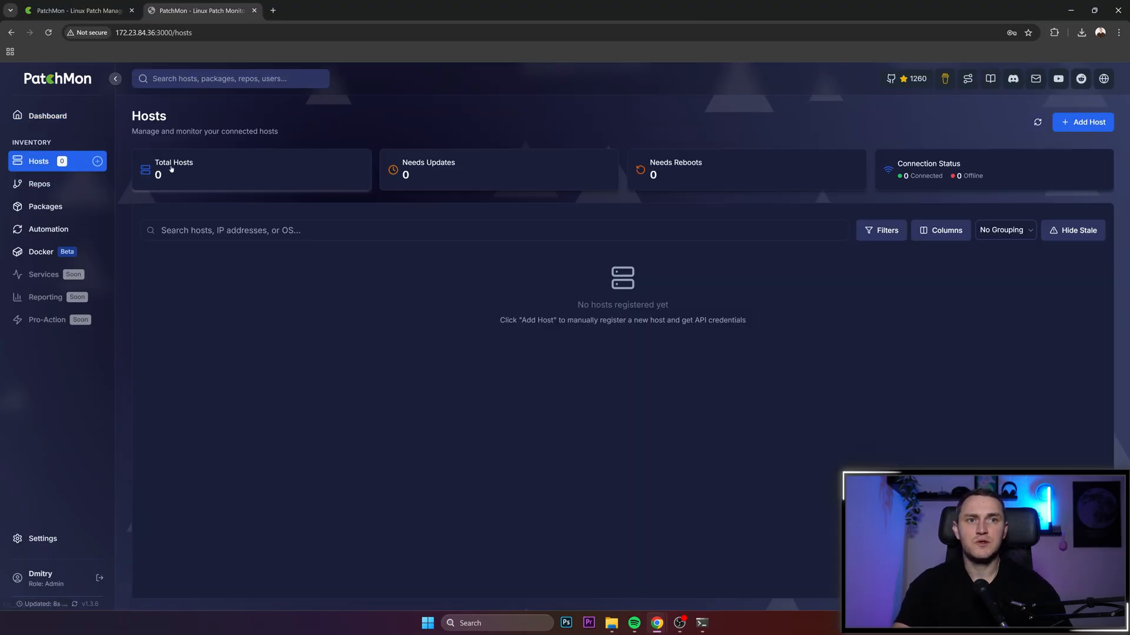
{"action": "left_click", "coordinate": [39, 183]}
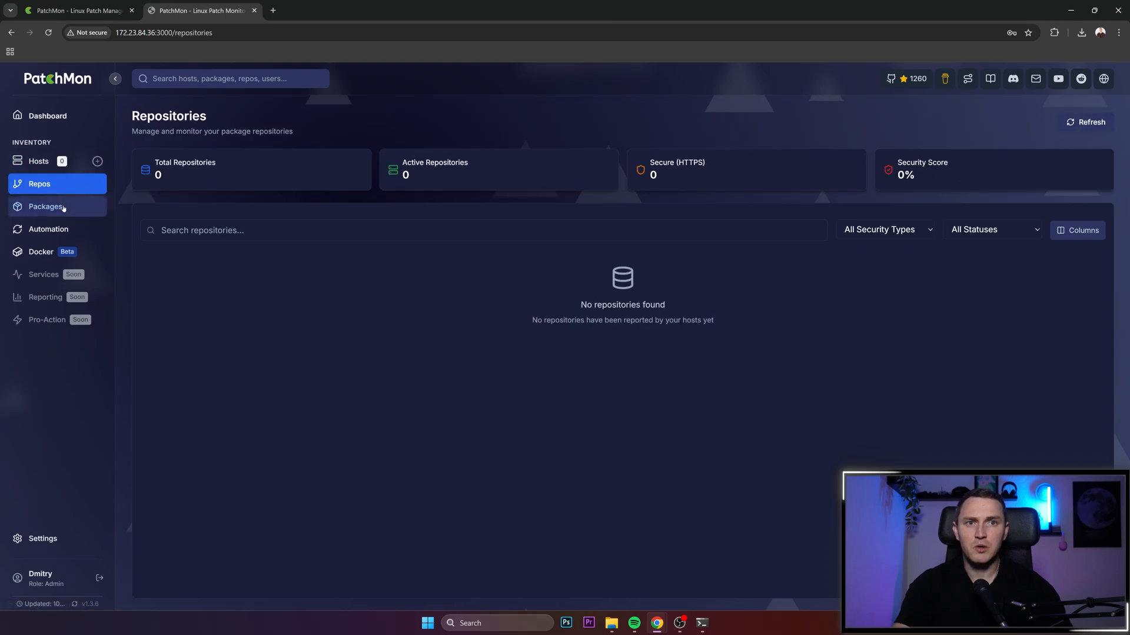
{"action": "left_click", "coordinate": [41, 252]}
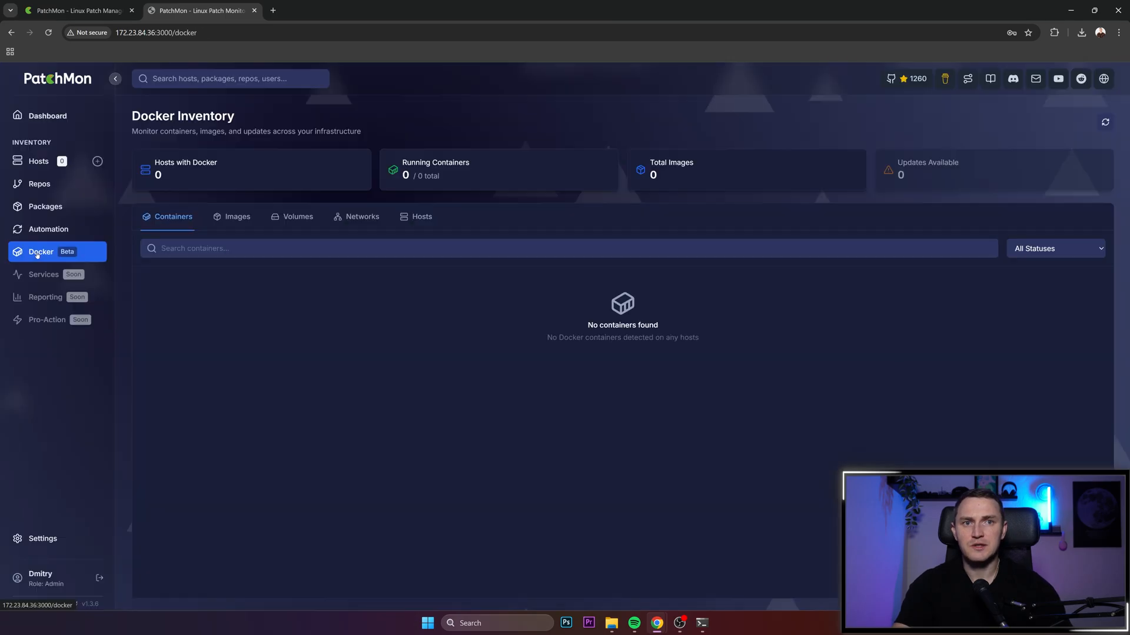
{"action": "left_click", "coordinate": [49, 229]}
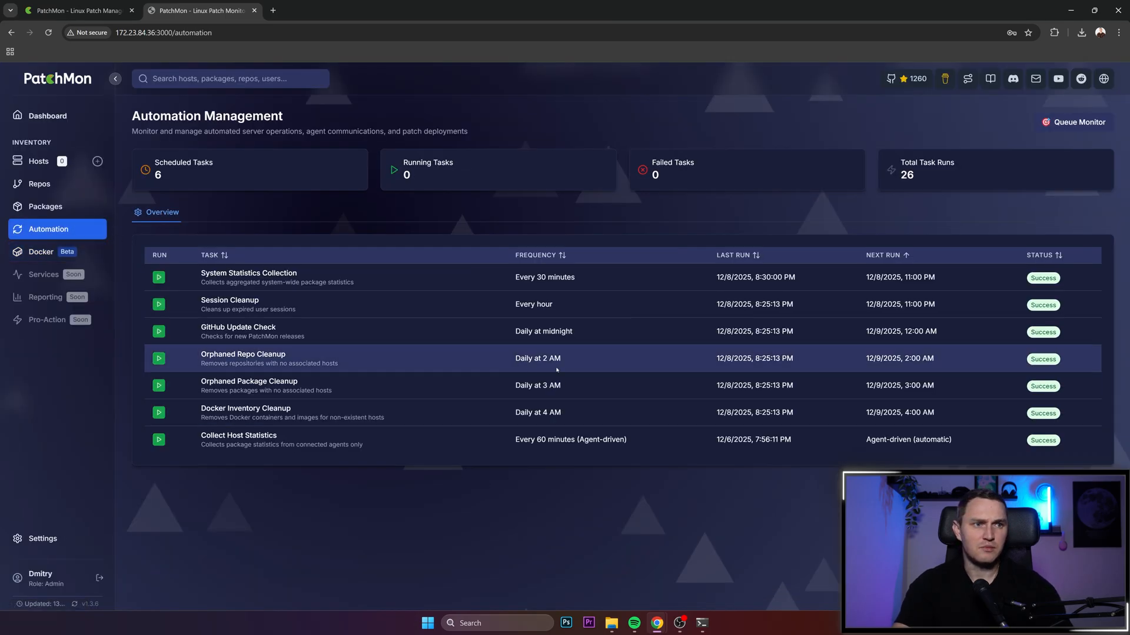
{"action": "left_click", "coordinate": [39, 161]}
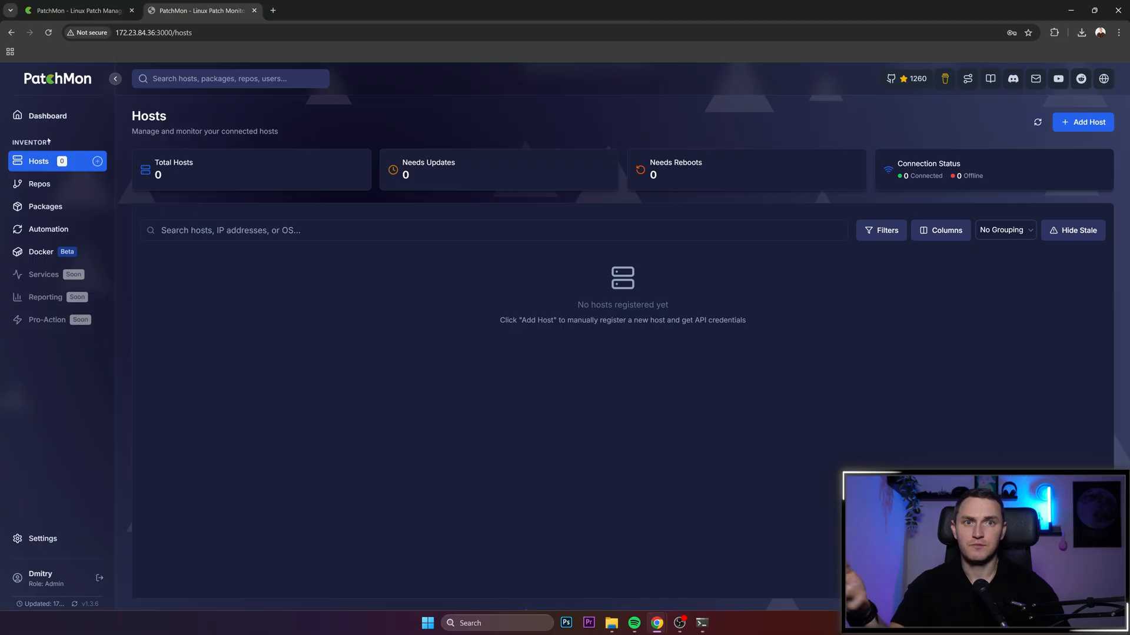
{"action": "mouse_move", "coordinate": [96, 160]}
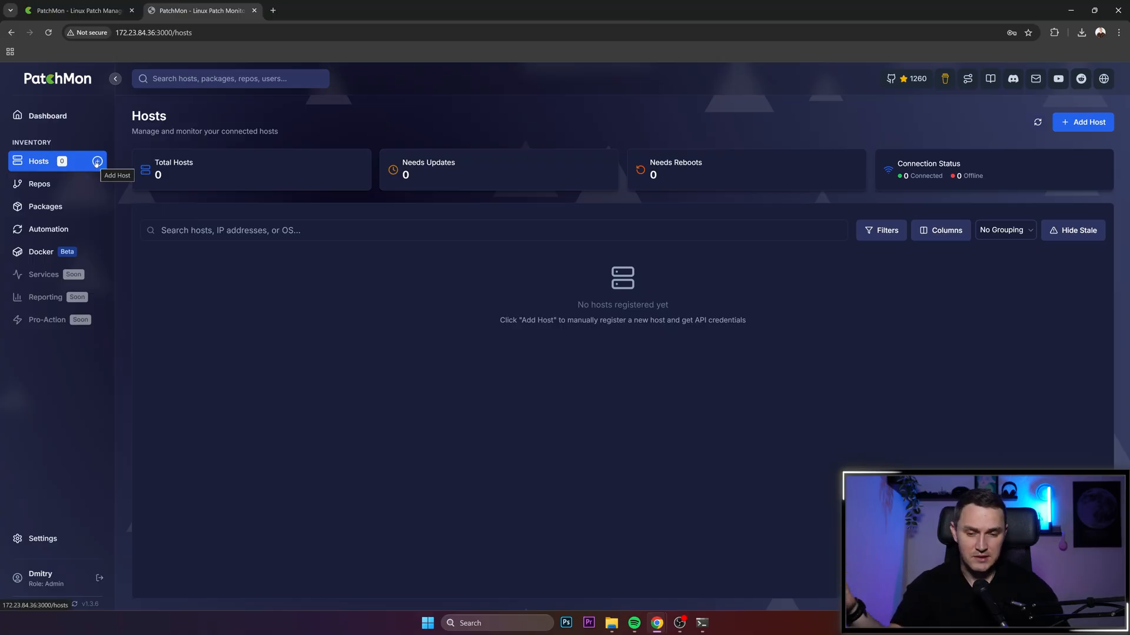
Step: Create a new host with the friendly name 'Alma Linux WSL'
{"action": "left_click", "coordinate": [1082, 123]}
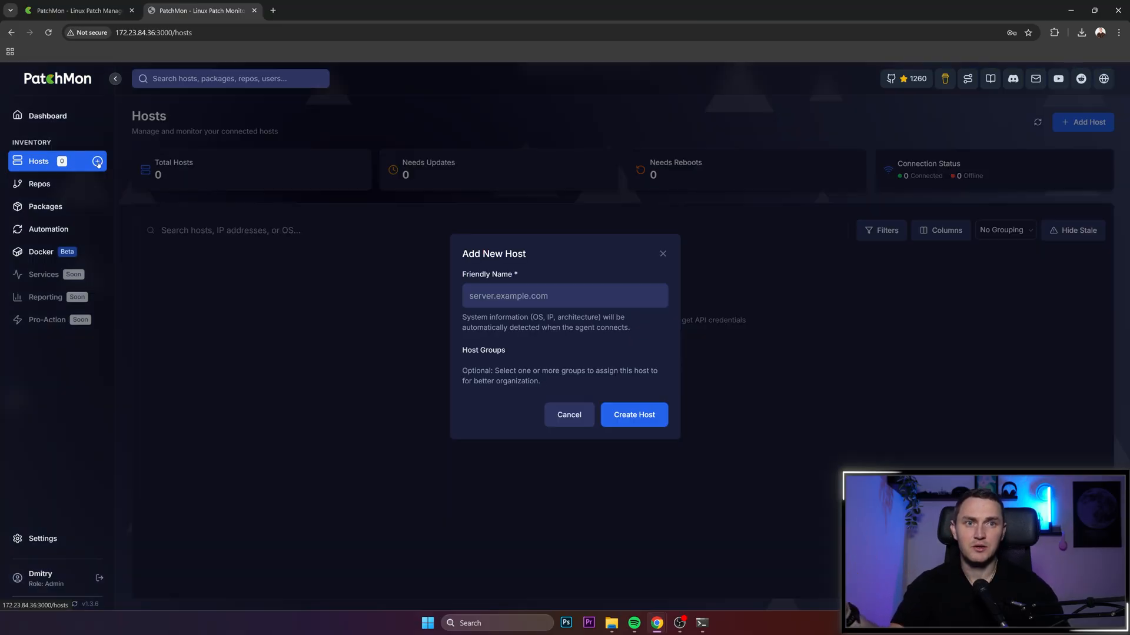
{"action": "left_click", "coordinate": [565, 297]}
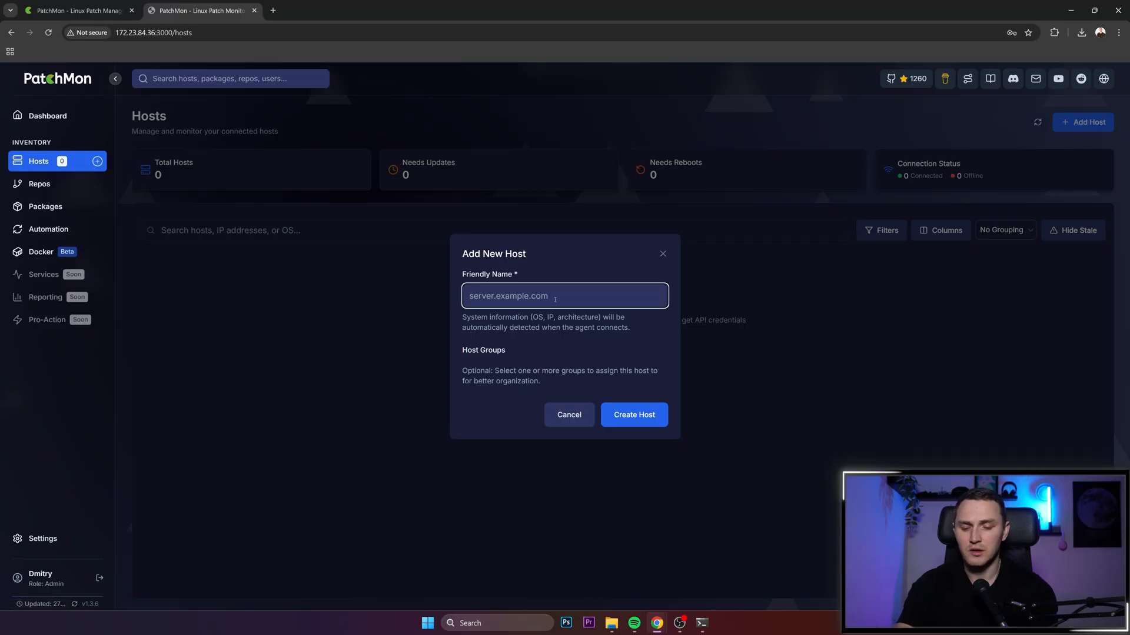
{"action": "type", "text": "Alma Liun"}
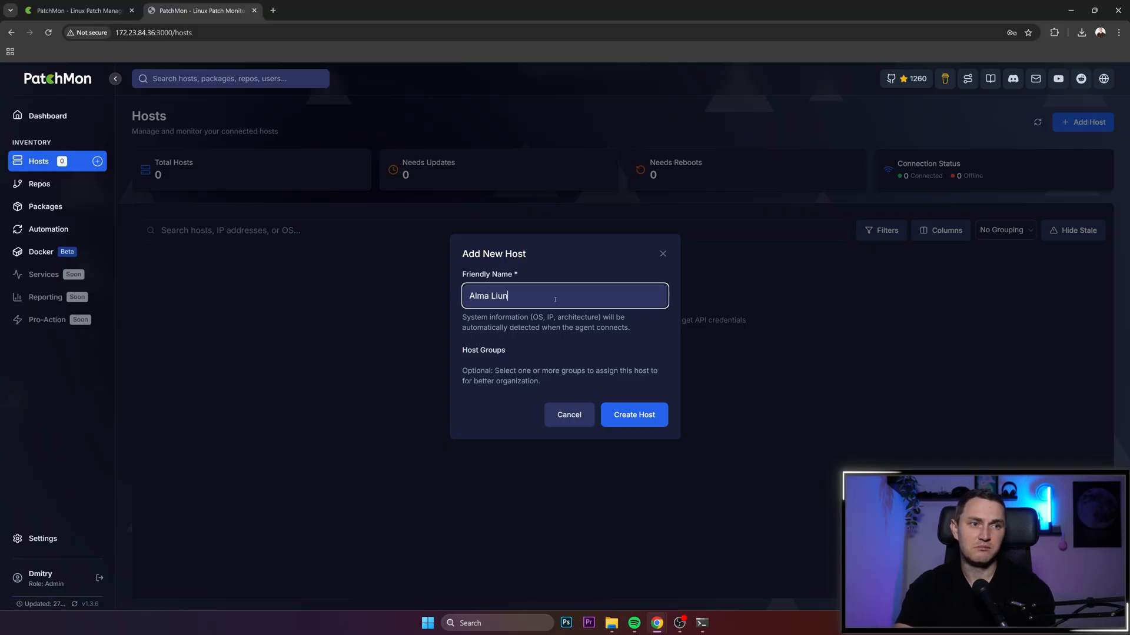
{"action": "type", "text": "Alma Linux WSL"}
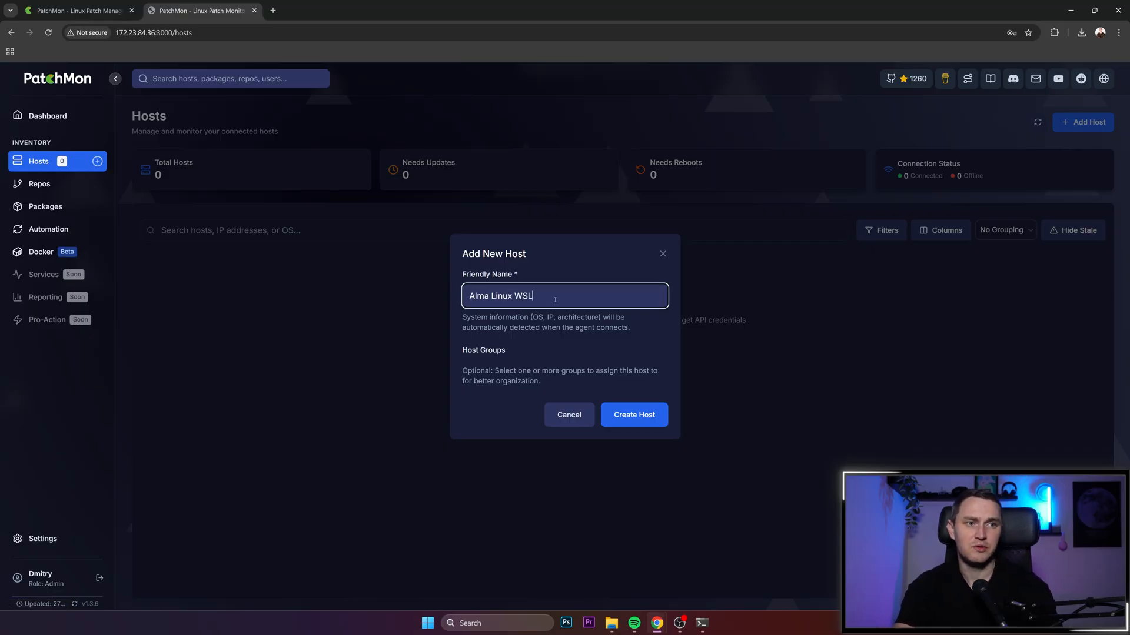
{"action": "left_click", "coordinate": [633, 414]}
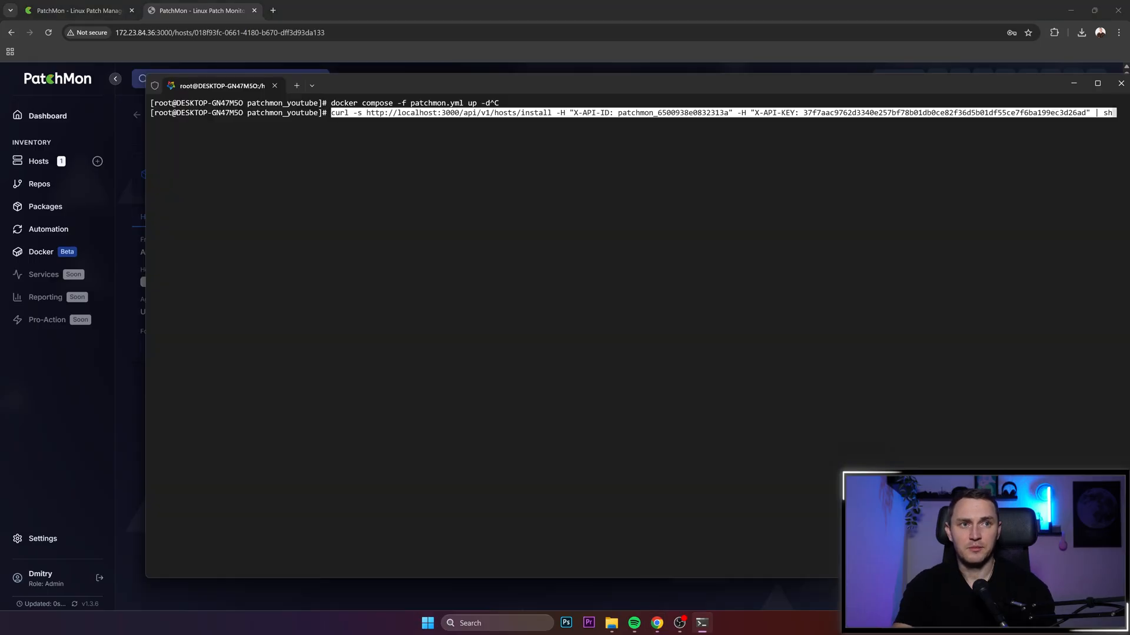
Step: Run the curl agent install command in the terminal and return to the Hosts list
{"action": "key", "text": "Enter"}
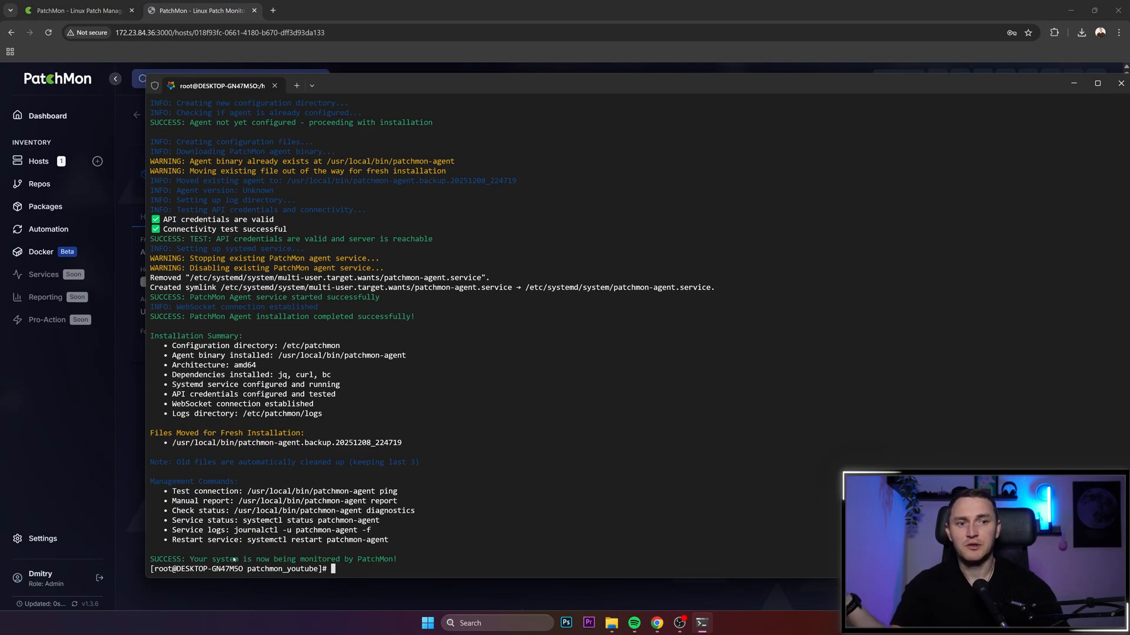
{"action": "mouse_move", "coordinate": [379, 591]}
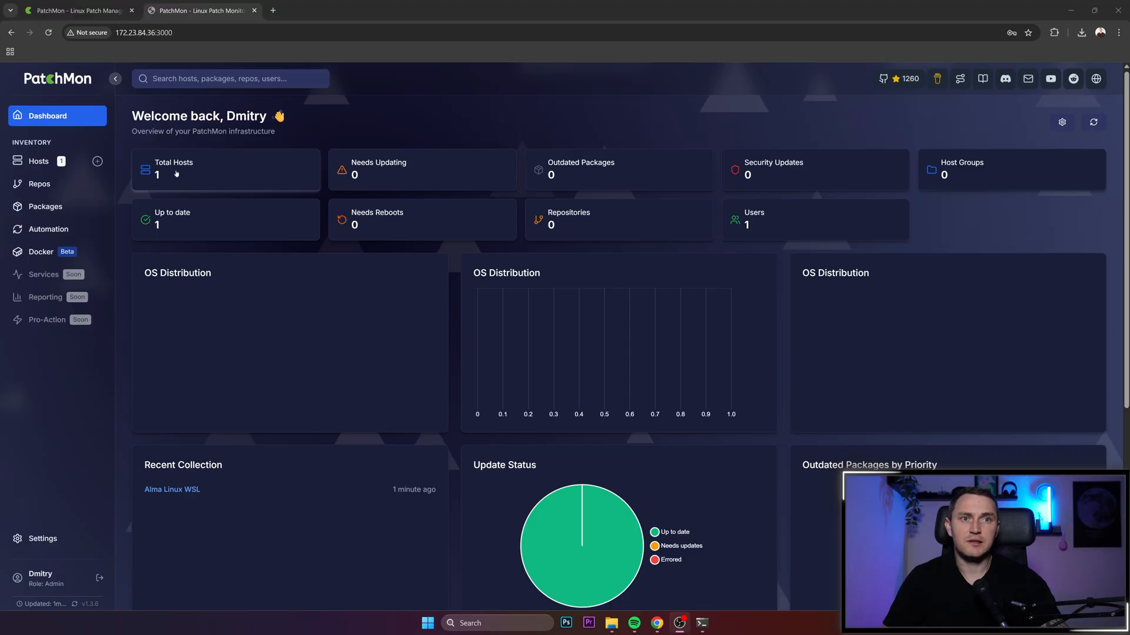
{"action": "left_click", "coordinate": [32, 162]}
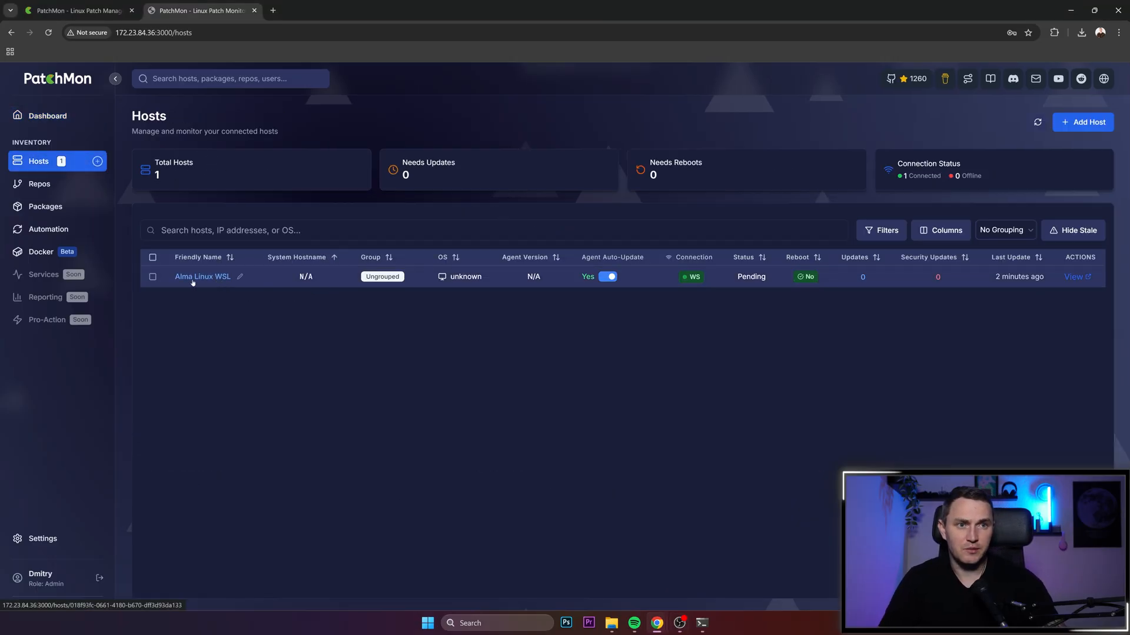
{"action": "mouse_move", "coordinate": [484, 308]}
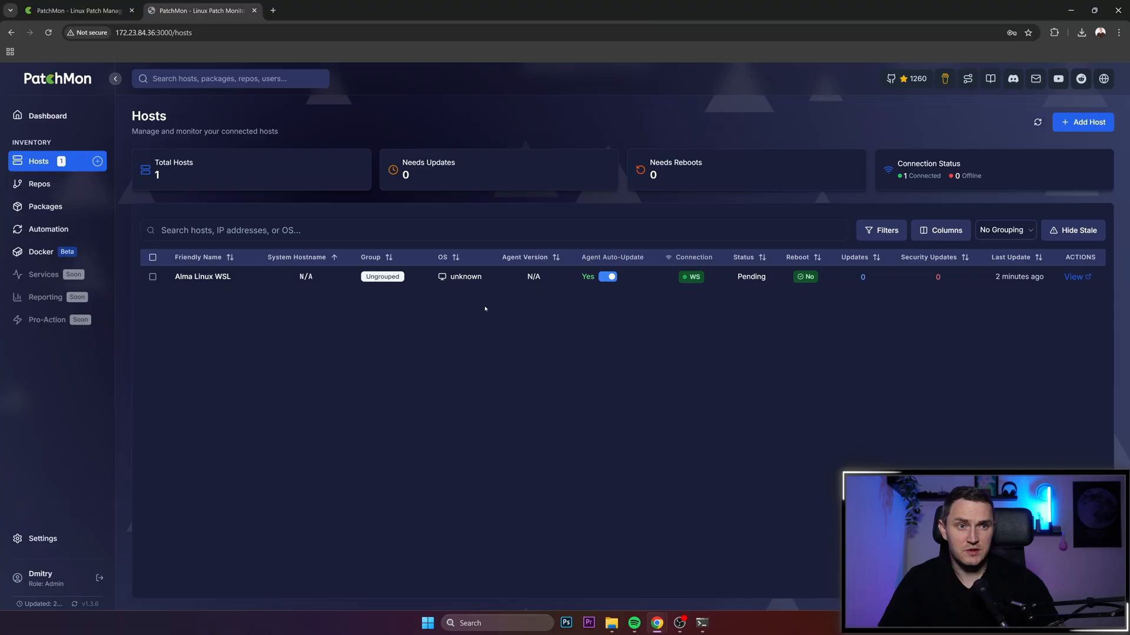
{"action": "mouse_move", "coordinate": [673, 412]}
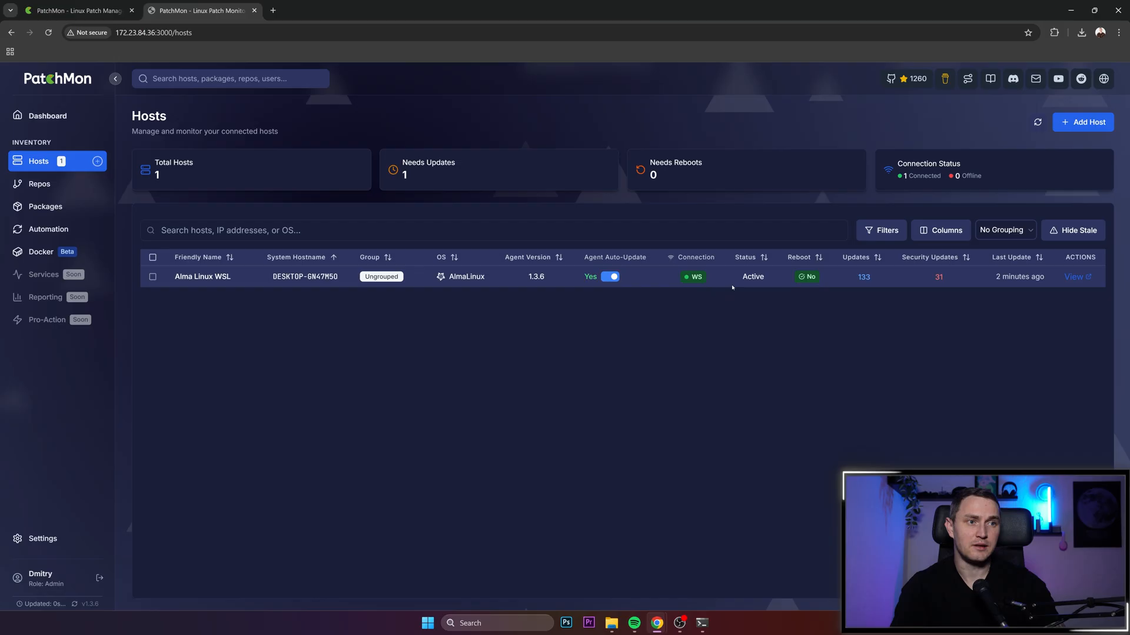
{"action": "mouse_move", "coordinate": [912, 327]}
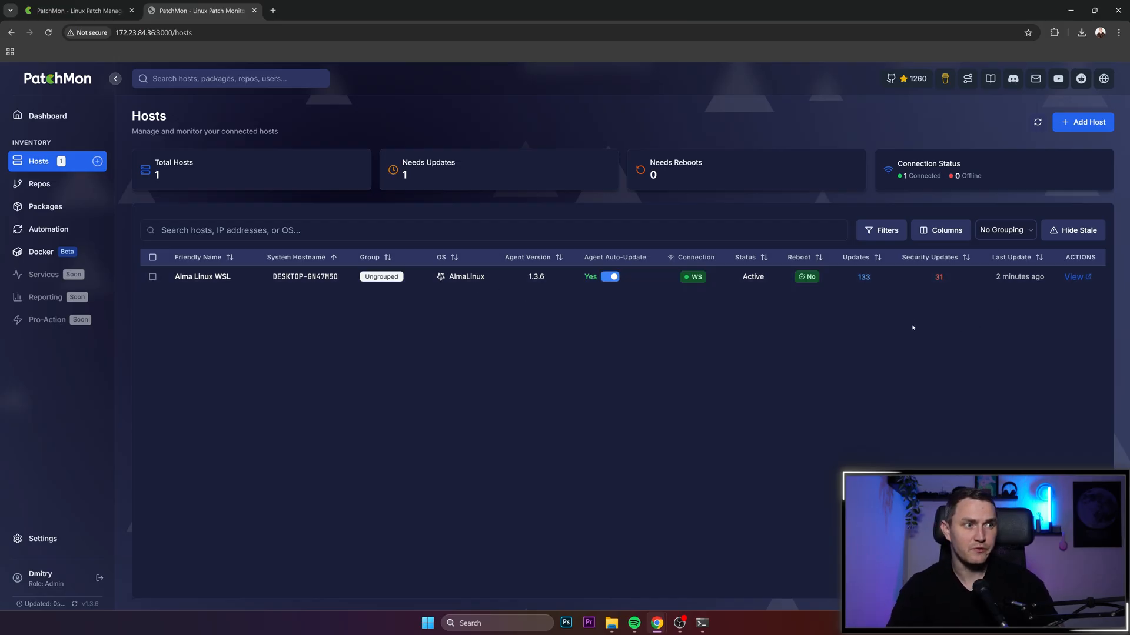
{"action": "mouse_move", "coordinate": [298, 285]}
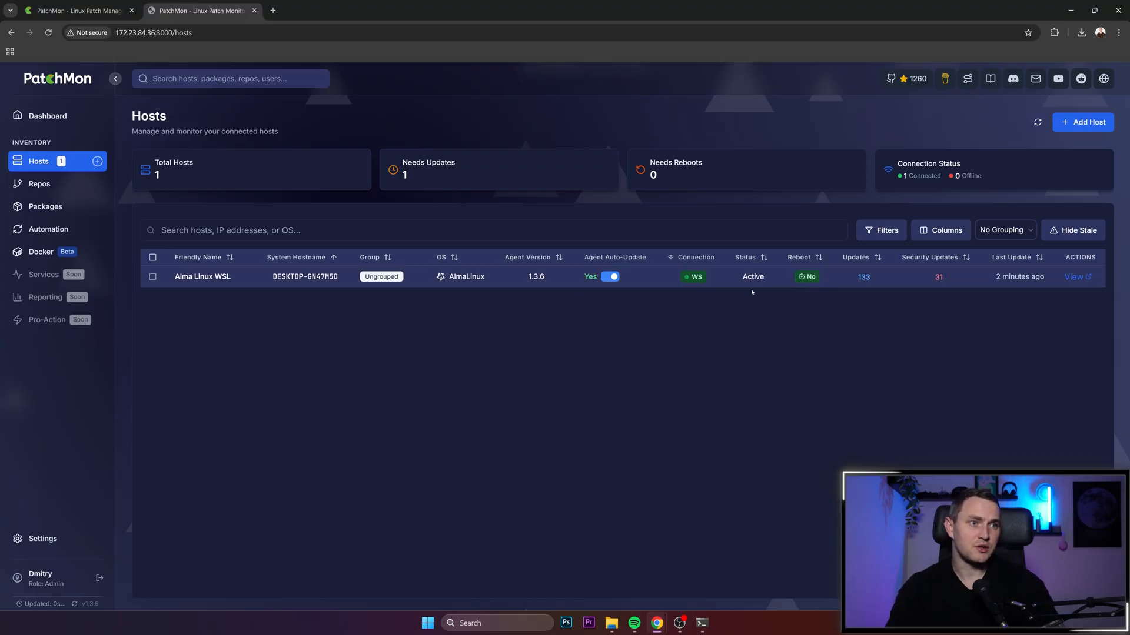
{"action": "mouse_move", "coordinate": [859, 276]}
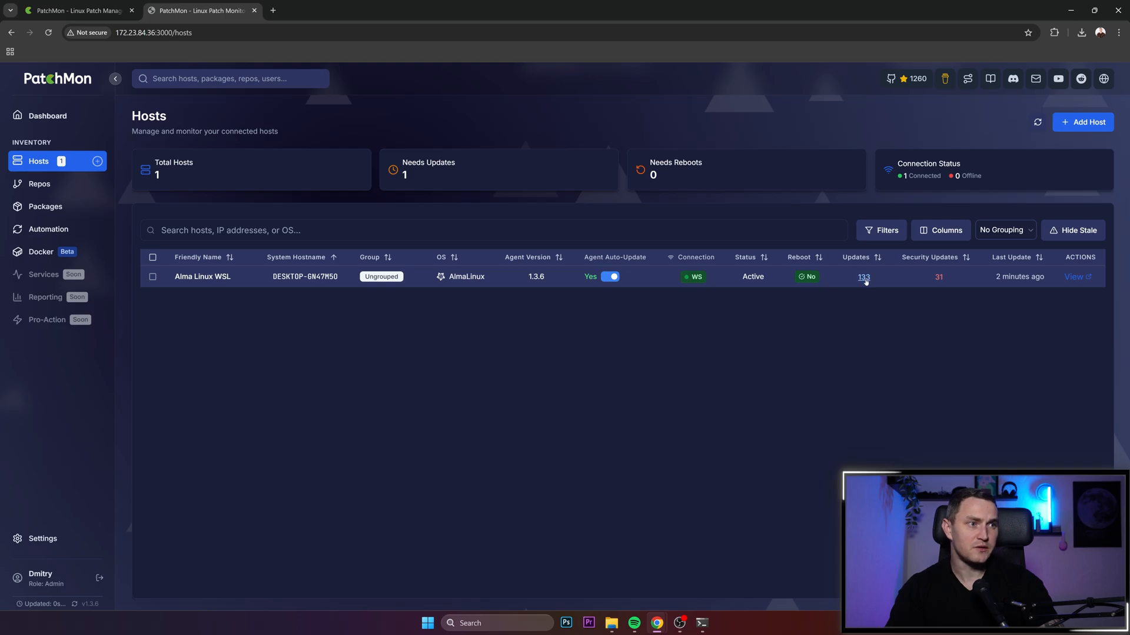
{"action": "mouse_move", "coordinate": [939, 278]}
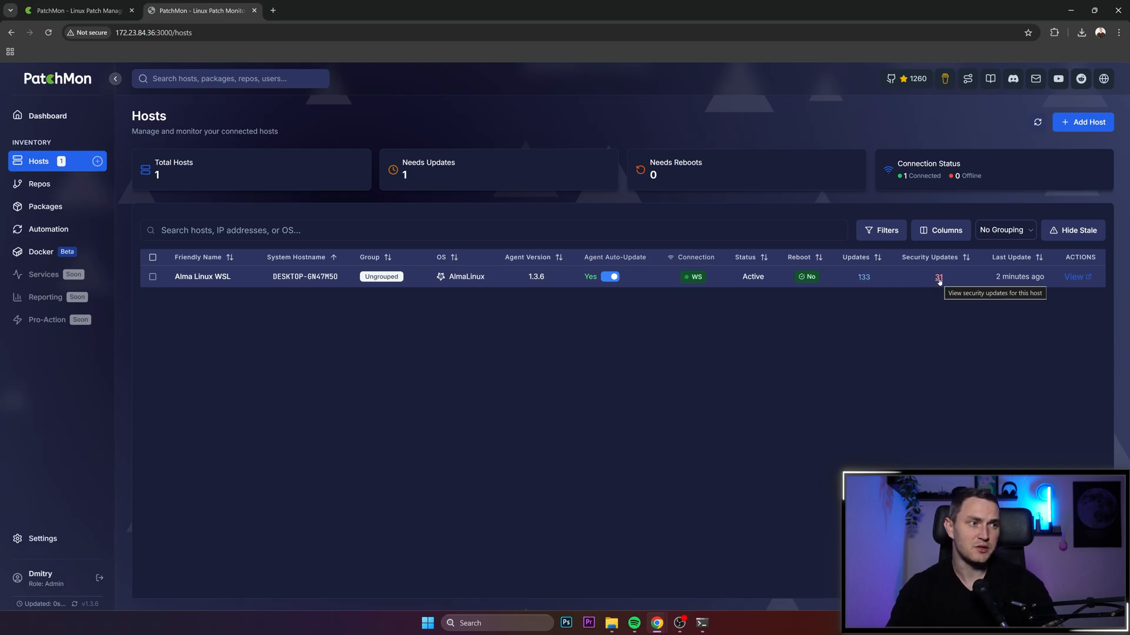
Step: Browse the host's Packages list filtered to the 31 security updates, then go to Docker
{"action": "left_click", "coordinate": [44, 206]}
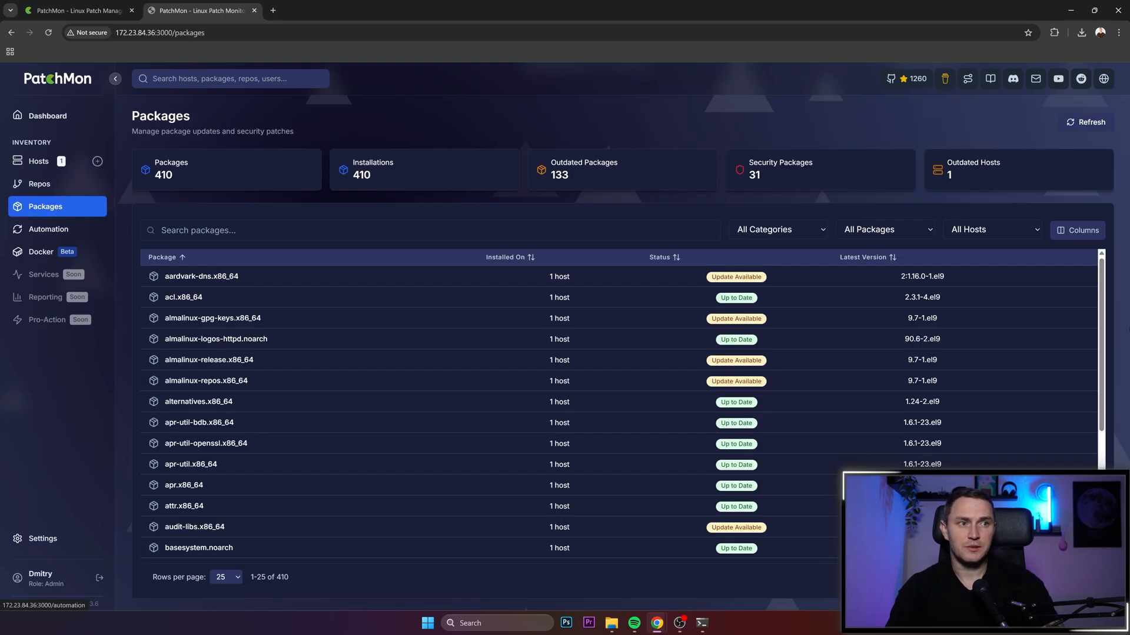
{"action": "scroll", "scroll_direction": "down", "scroll_amount": 3}
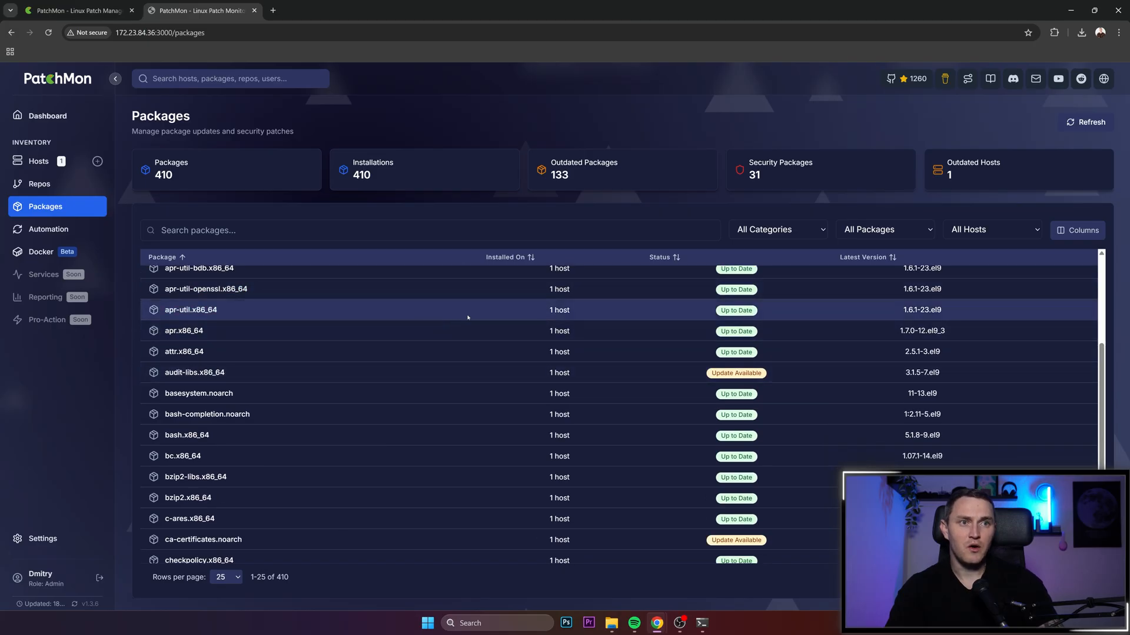
{"action": "scroll", "scroll_direction": "down", "scroll_amount": 3}
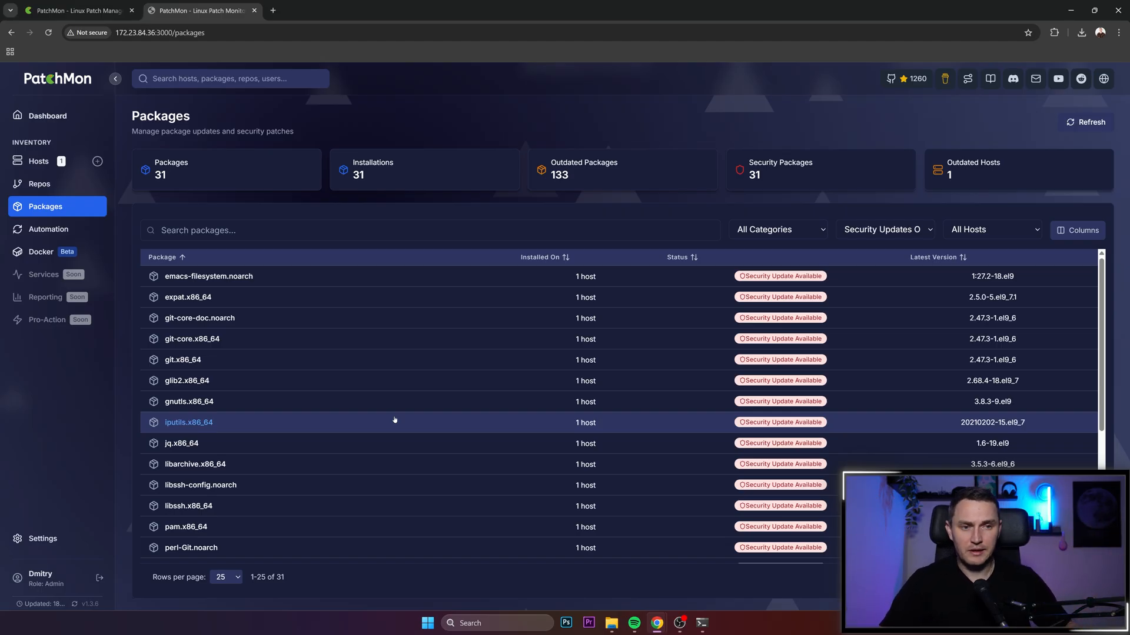
{"action": "mouse_move", "coordinate": [379, 365]}
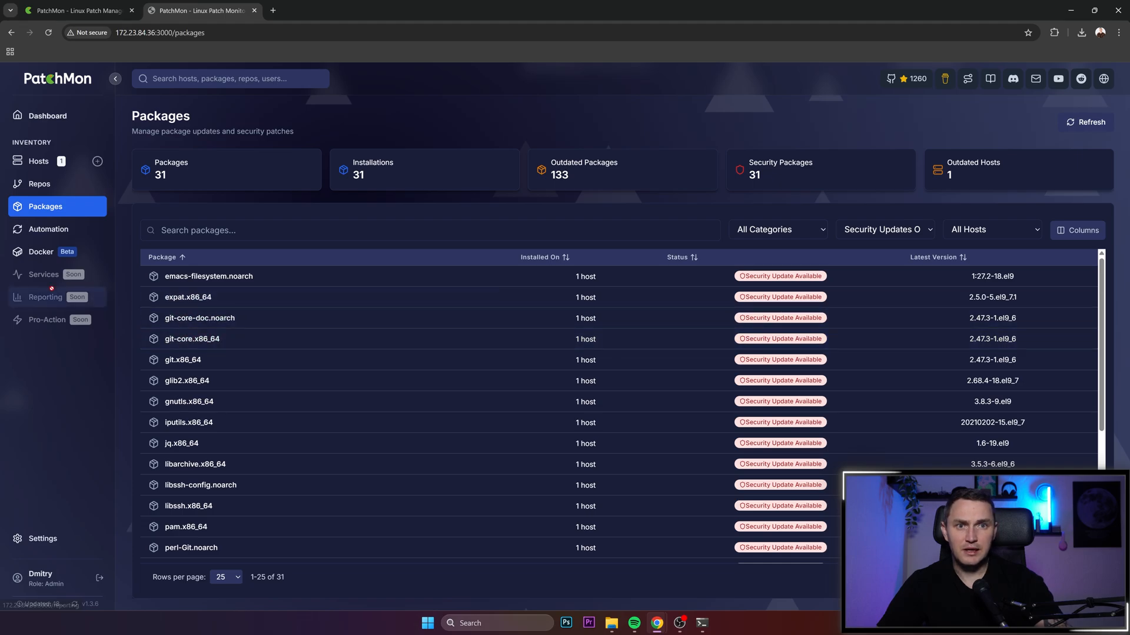
{"action": "left_click", "coordinate": [40, 252]}
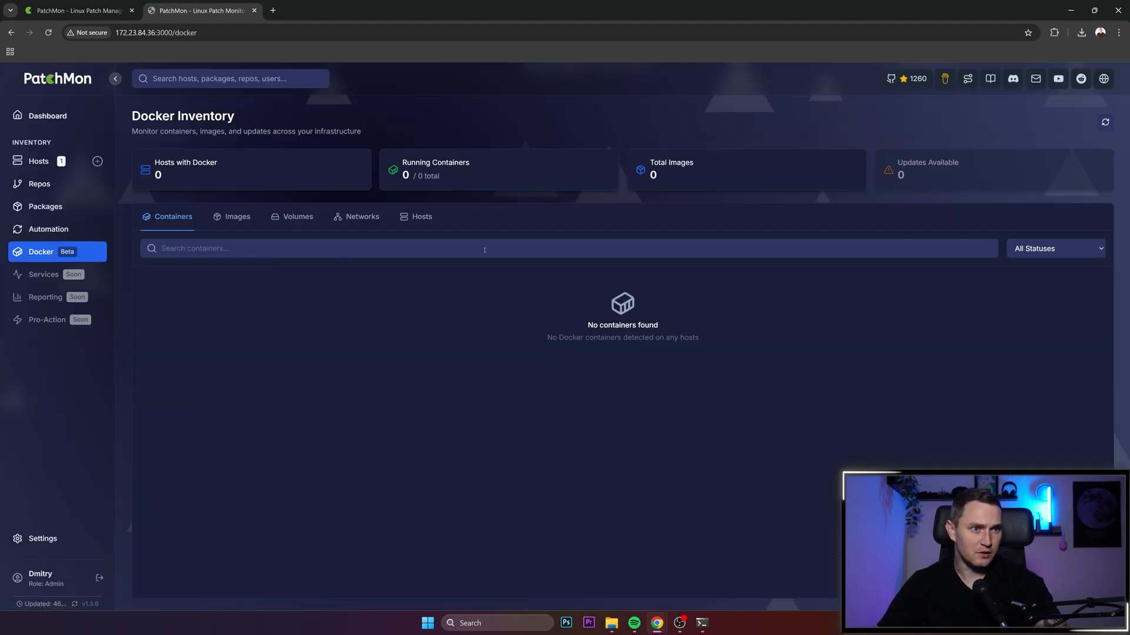
Step: Enable Docker integration for Alma Linux WSL and show its four running containers
{"action": "left_click", "coordinate": [38, 161]}
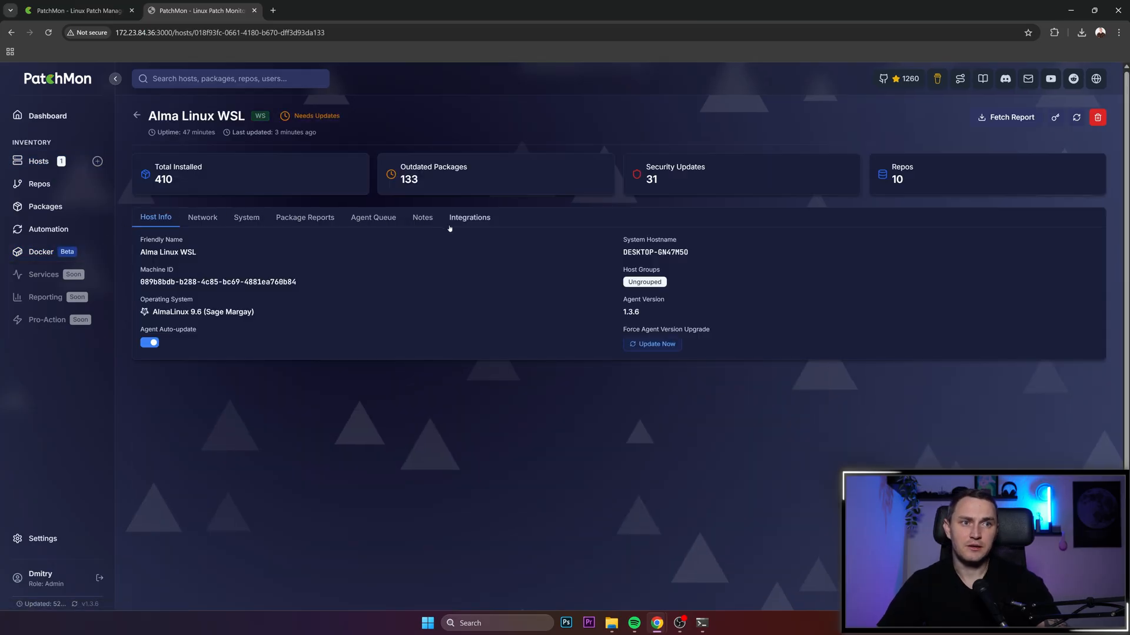
{"action": "left_click", "coordinate": [468, 218]}
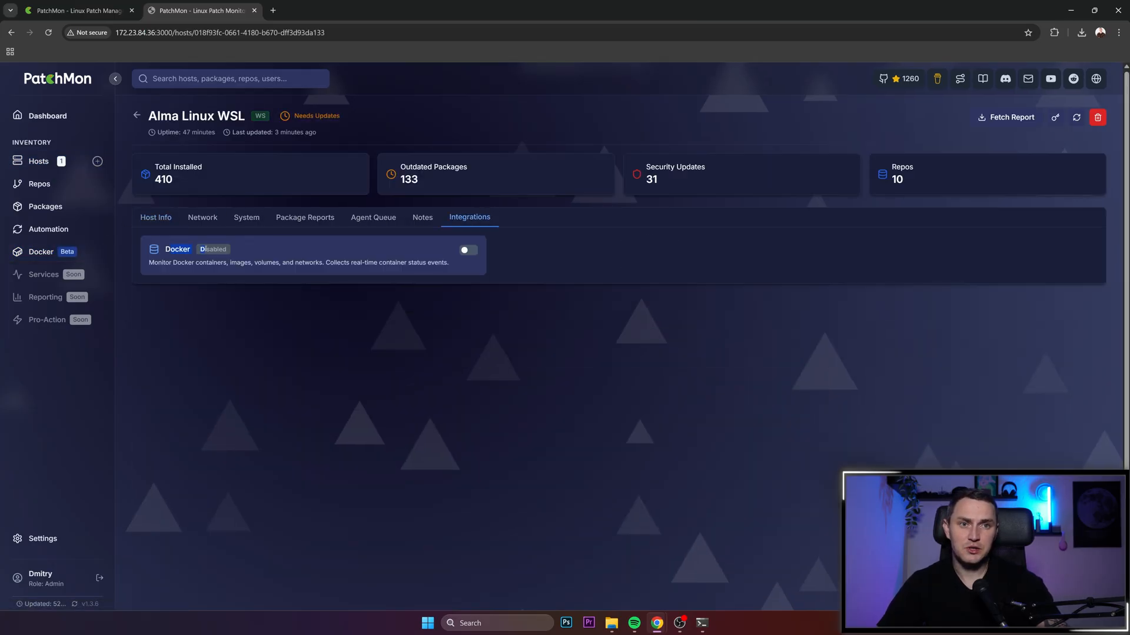
{"action": "left_click", "coordinate": [469, 249]}
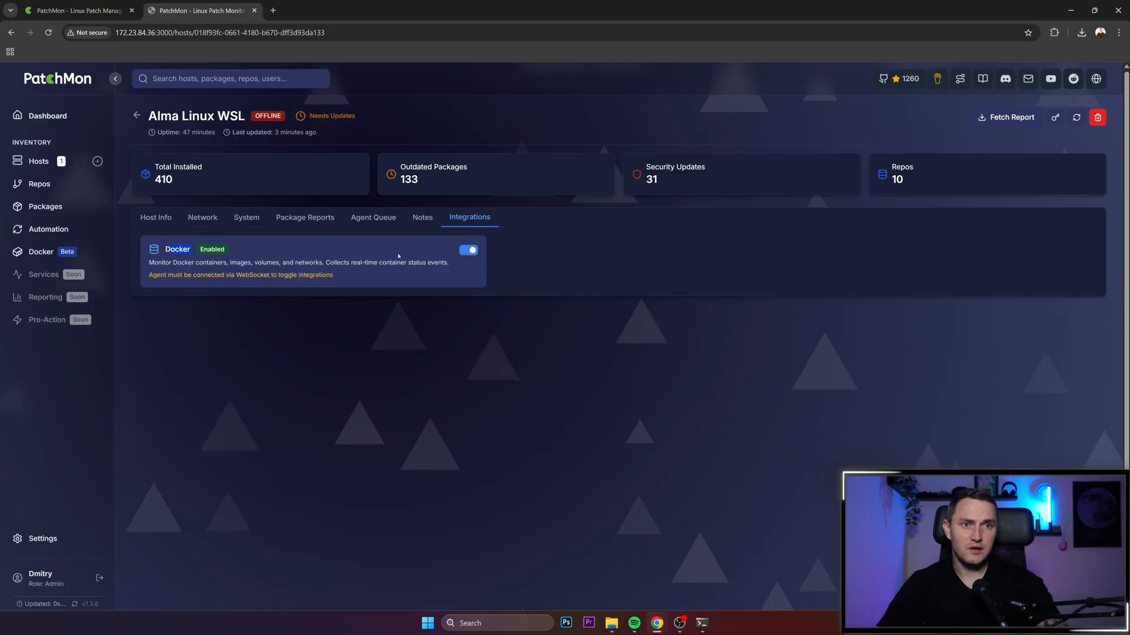
{"action": "mouse_move", "coordinate": [435, 219]}
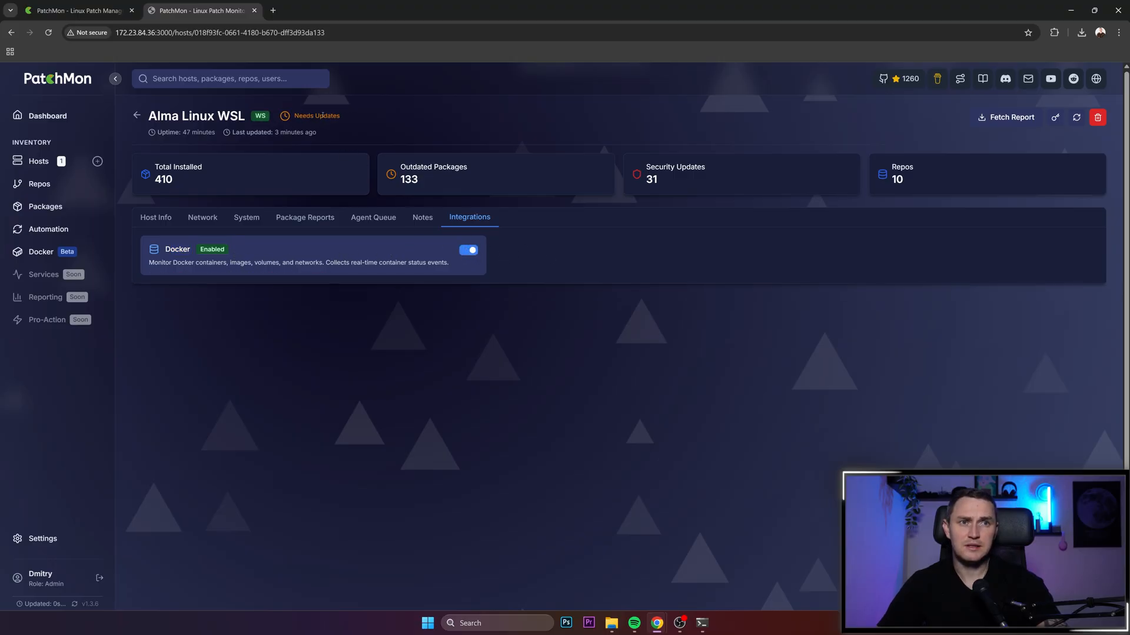
{"action": "mouse_move", "coordinate": [184, 148]}
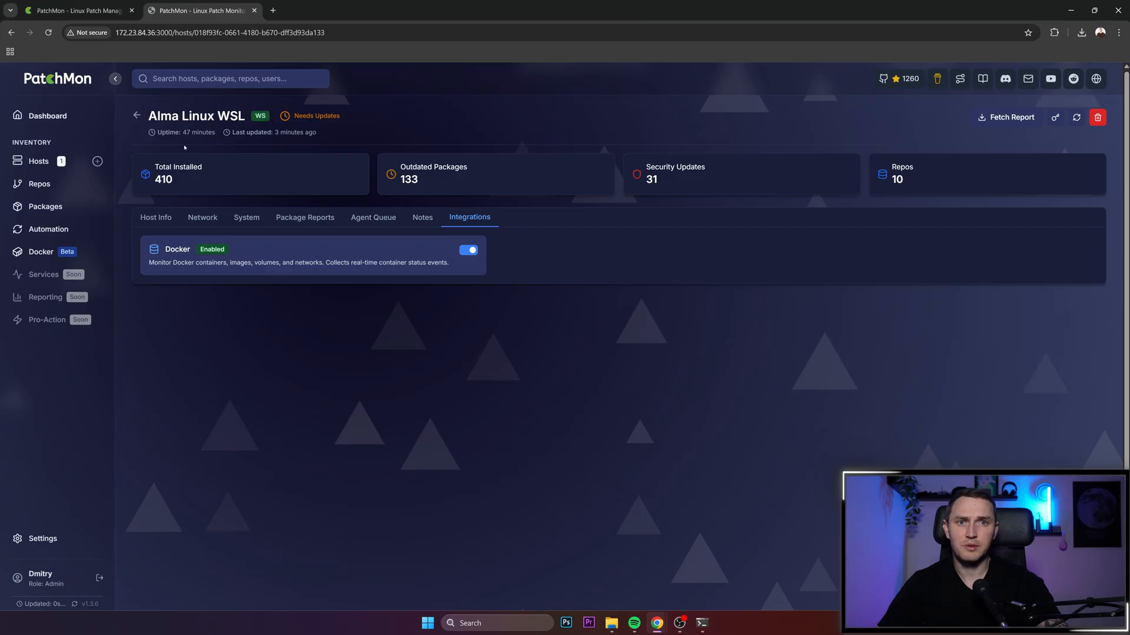
{"action": "left_click", "coordinate": [41, 252]}
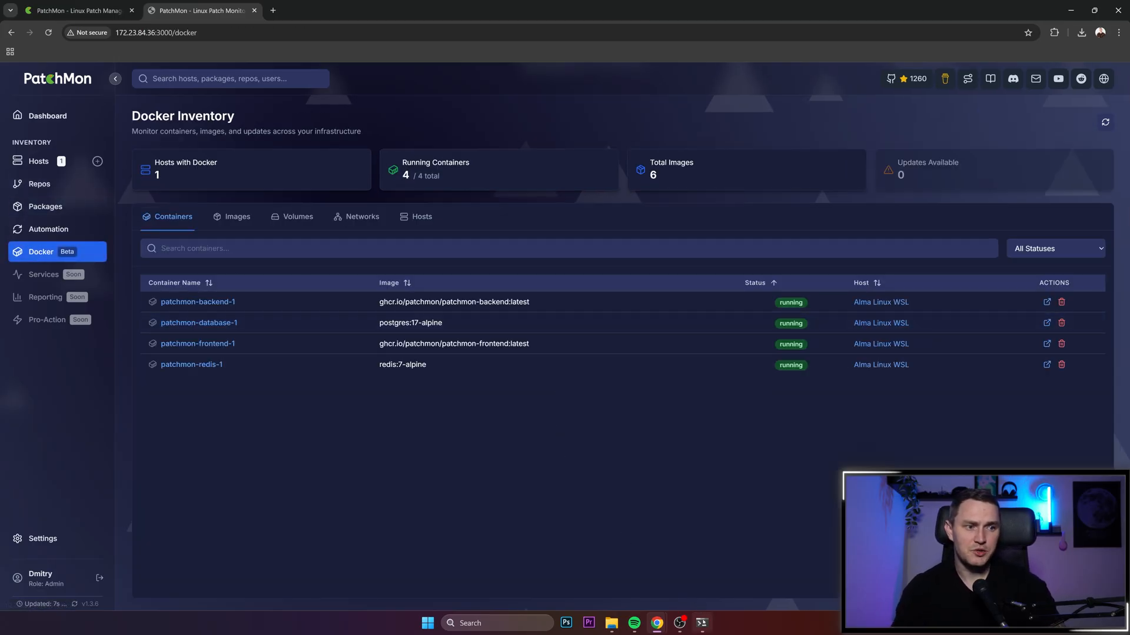
{"action": "left_click", "coordinate": [696, 623]}
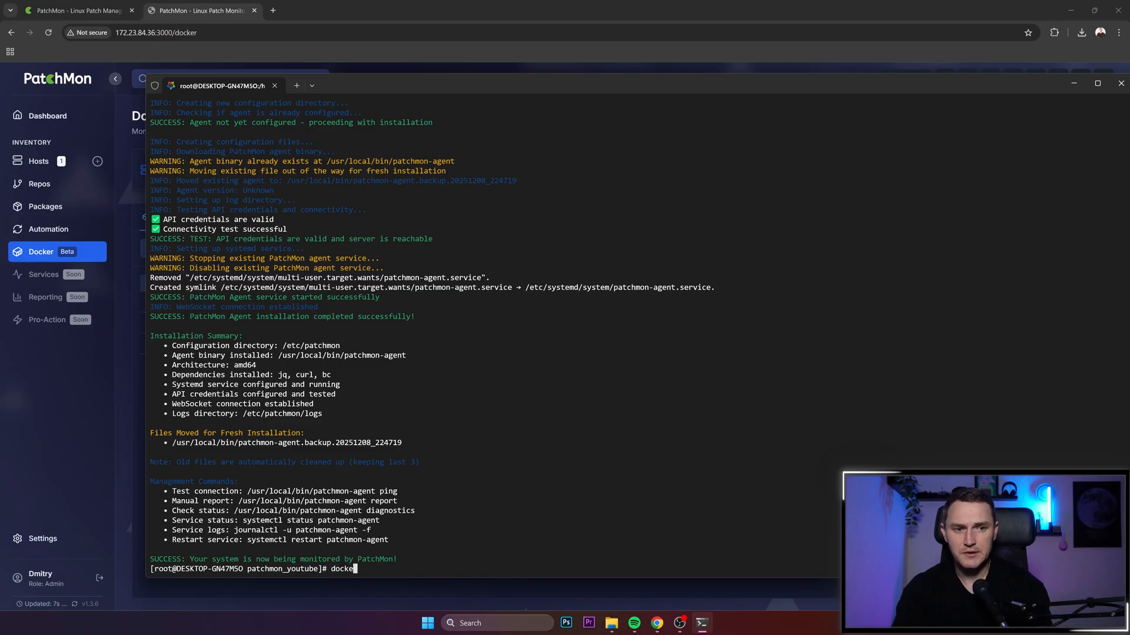
{"action": "key", "text": "Enter"}
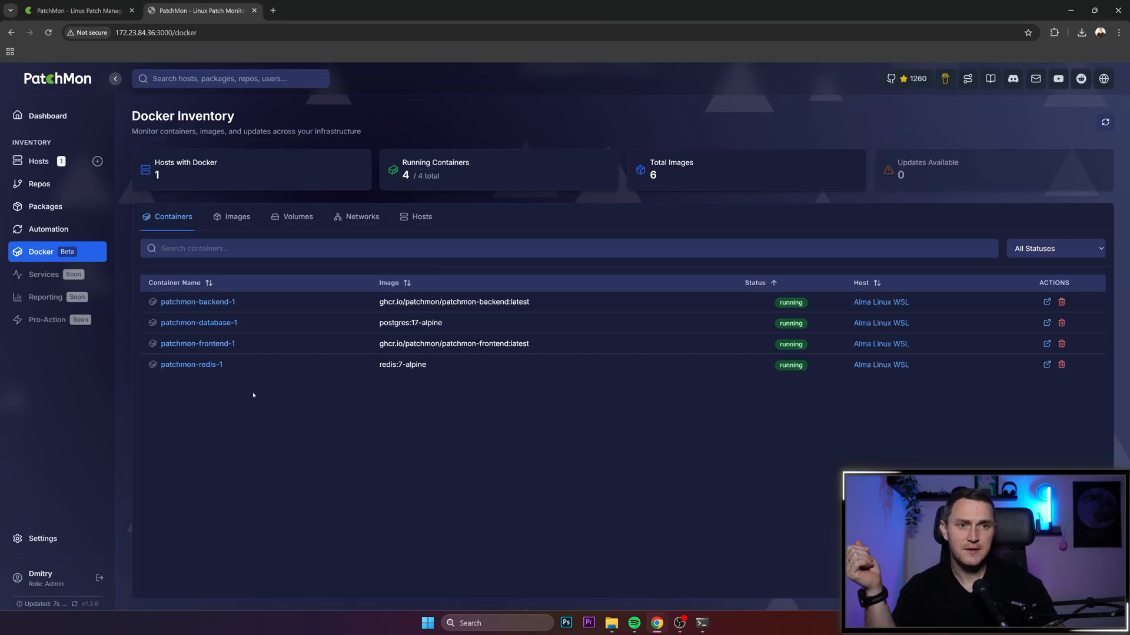
{"action": "mouse_move", "coordinate": [270, 301]}
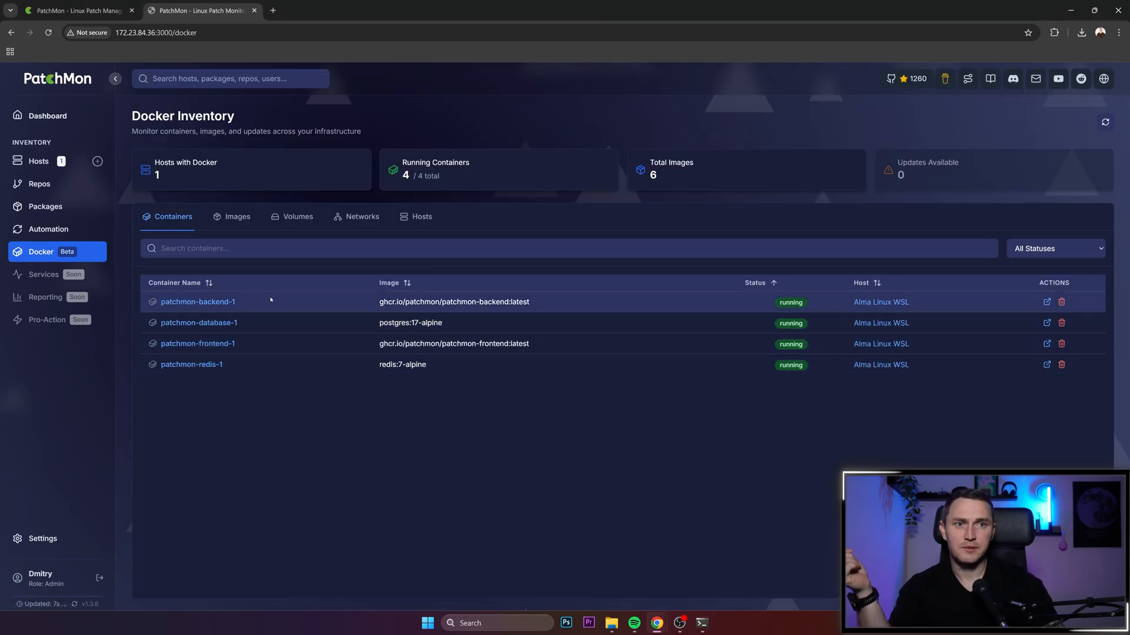
Step: Show the patchmon-backend-1 container details: running and up to date
{"action": "left_click", "coordinate": [198, 301]}
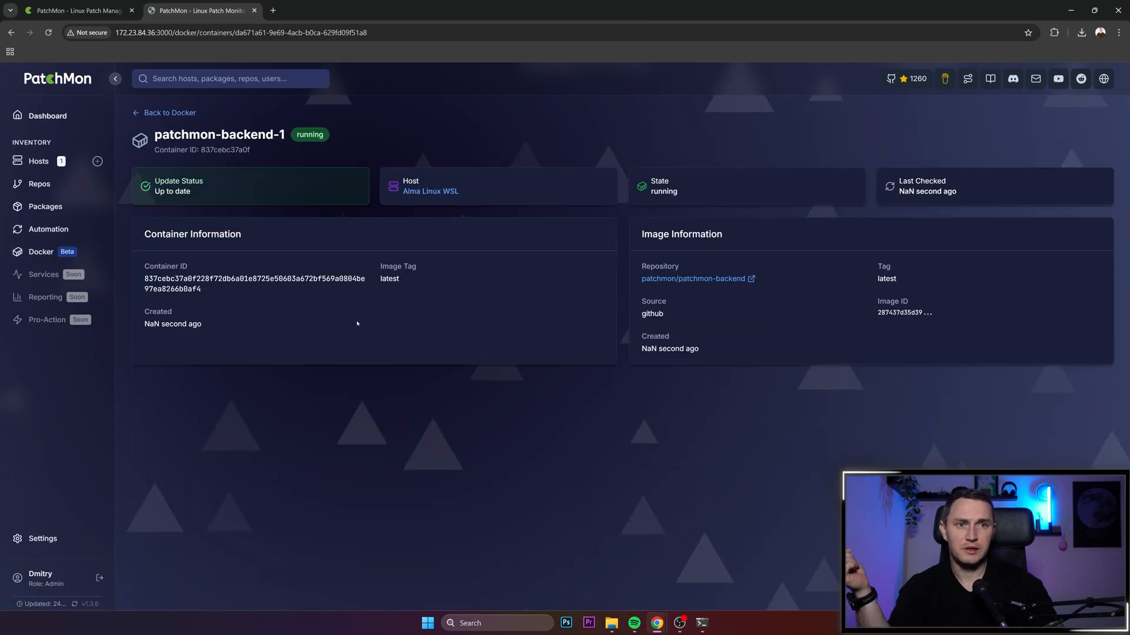
{"action": "mouse_move", "coordinate": [862, 303]}
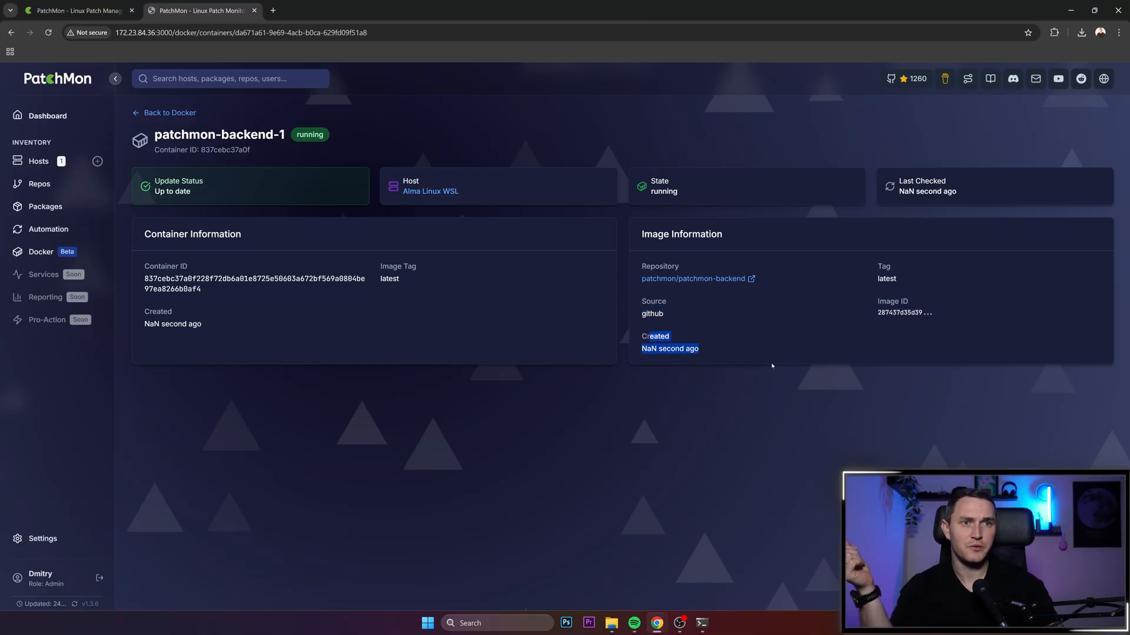
{"action": "mouse_move", "coordinate": [61, 257]}
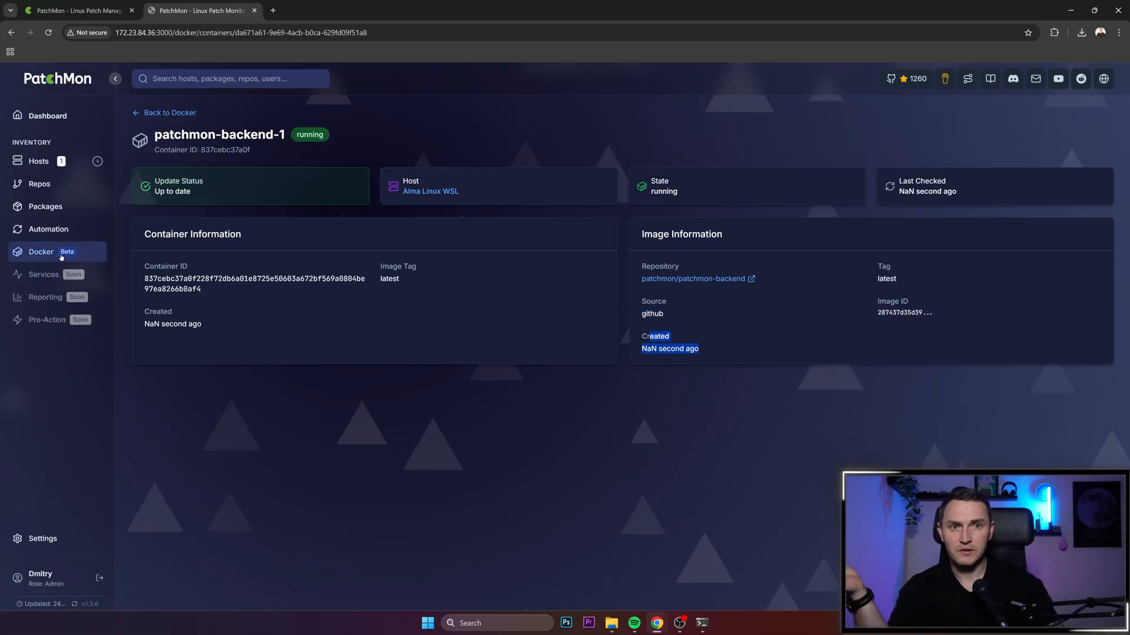
Step: View the six scheduled automation tasks, then the 10 repositories with 80% security score
{"action": "left_click", "coordinate": [49, 228]}
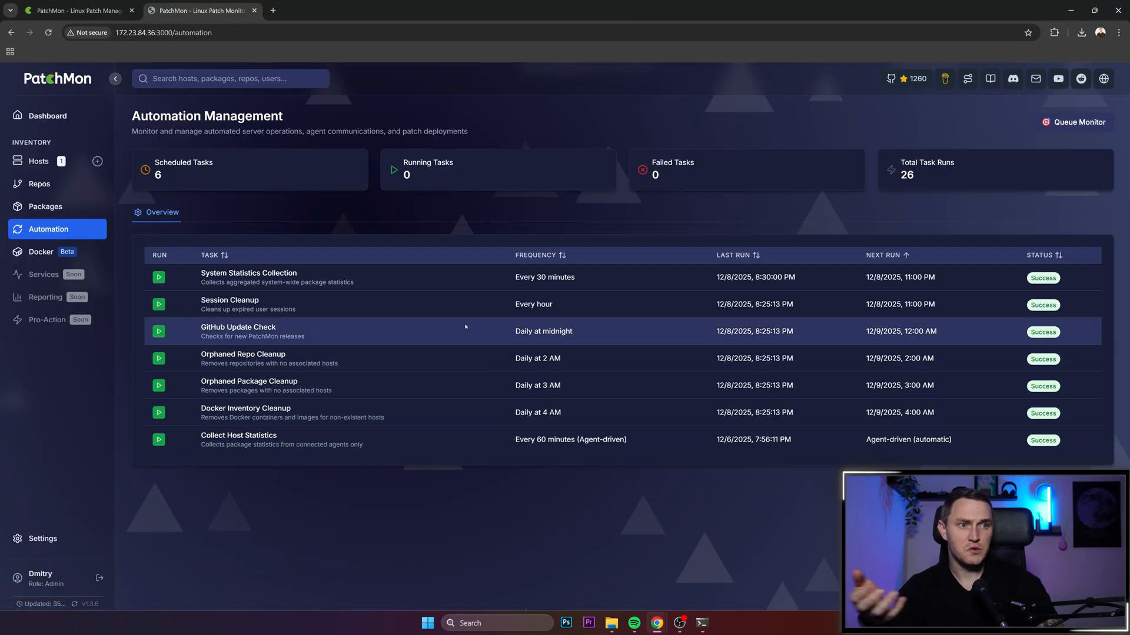
{"action": "mouse_move", "coordinate": [224, 228]}
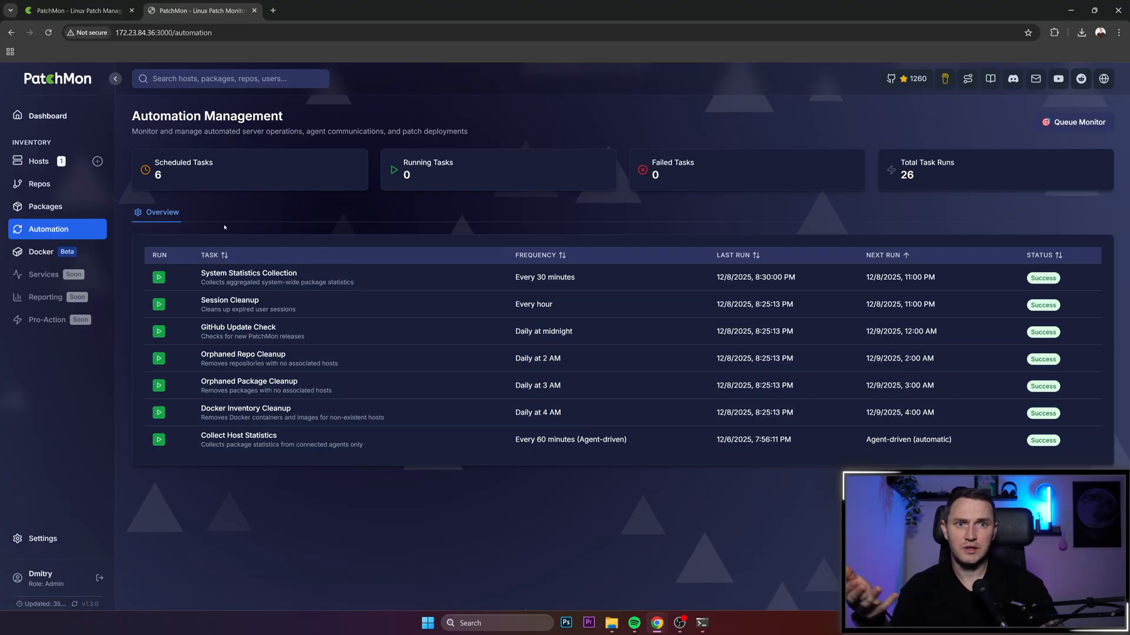
{"action": "left_click", "coordinate": [40, 183]}
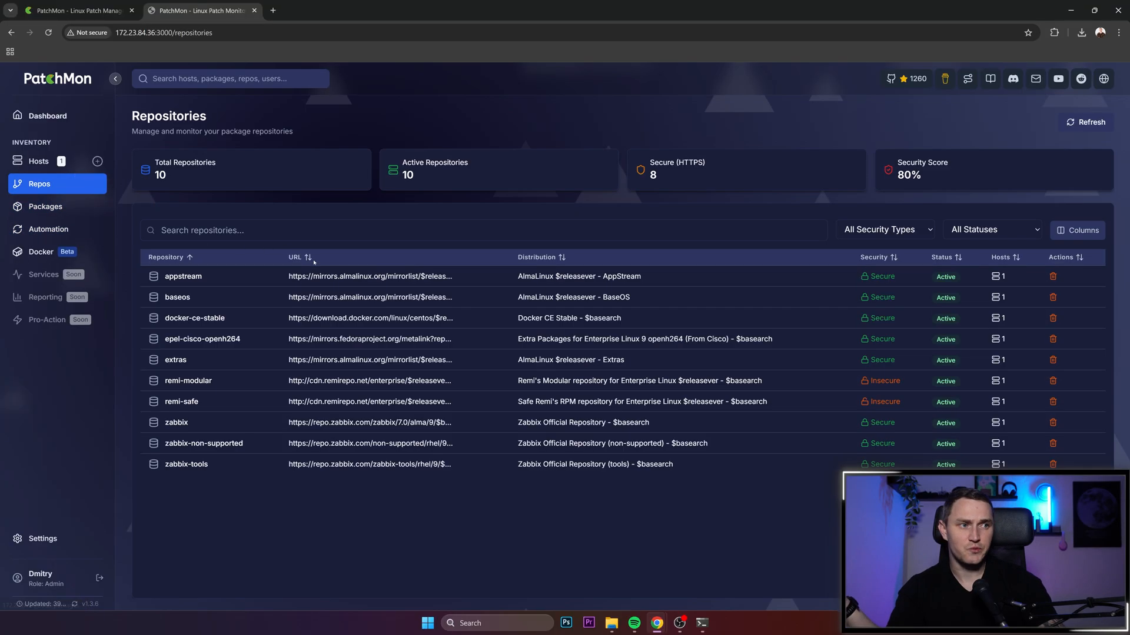
{"action": "mouse_move", "coordinate": [990, 174]}
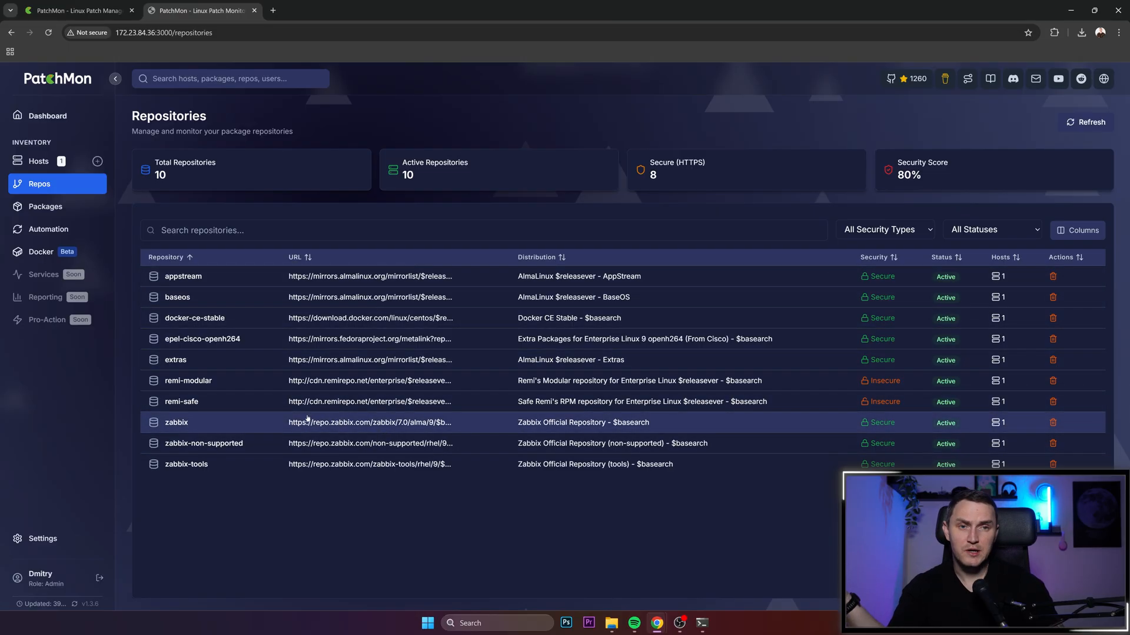
{"action": "mouse_move", "coordinate": [228, 423]}
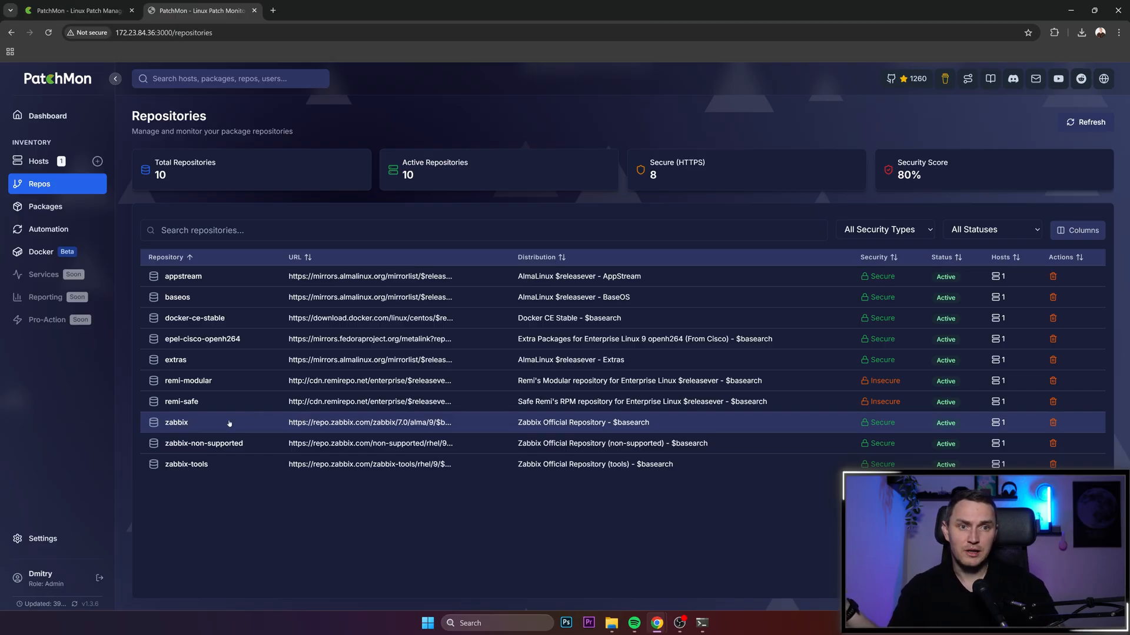
{"action": "mouse_move", "coordinate": [334, 426]}
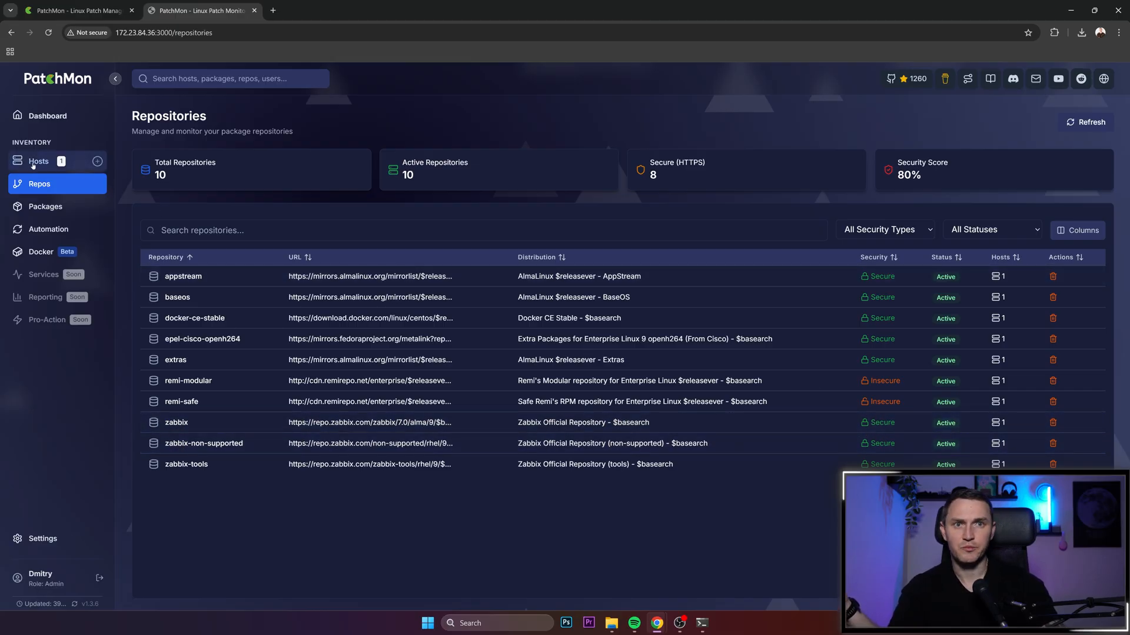
Step: Show Alma Linux WSL in Hosts with agent 1.3.6, 133 updates, 31 security
{"action": "left_click", "coordinate": [33, 160]}
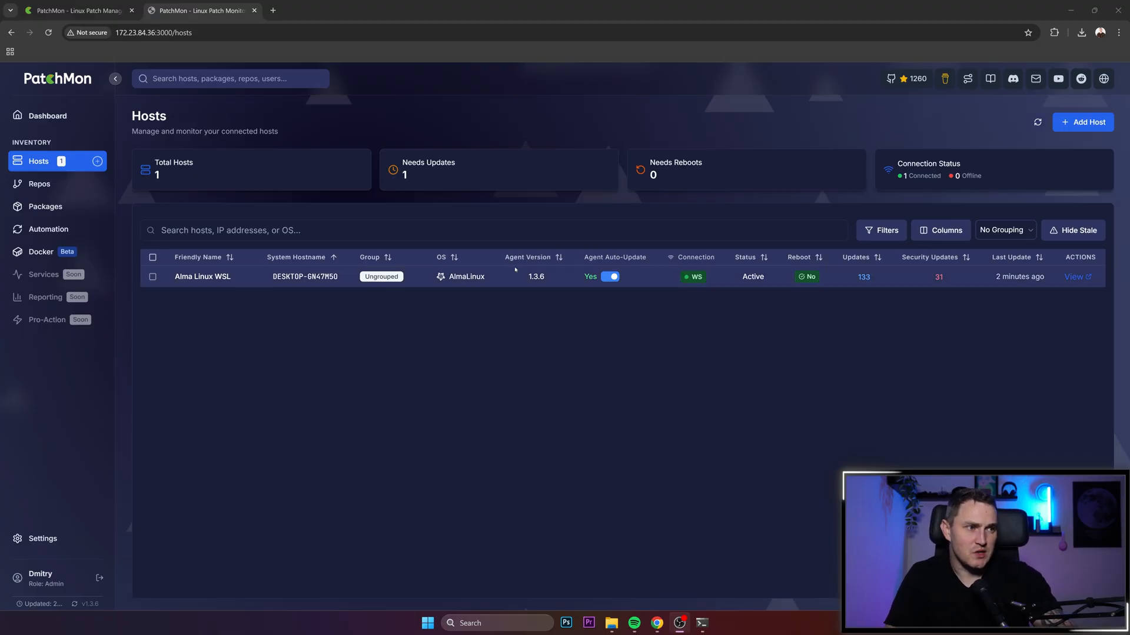
{"action": "mouse_move", "coordinate": [189, 286]}
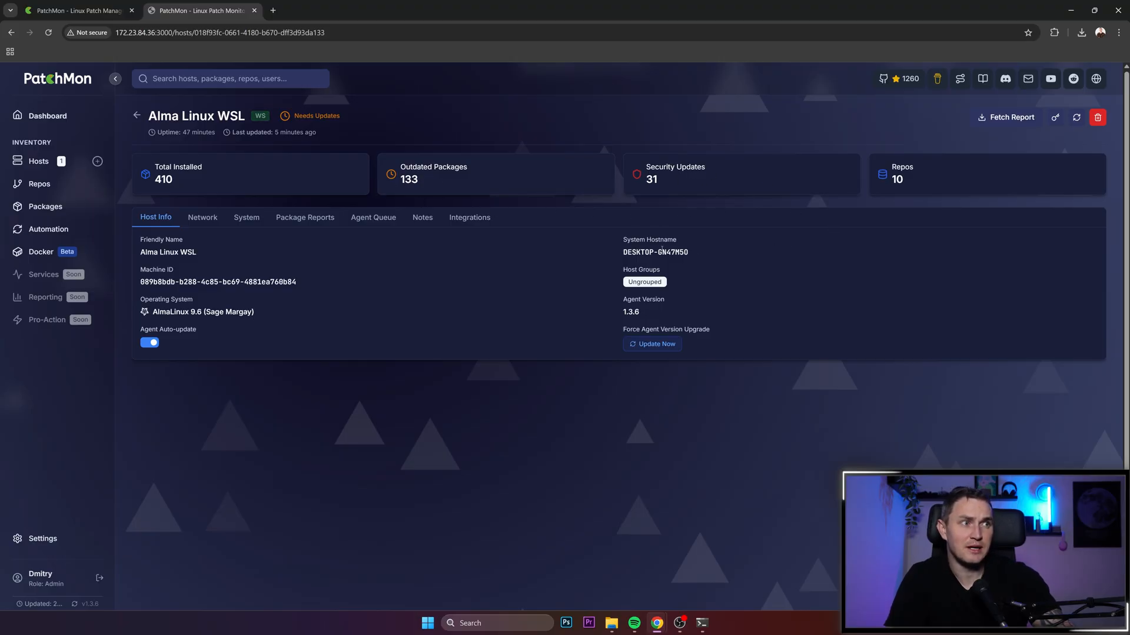
{"action": "mouse_move", "coordinate": [546, 277]}
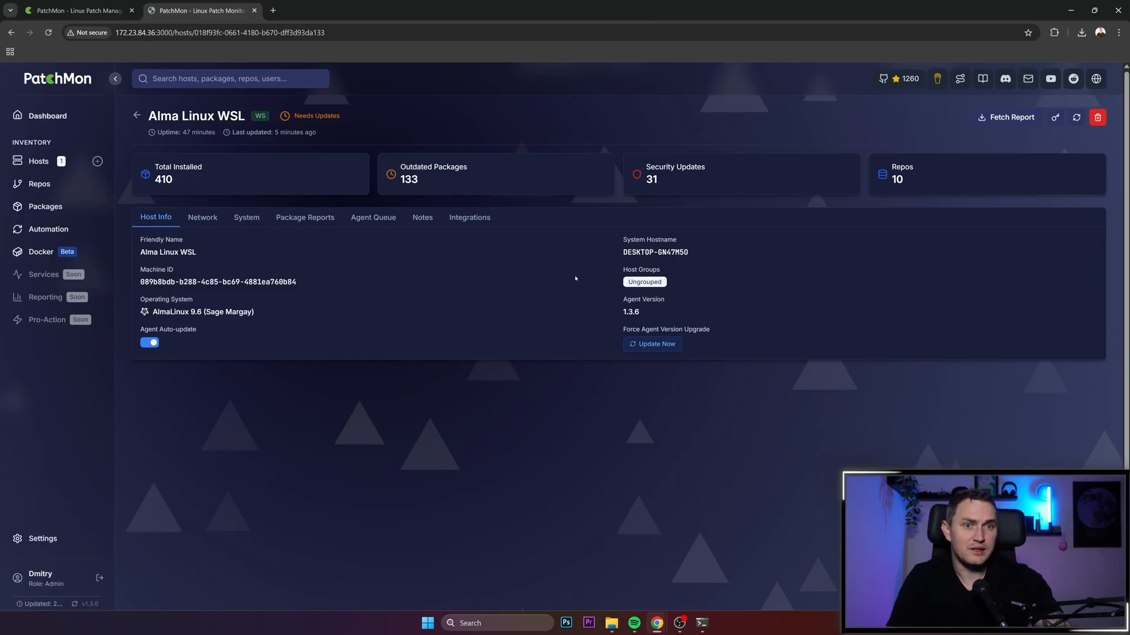
{"action": "mouse_move", "coordinate": [504, 266]}
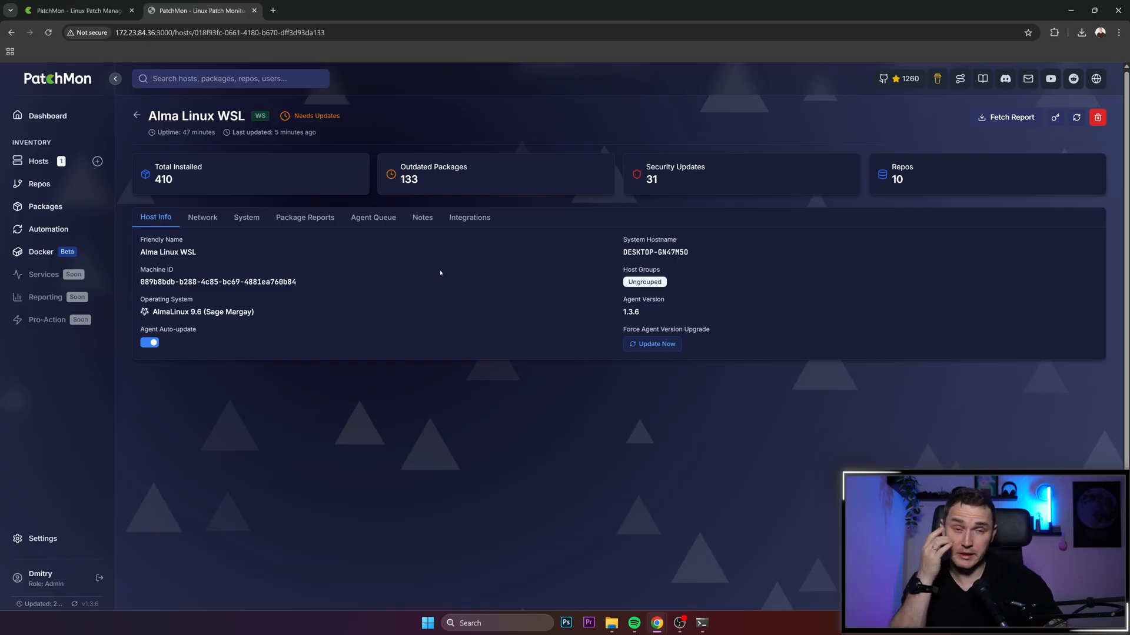
{"action": "mouse_move", "coordinate": [402, 236]}
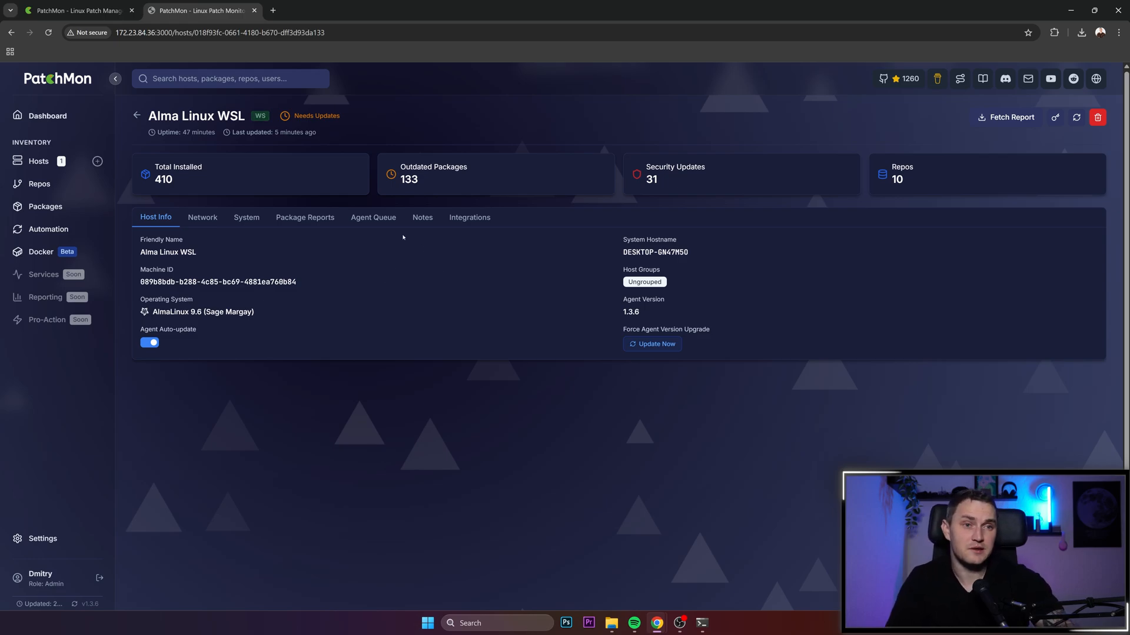
{"action": "mouse_move", "coordinate": [421, 243]}
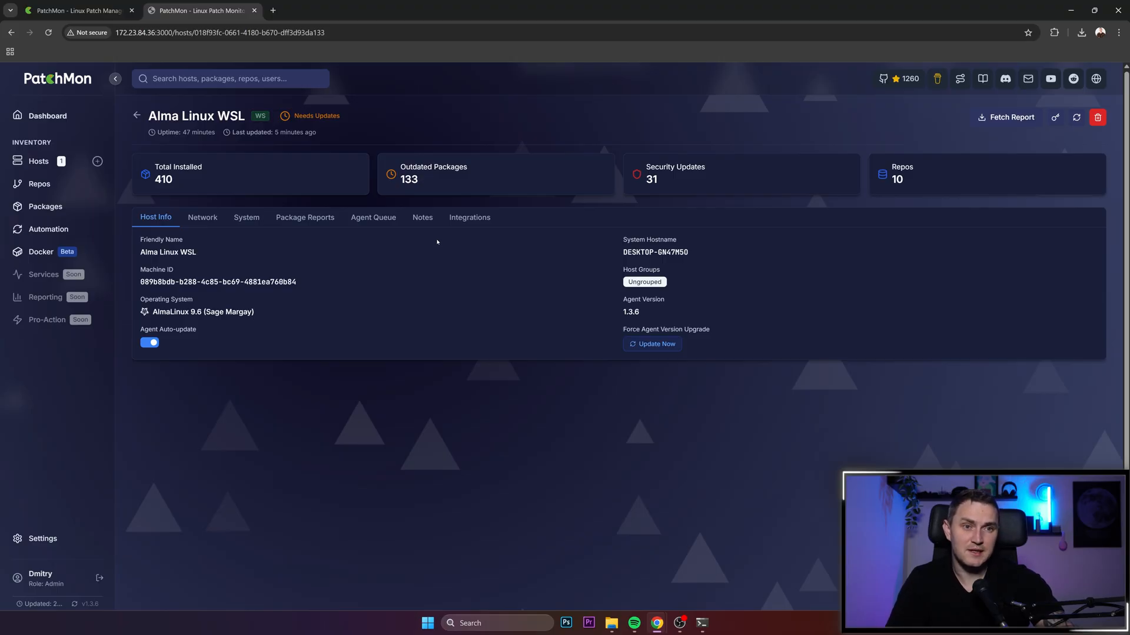
{"action": "mouse_move", "coordinate": [476, 246]}
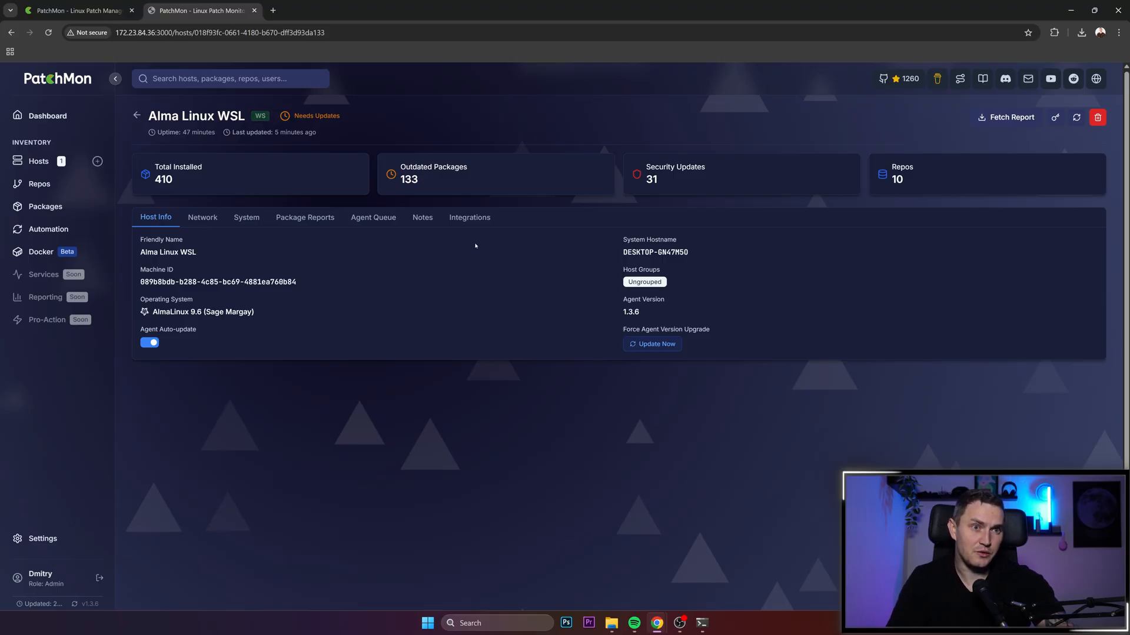
{"action": "mouse_move", "coordinate": [64, 173]}
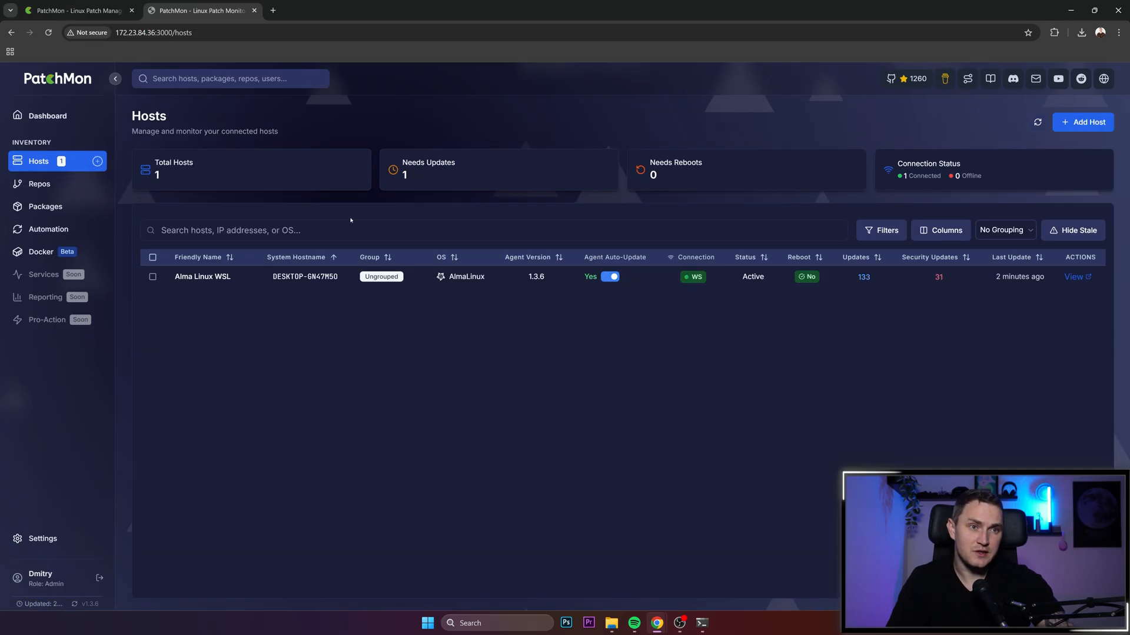
{"action": "mouse_move", "coordinate": [619, 209]}
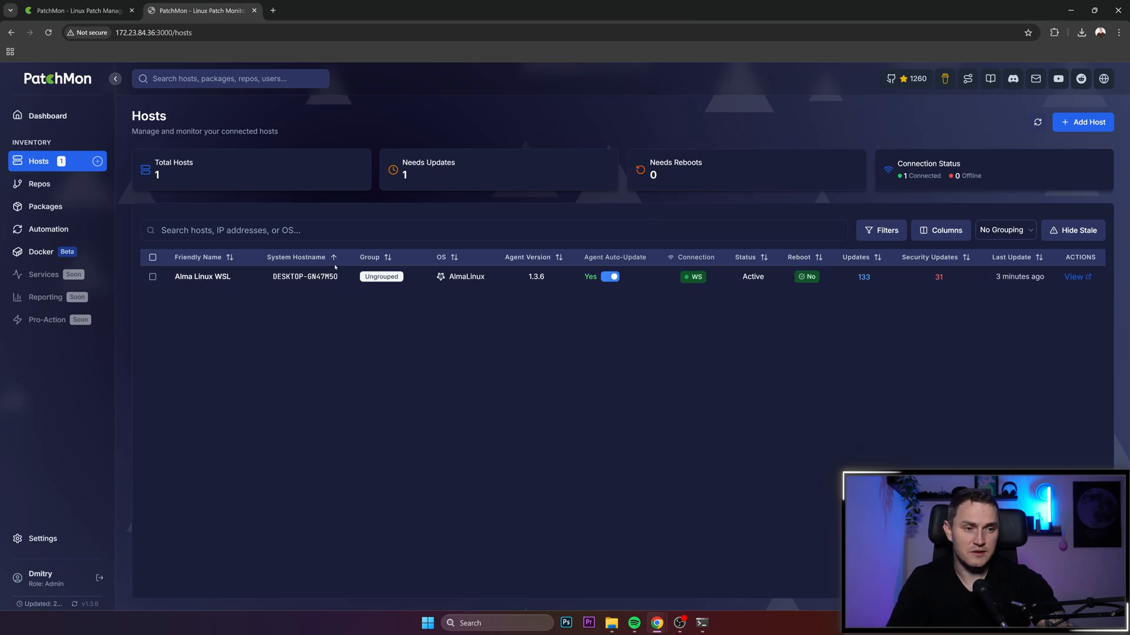
{"action": "mouse_move", "coordinate": [374, 299]}
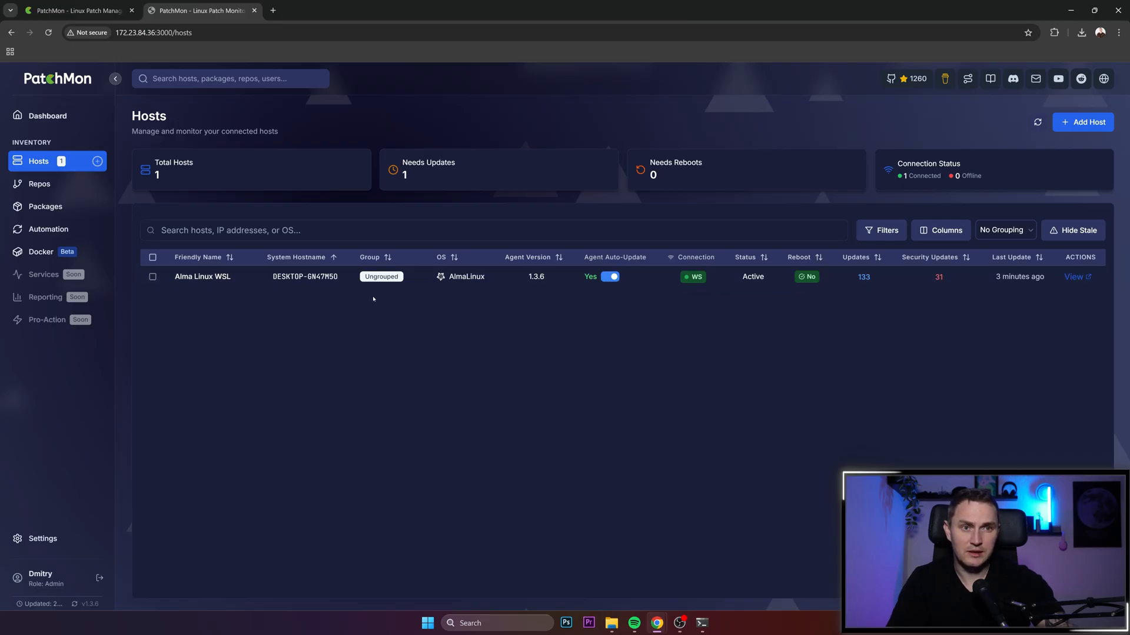